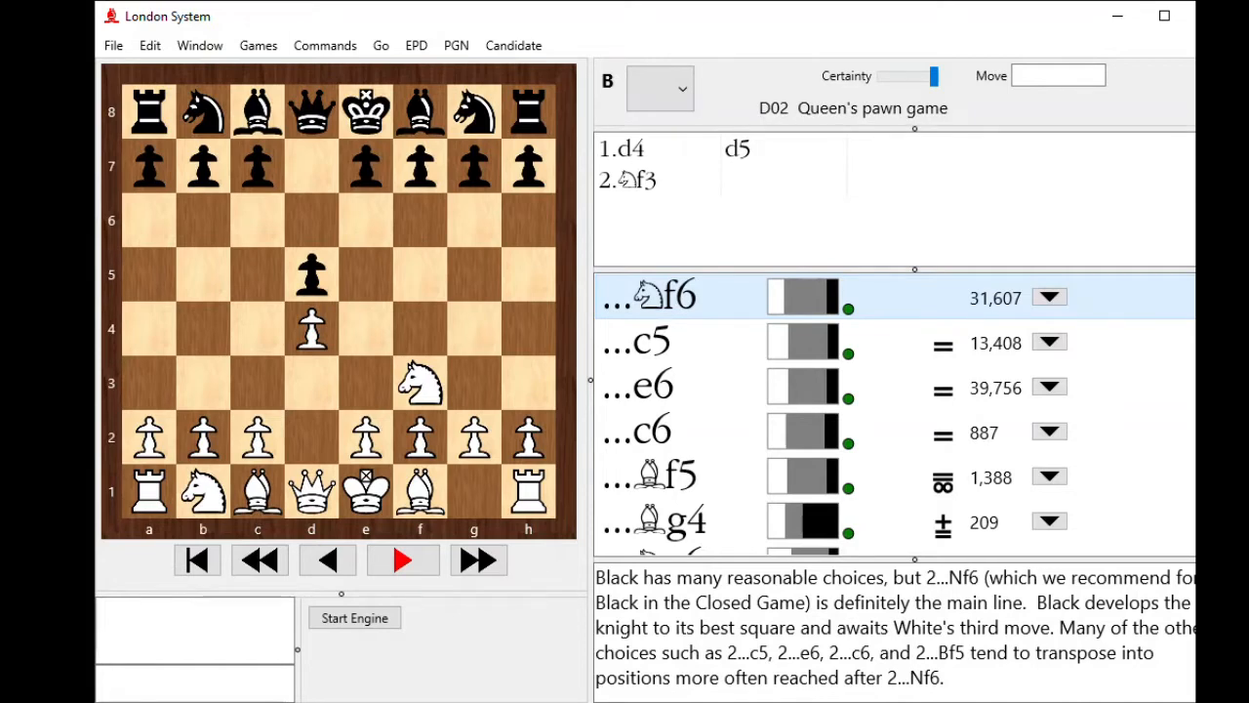
pyautogui.moveTo(527, 493)
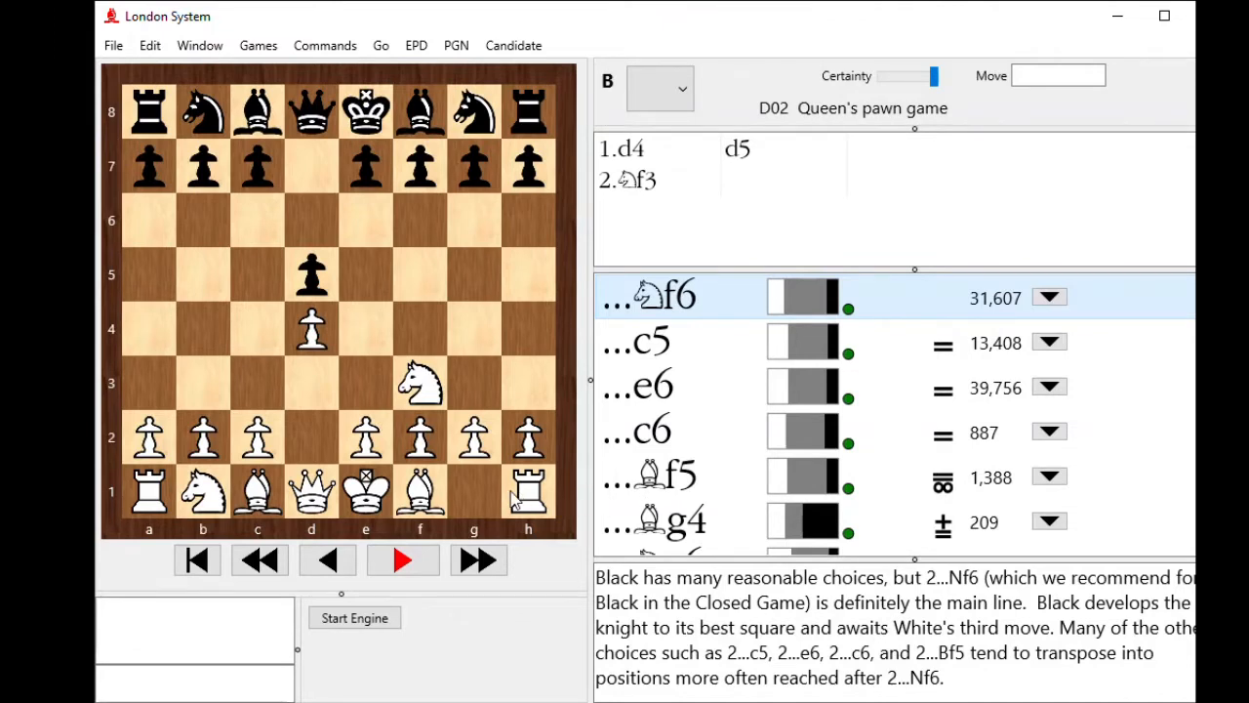
pyautogui.moveTo(777, 132)
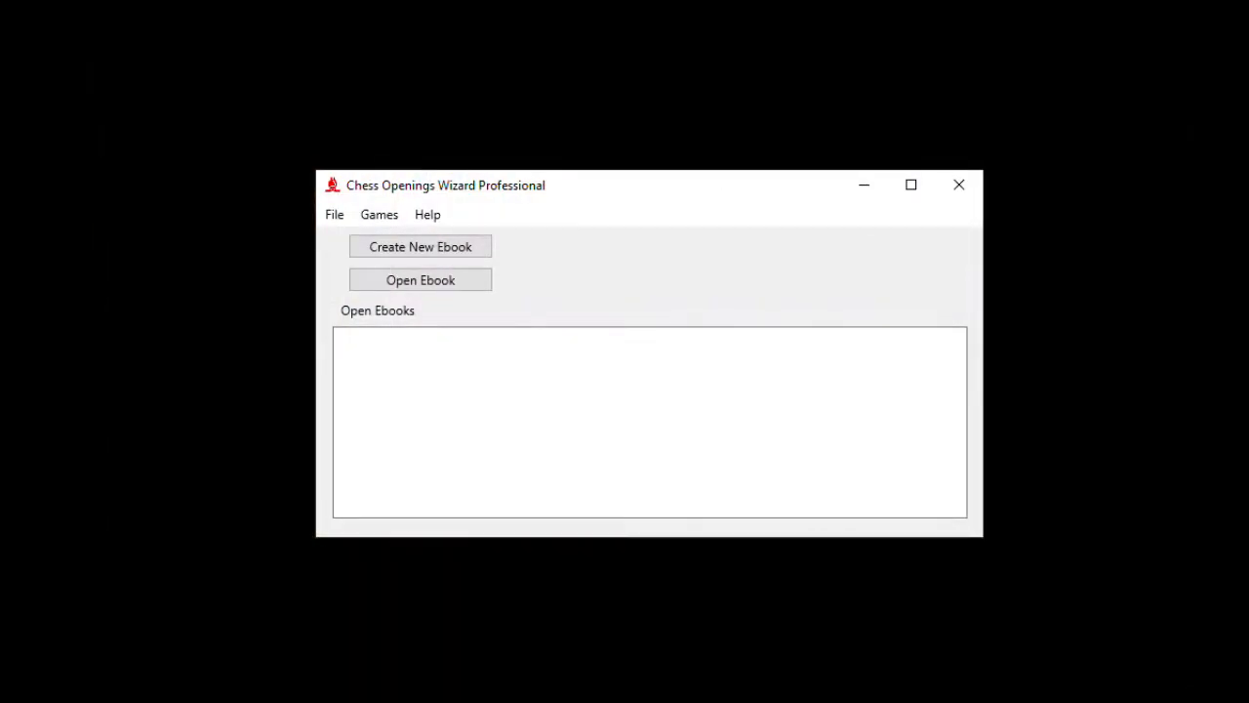
pyautogui.moveTo(945, 28)
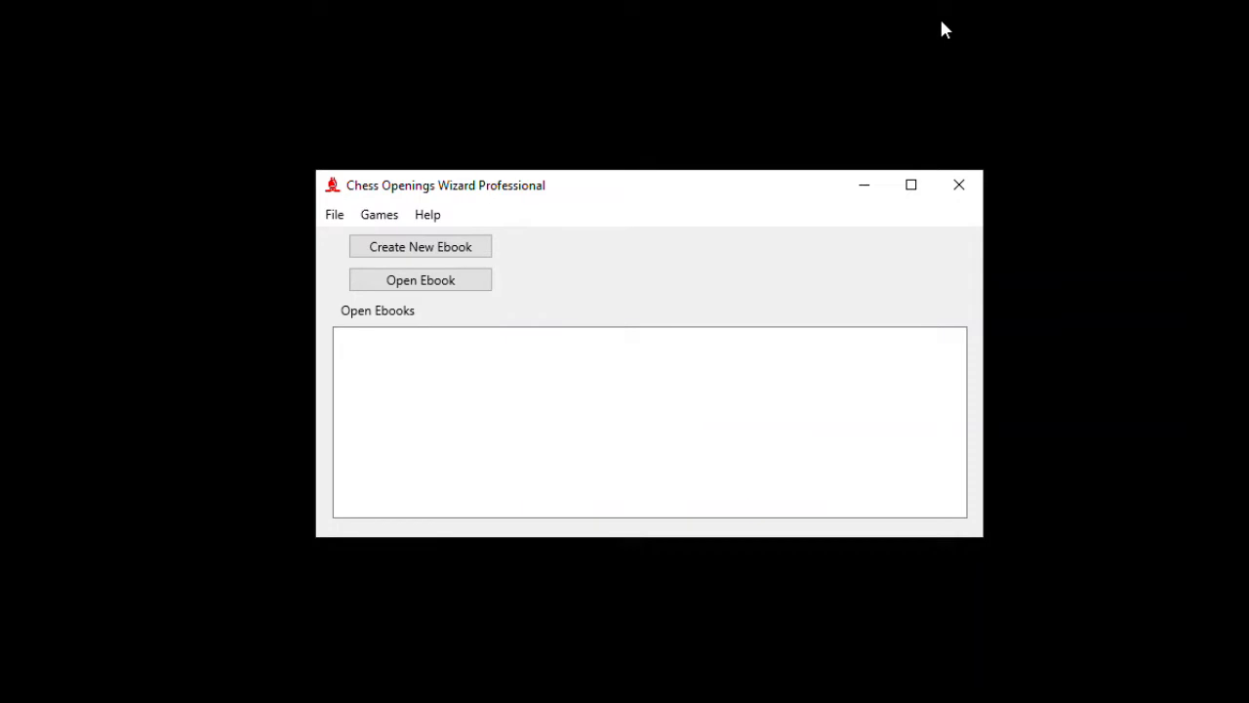
pyautogui.moveTo(420, 246)
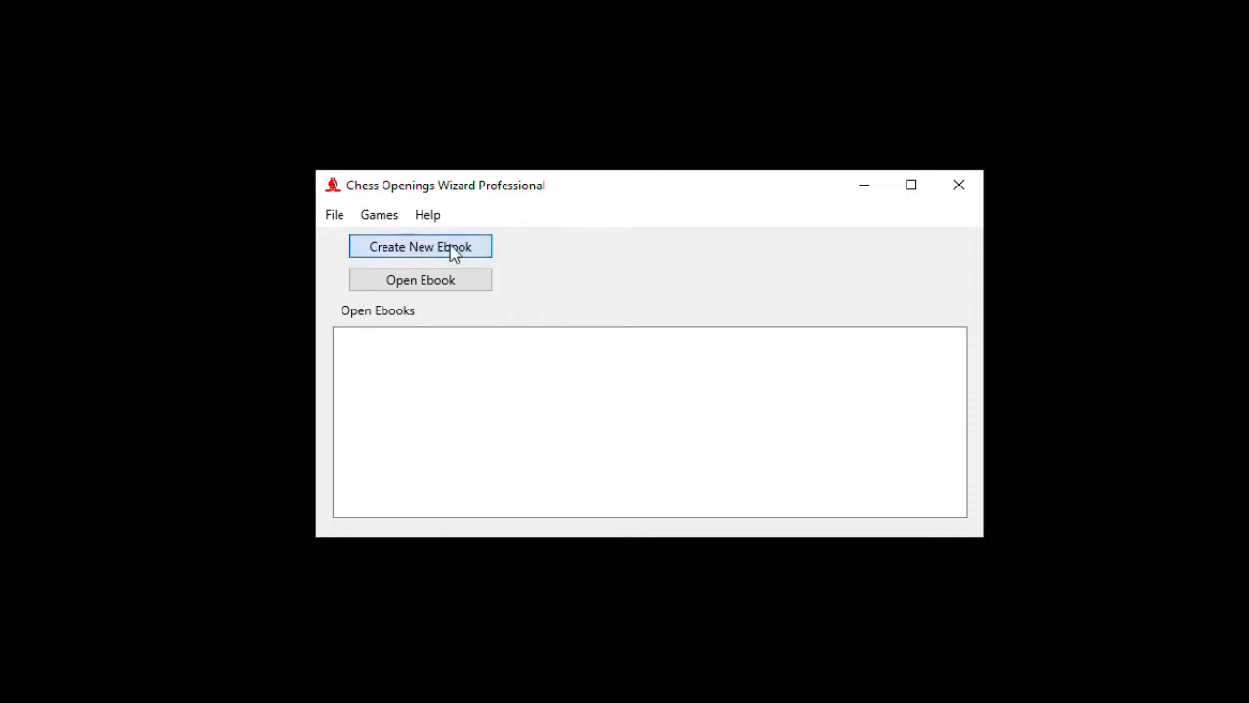
# - Create a new ebook named 'My White Plans' and save it
pyautogui.click(419, 246)
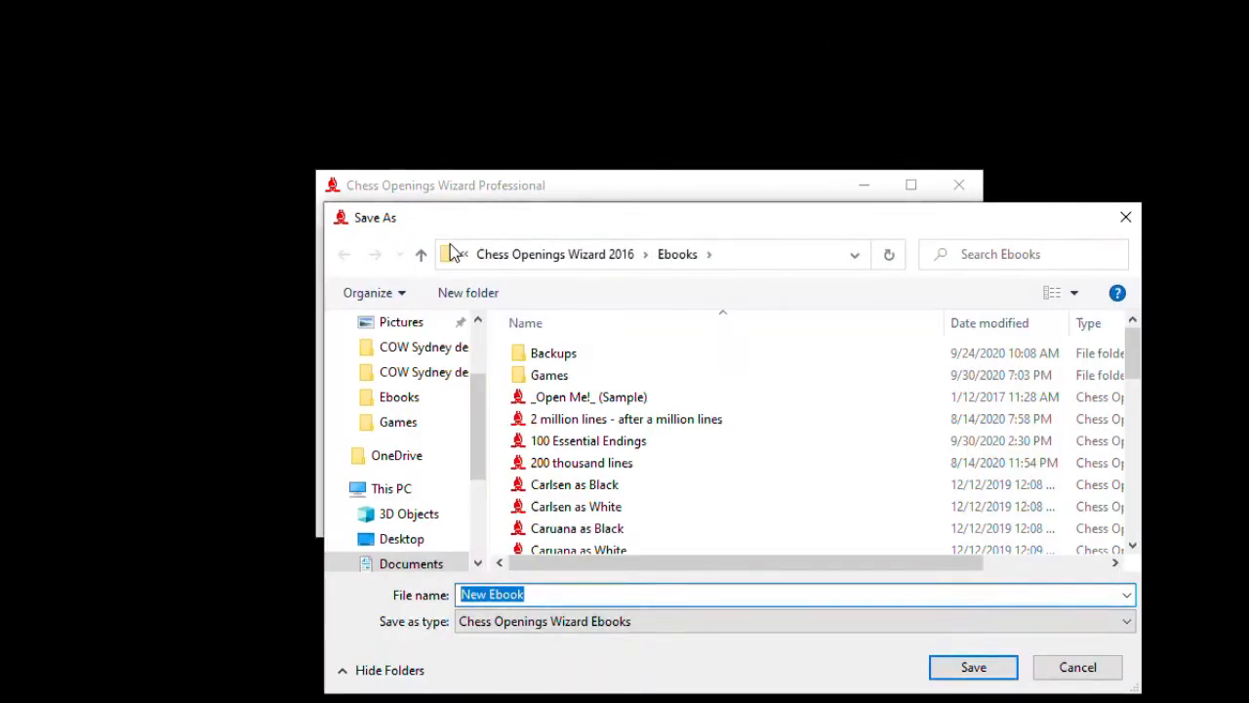
pyautogui.write('My Whit')
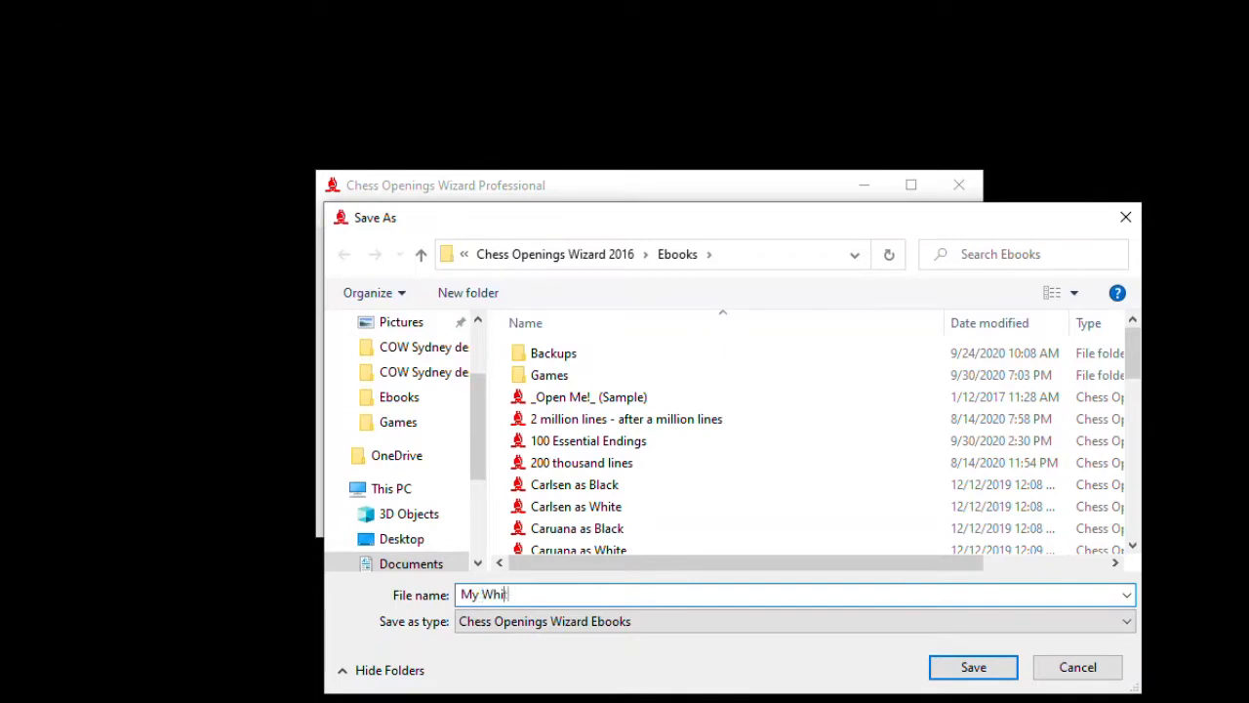
pyautogui.click(335, 214)
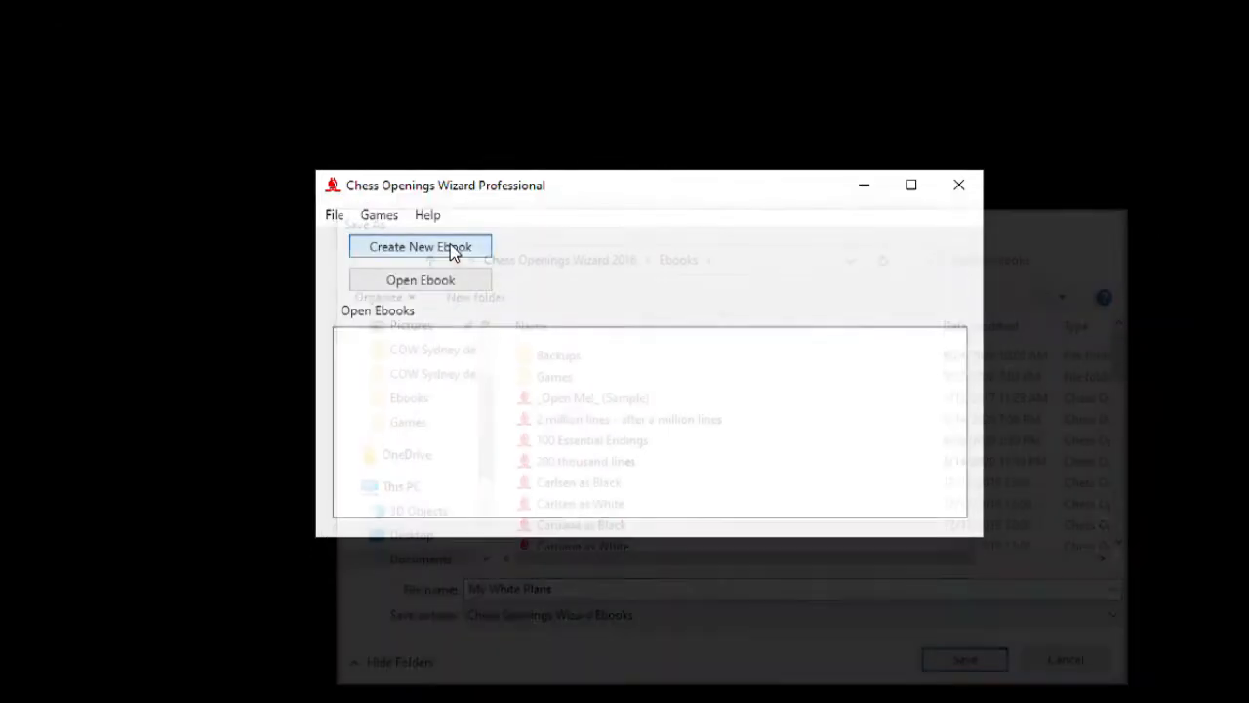
# - Create a second ebook named 'My Black Repertoire' via File > New Ebook and save it
pyautogui.click(420, 246)
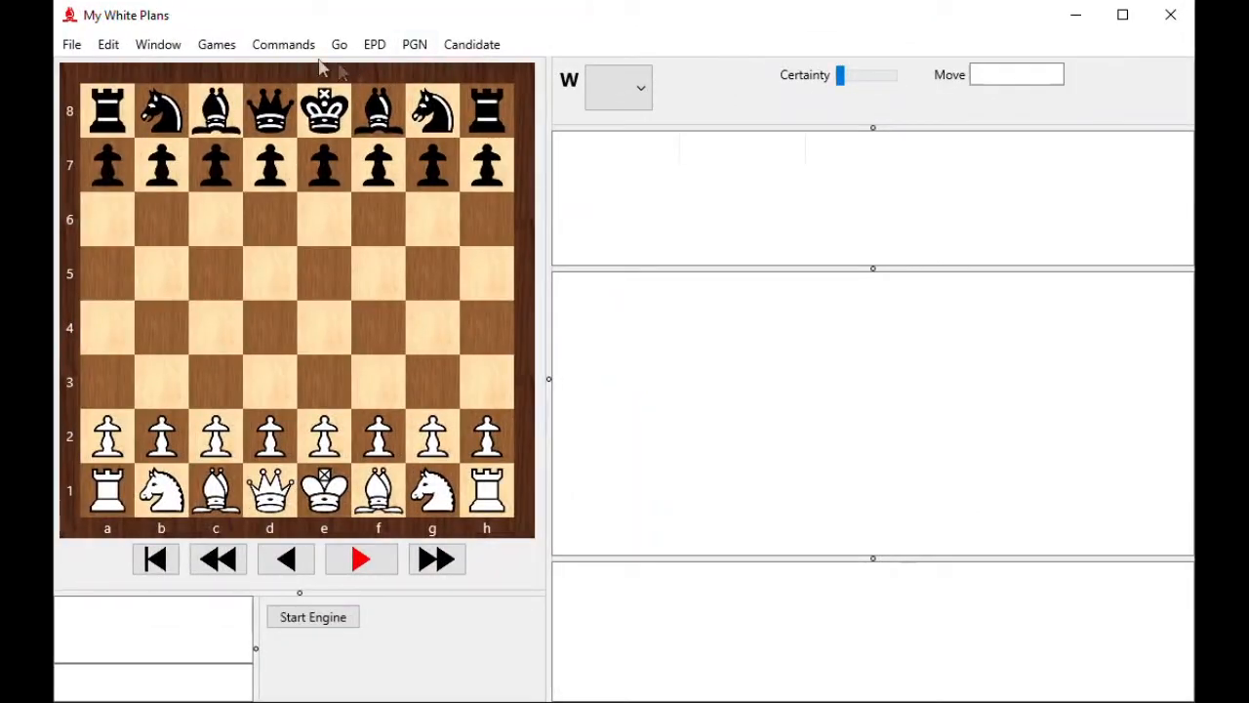
pyautogui.click(71, 44)
pyautogui.write('My B')
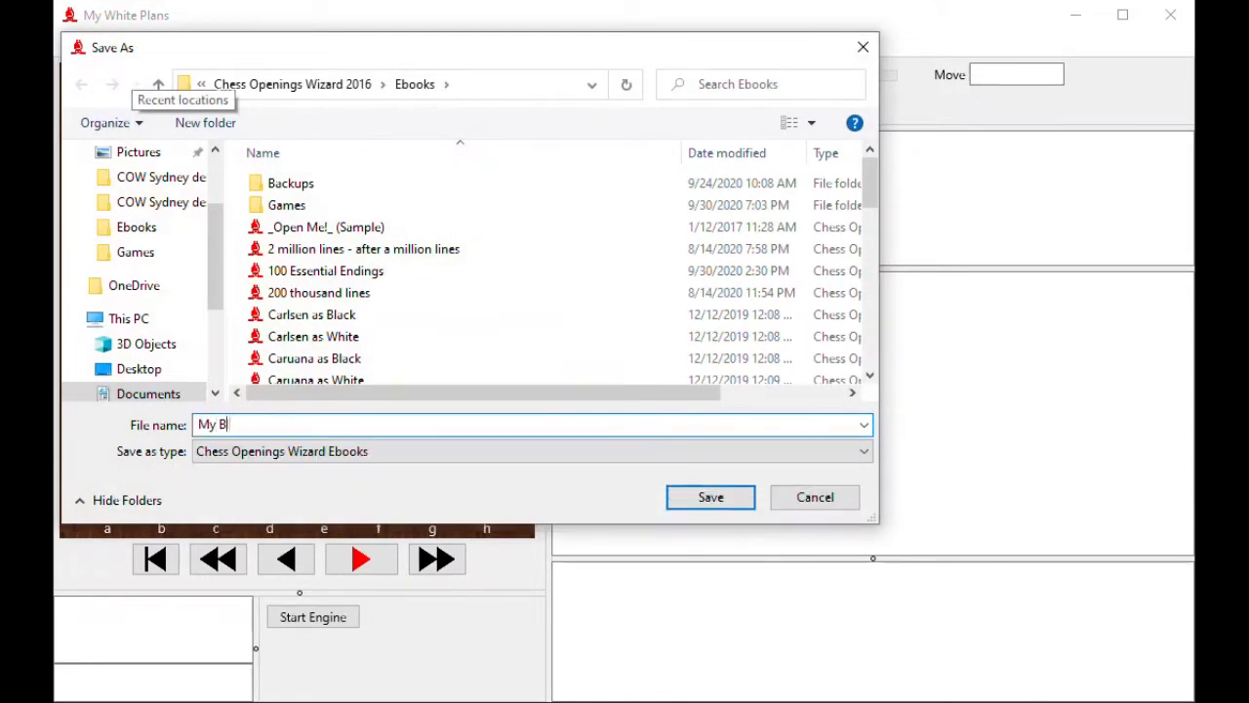
pyautogui.write('lack Repert')
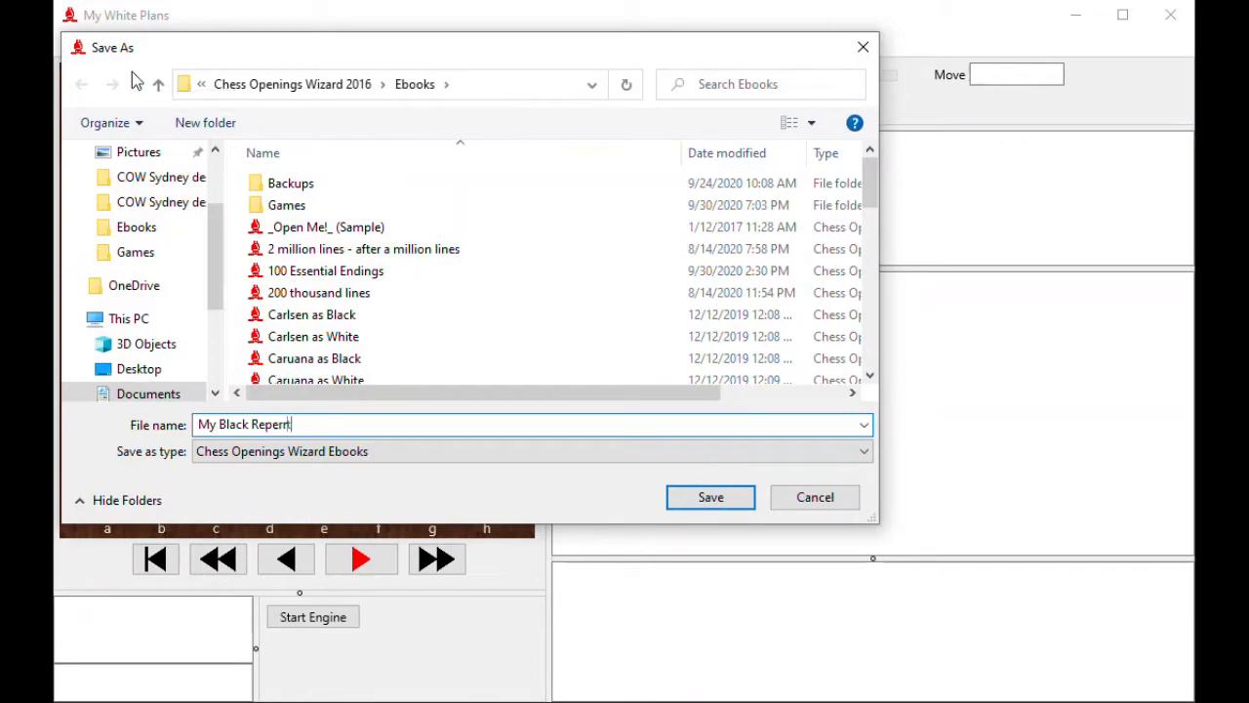
pyautogui.write('oire')
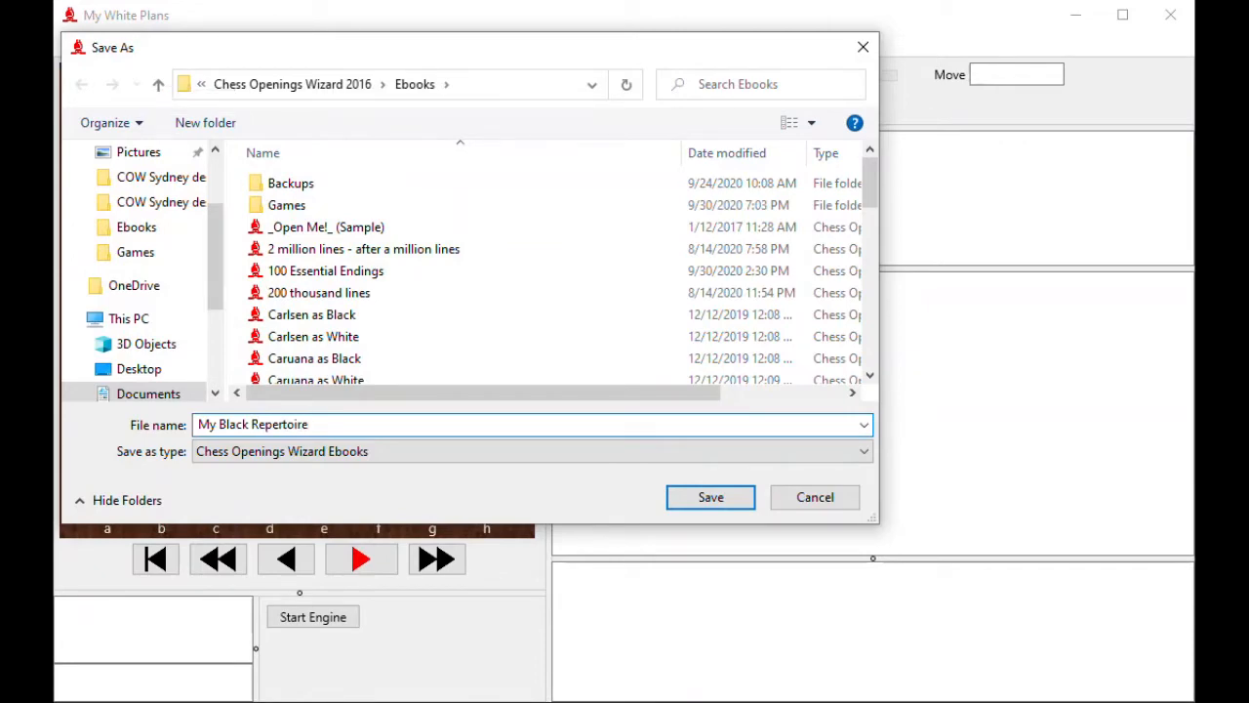
pyautogui.click(711, 497)
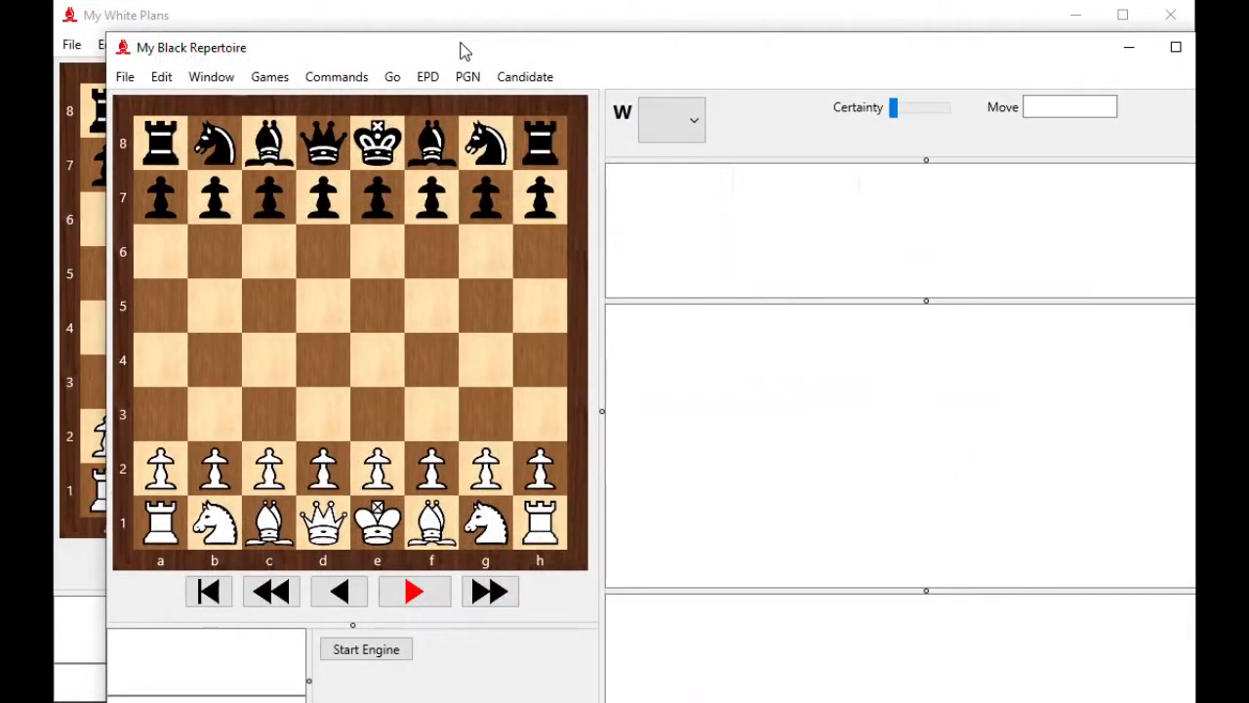
pyautogui.moveTo(229, 25)
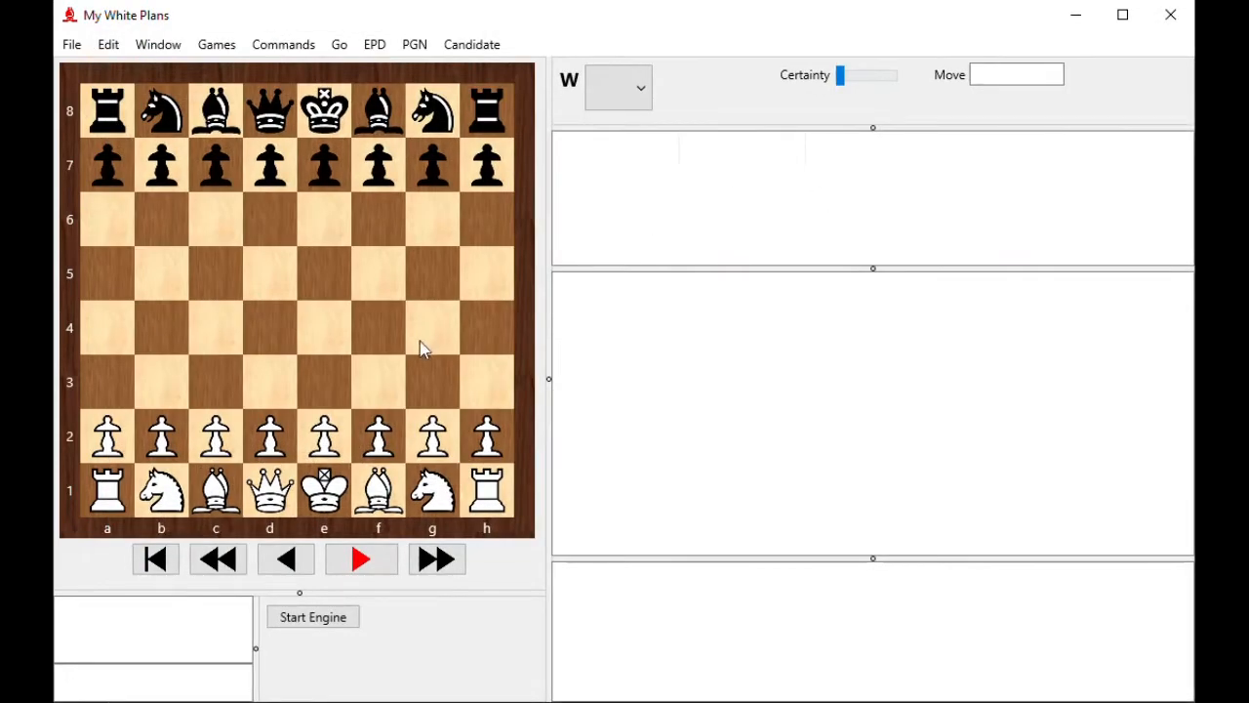
pyautogui.moveTo(410, 348)
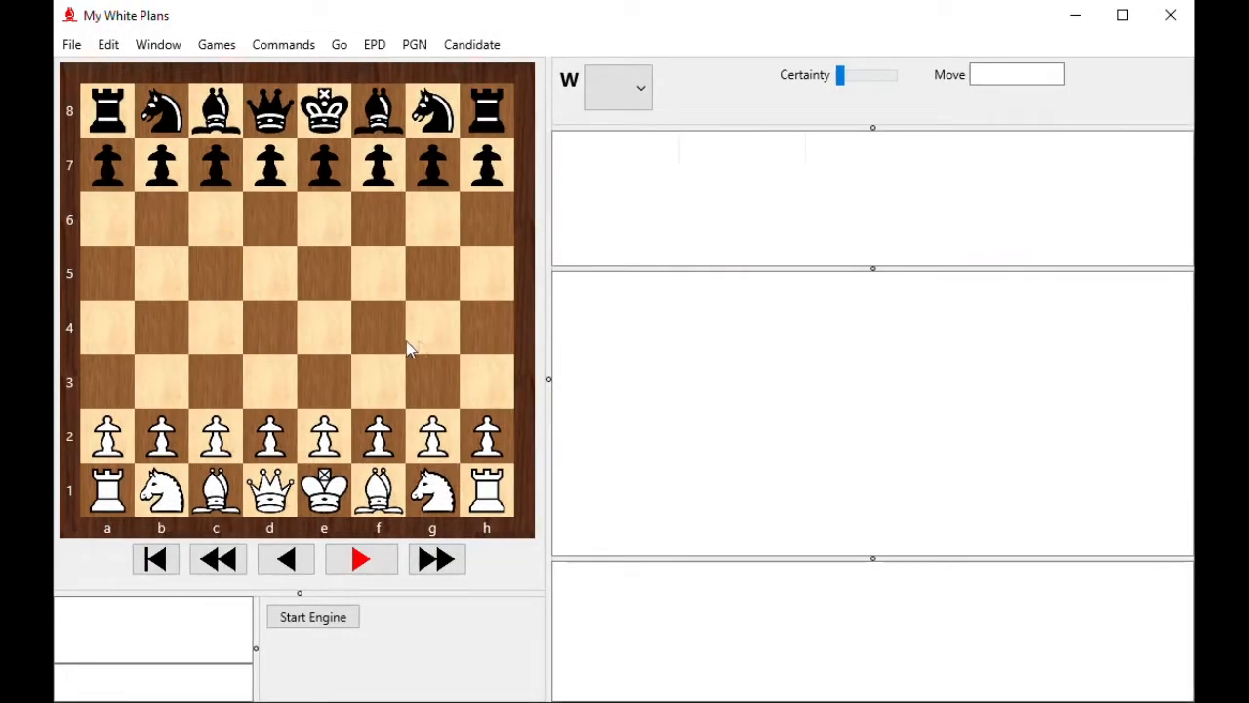
# - Play 1.c3 on the board, taking back the d5 reply, toward 1.c3 Nf6 2.d4 e6 3.Bf4
pyautogui.moveTo(215, 436); pyautogui.dragTo(216, 381)
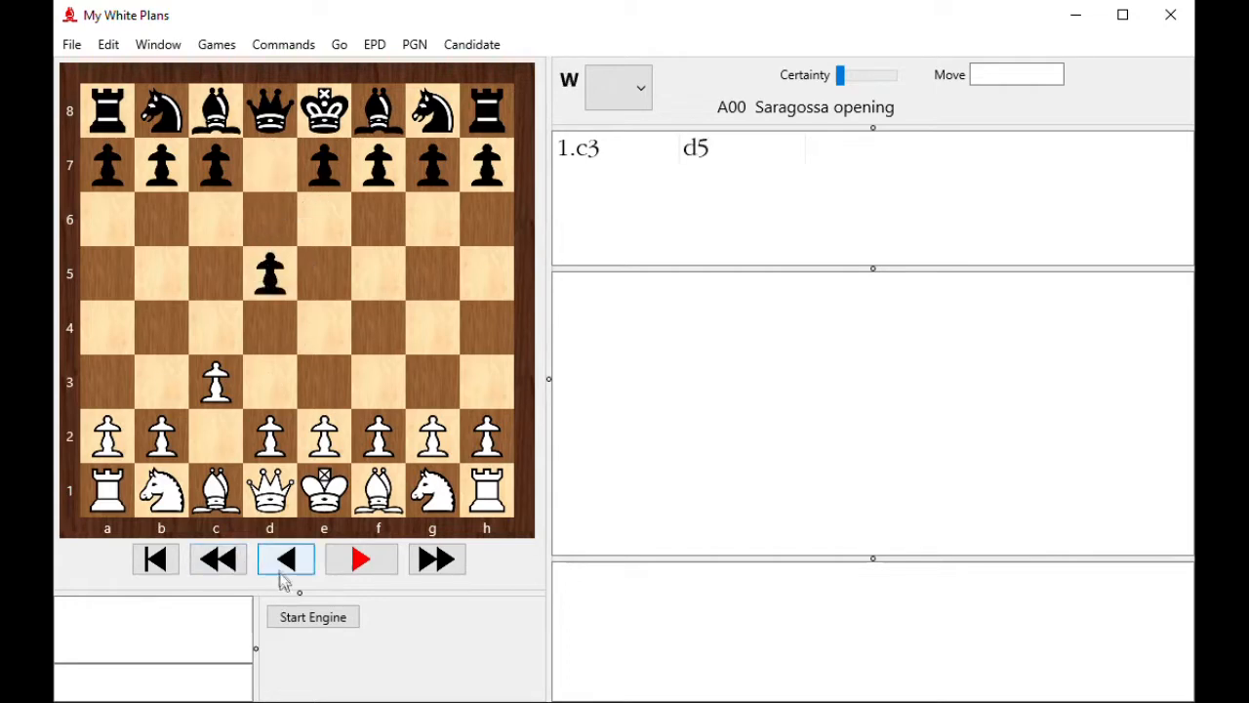
pyautogui.click(286, 559)
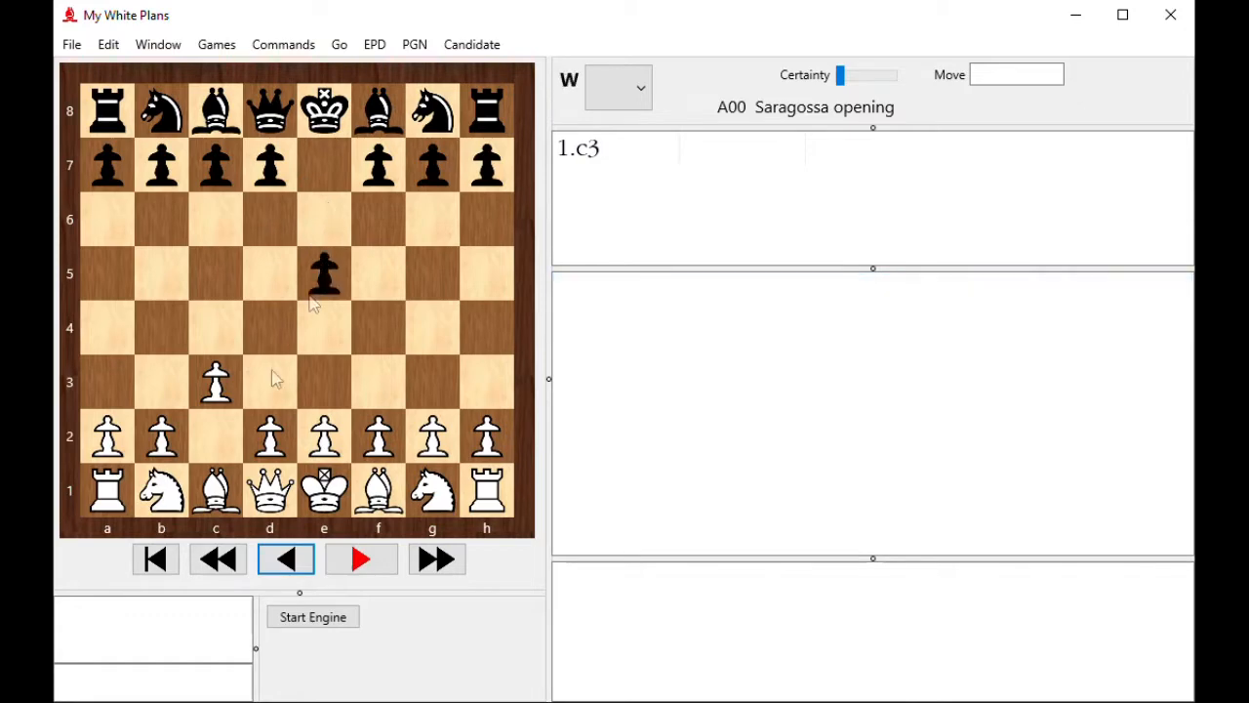
pyautogui.click(360, 558)
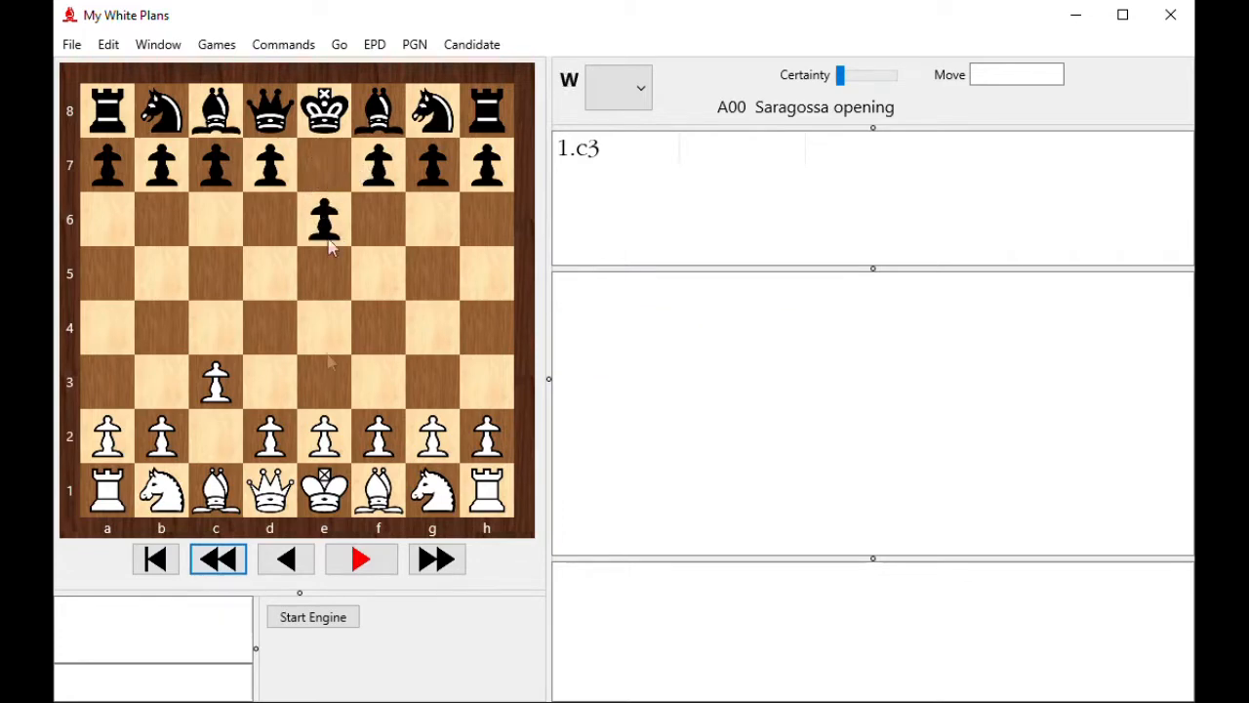
pyautogui.click(286, 558)
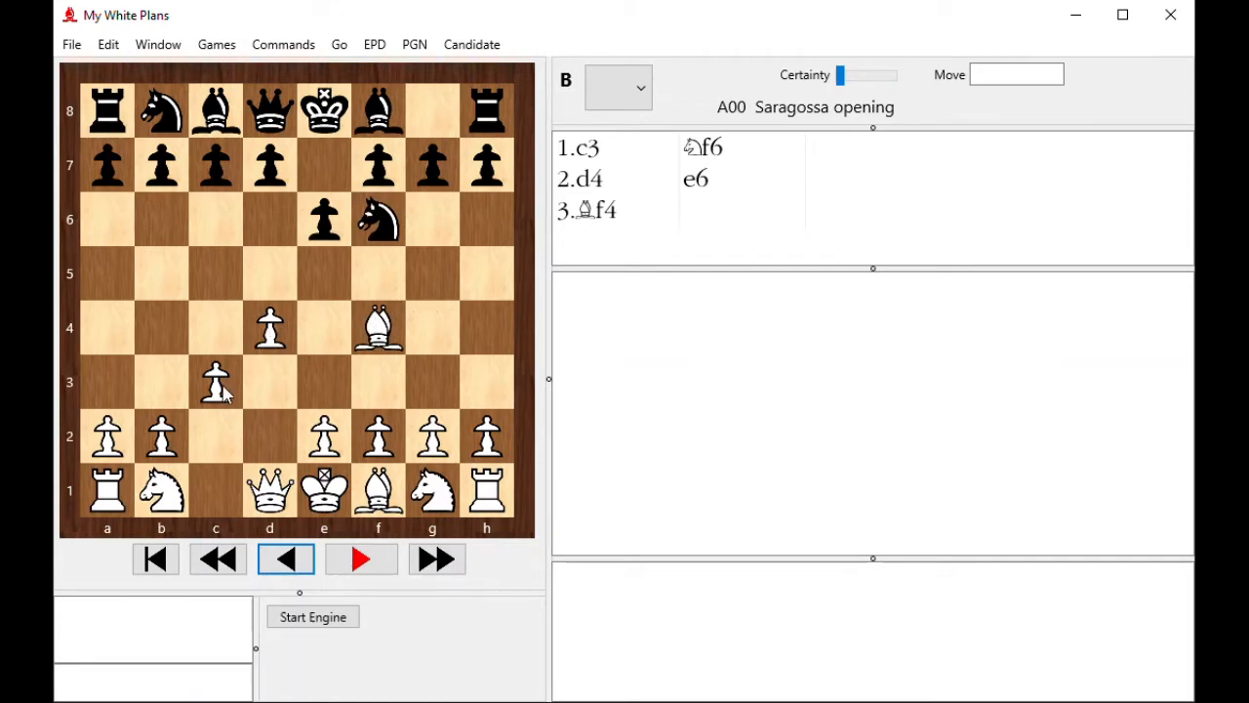
pyautogui.moveTo(266, 400)
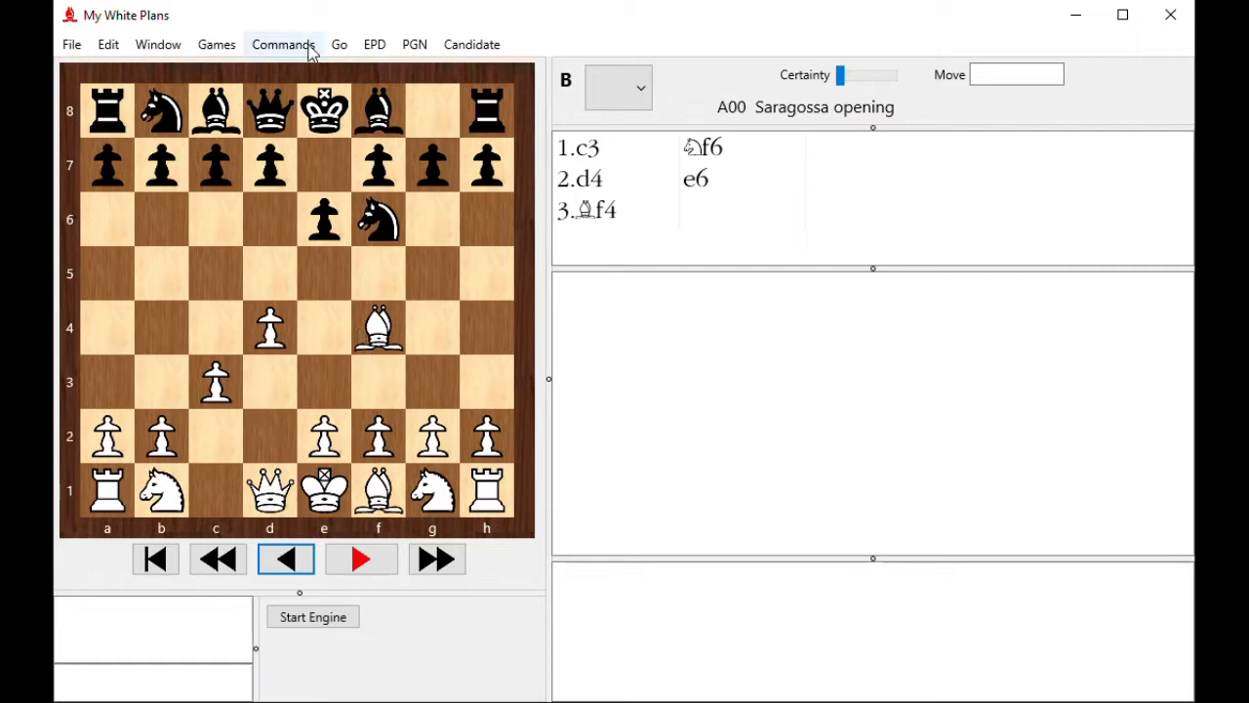
pyautogui.click(283, 44)
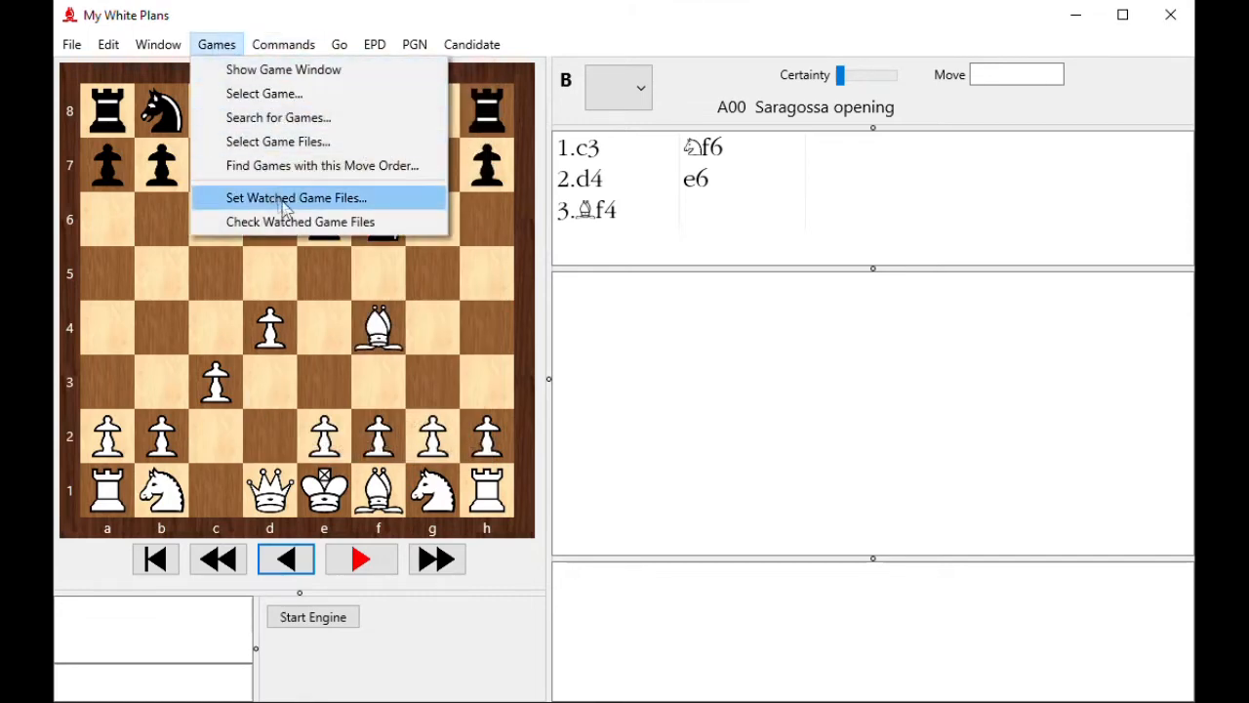
pyautogui.moveTo(375, 200)
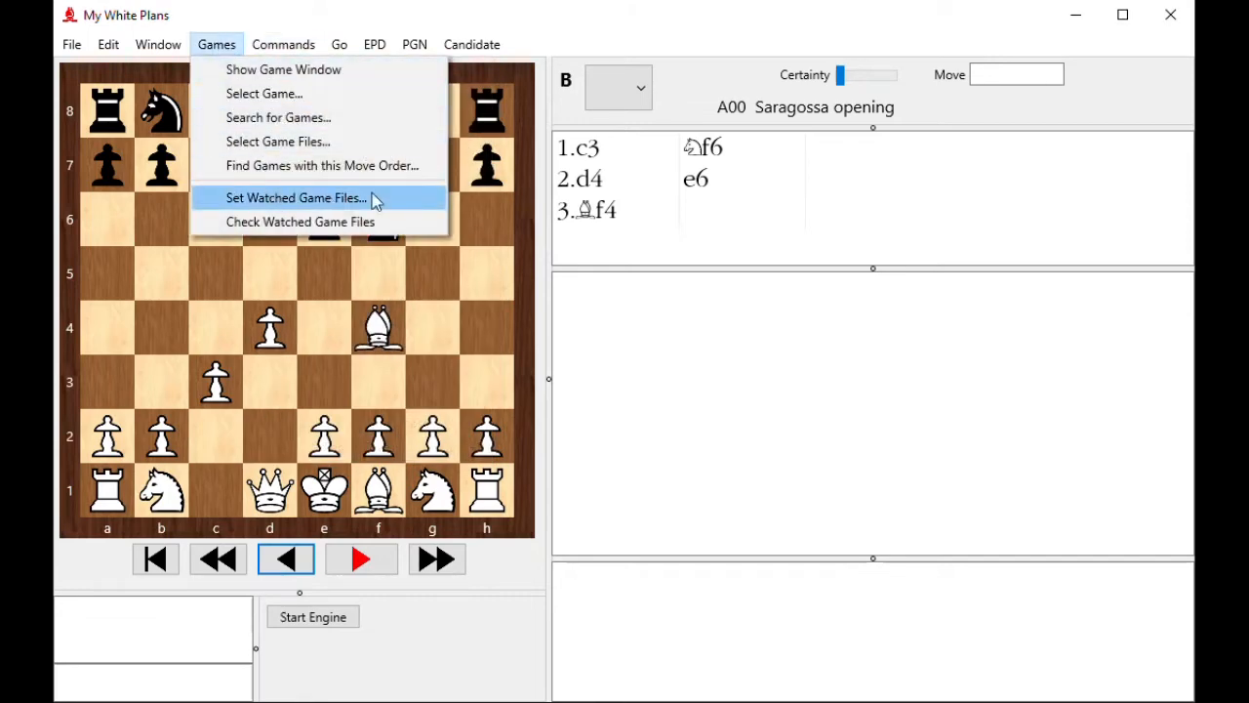
pyautogui.moveTo(391, 202)
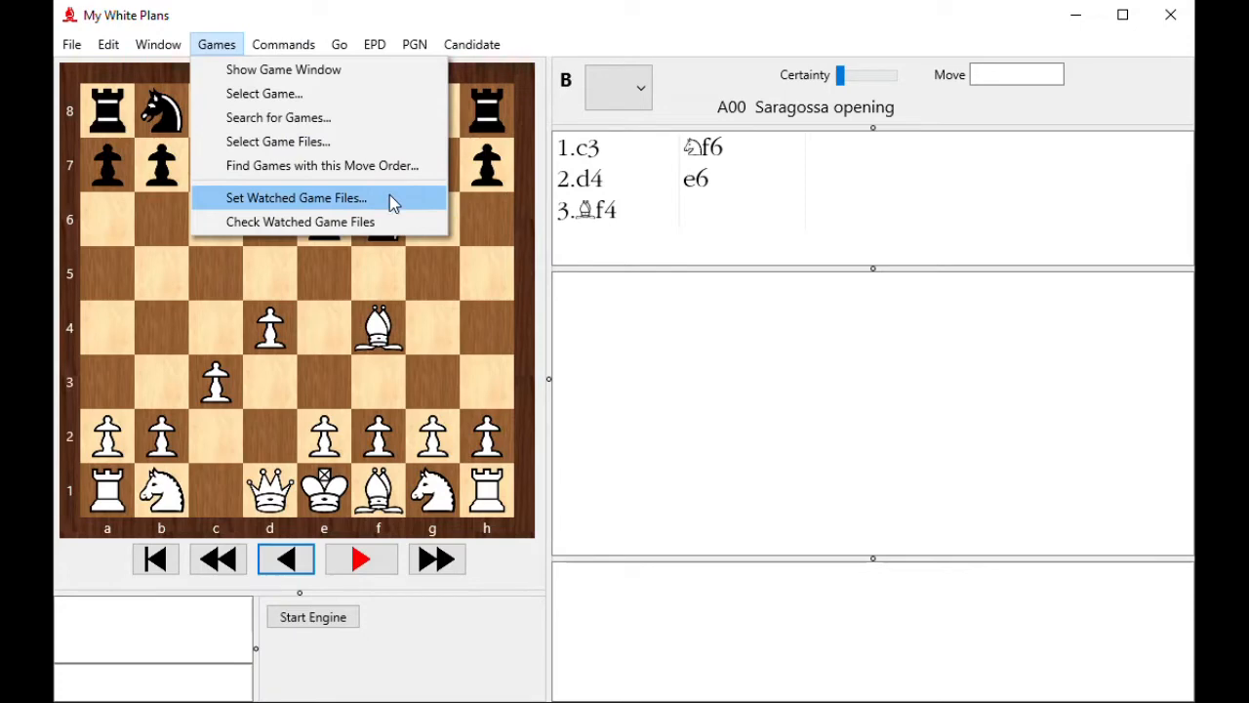
pyautogui.click(297, 198)
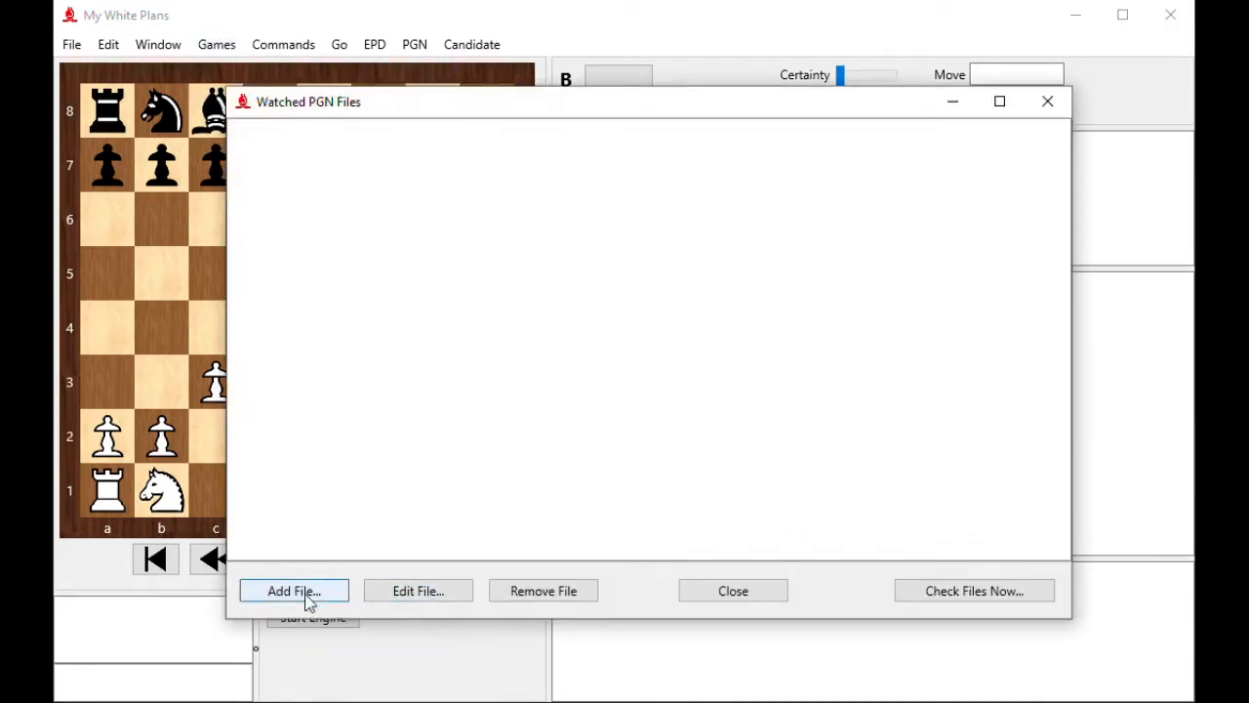
pyautogui.moveTo(366, 179)
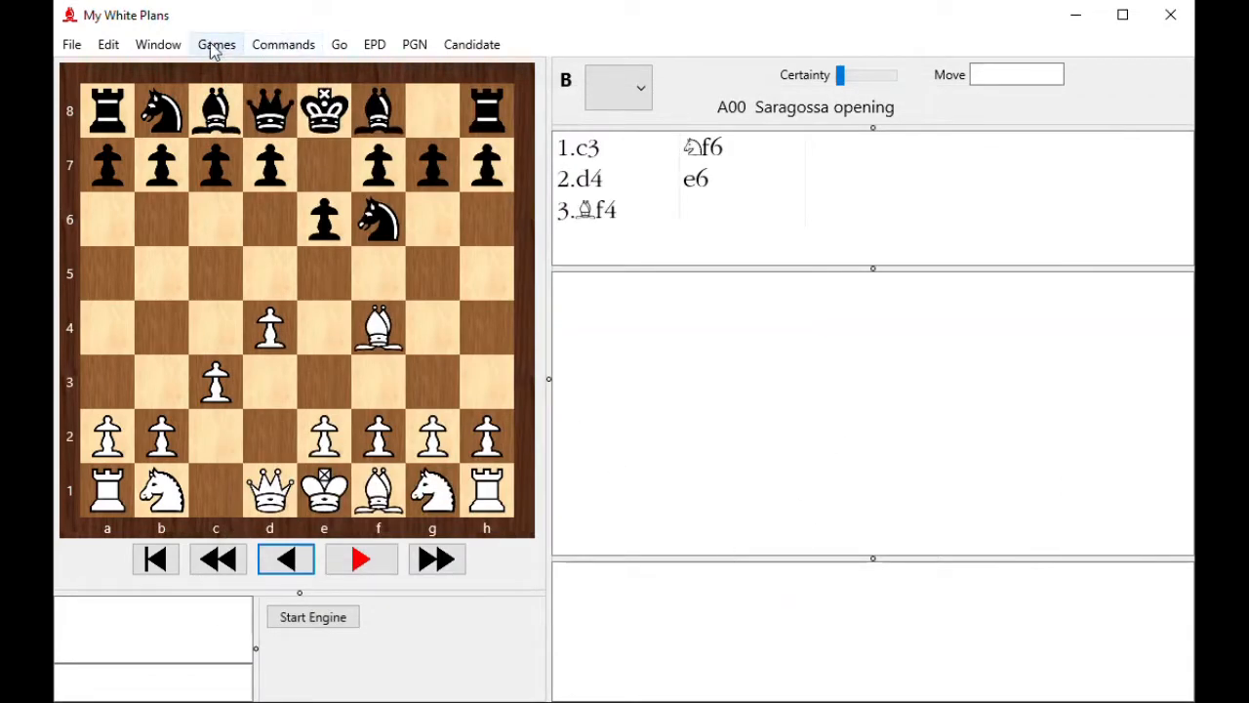
pyautogui.click(216, 44)
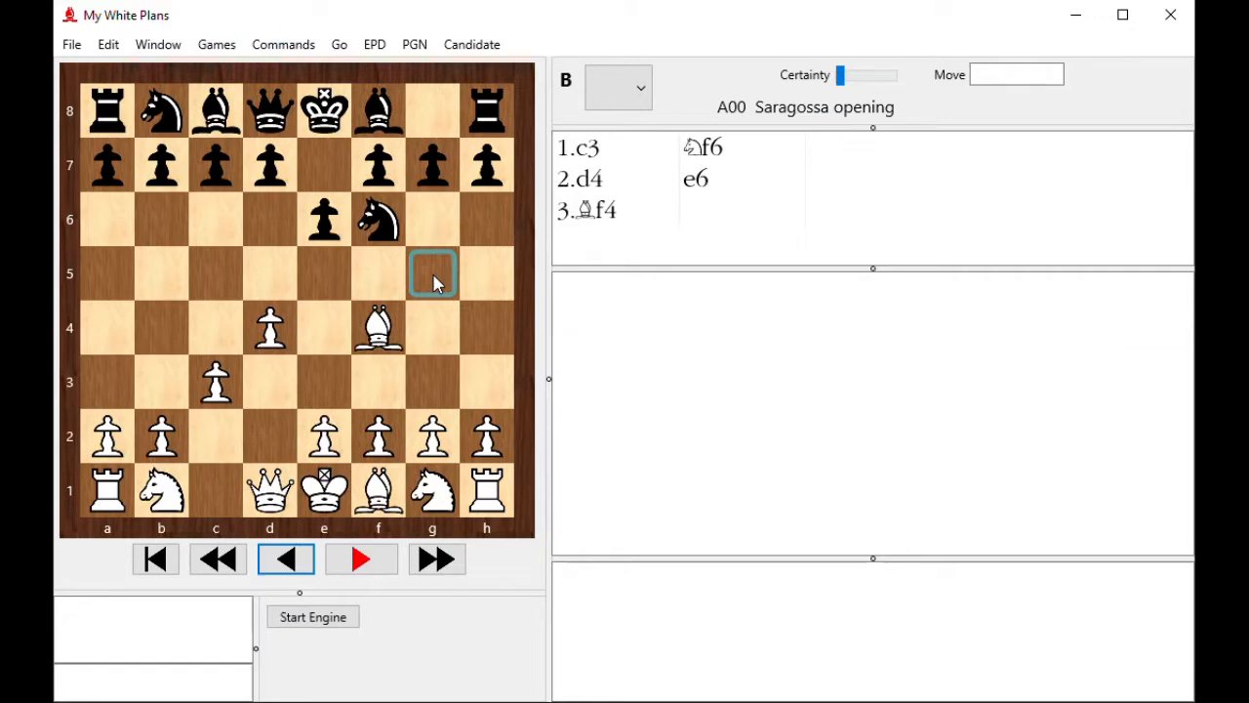
pyautogui.moveTo(71, 44)
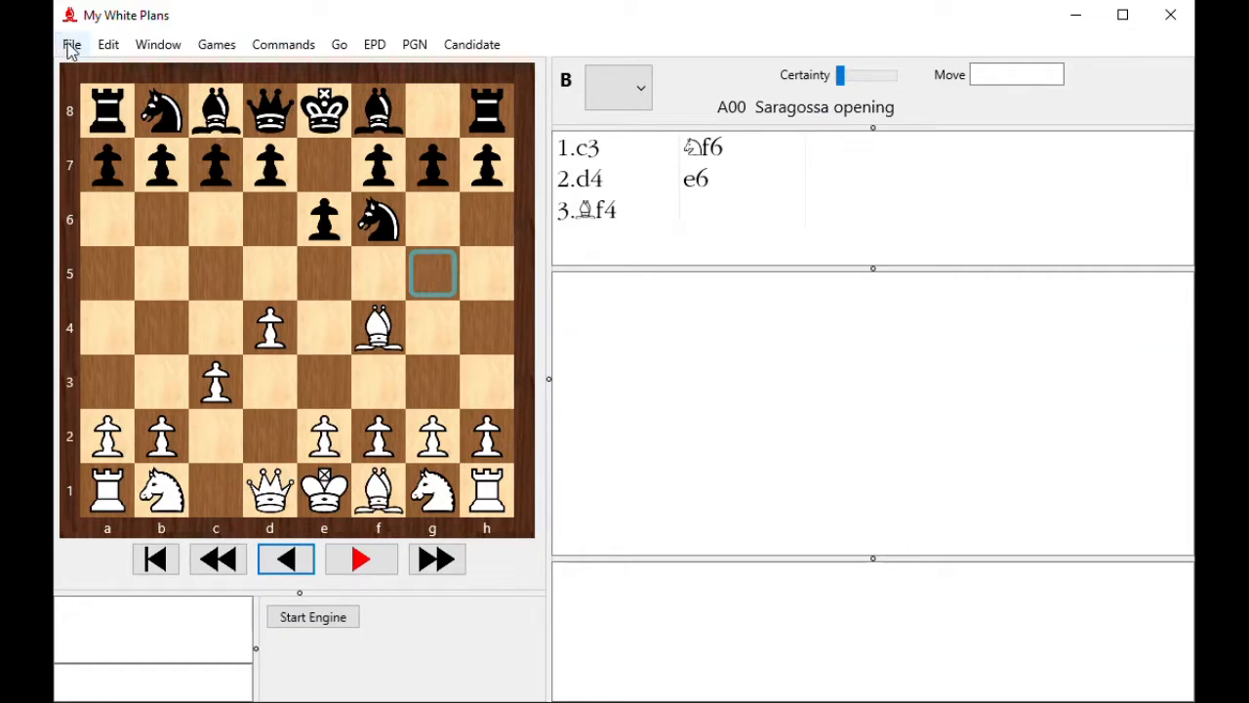
pyautogui.click(70, 44)
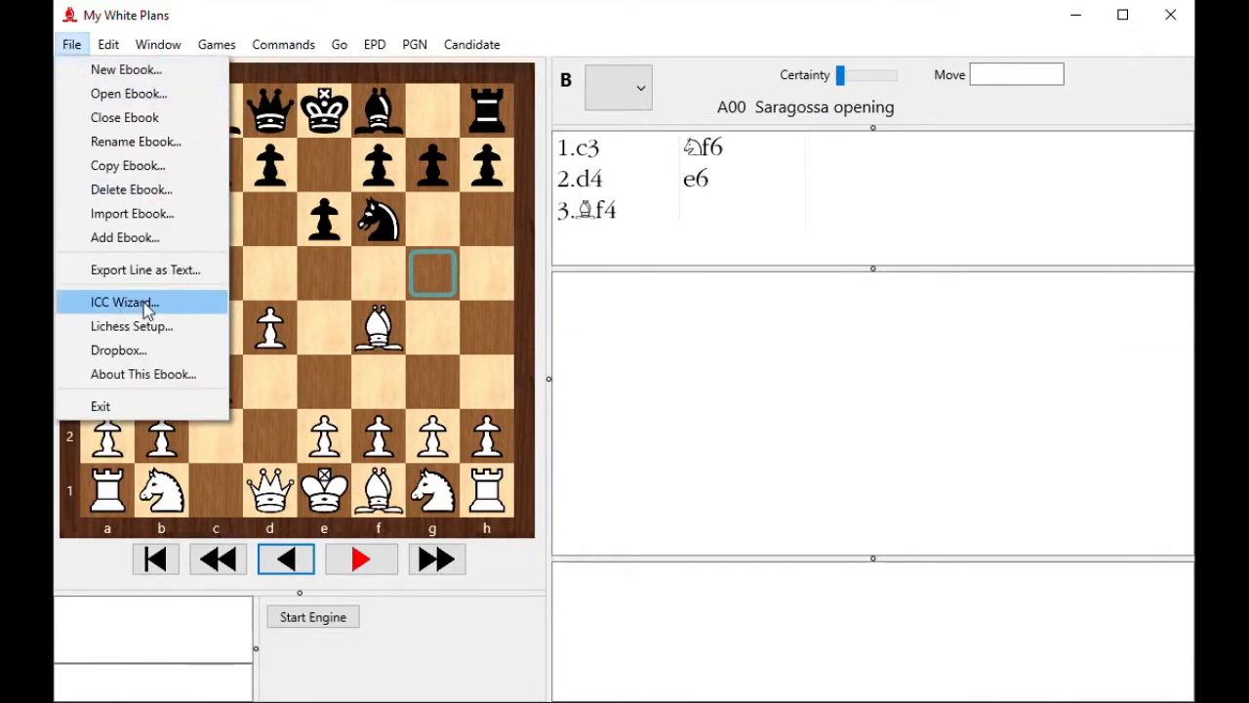
pyautogui.click(121, 301)
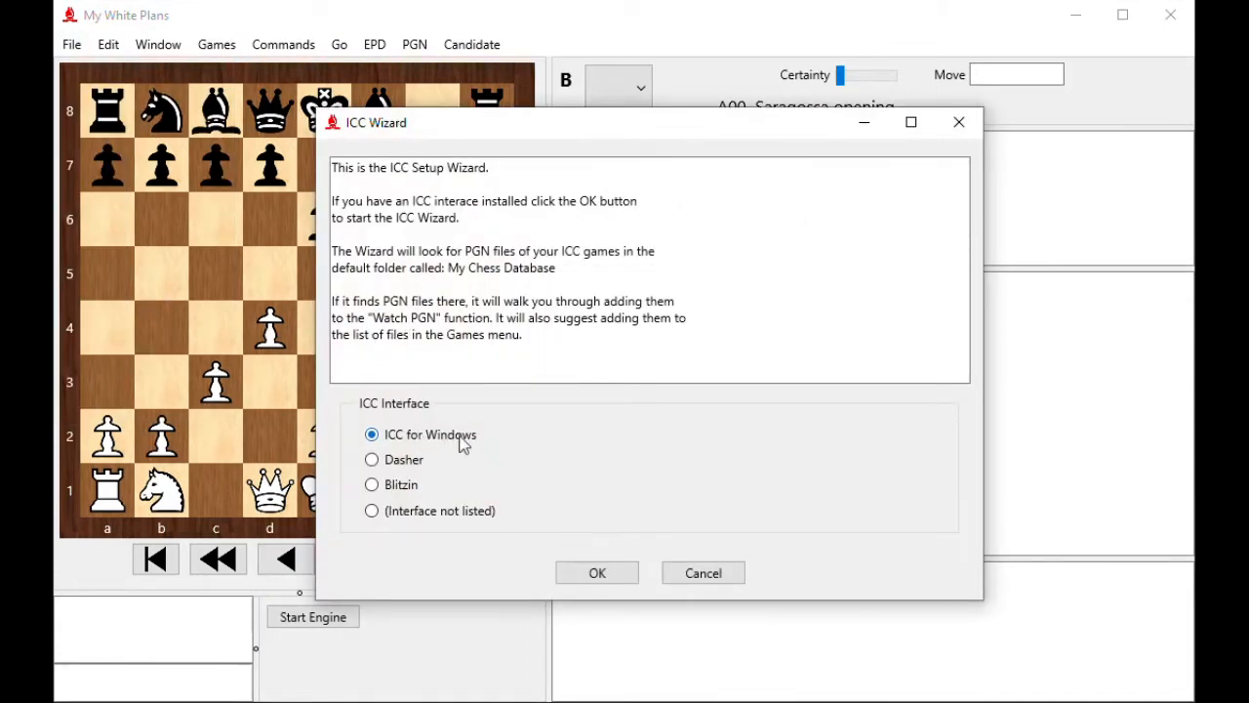
pyautogui.moveTo(371, 512)
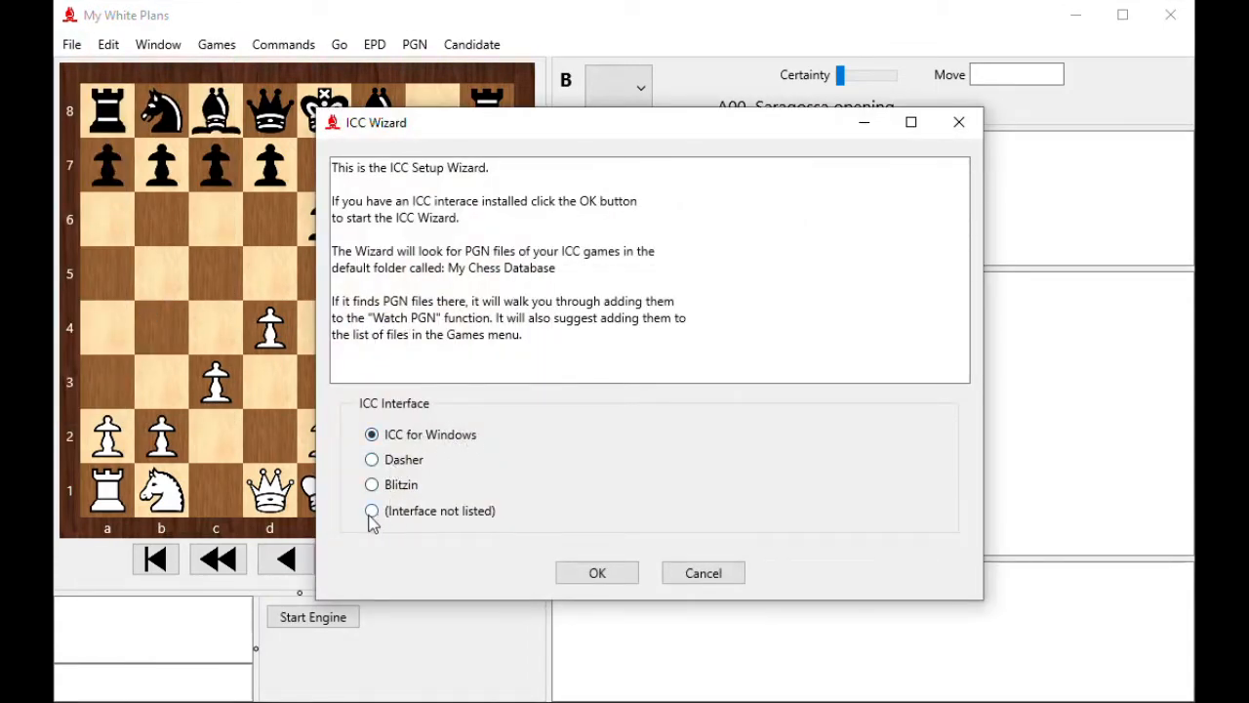
pyautogui.moveTo(710, 555)
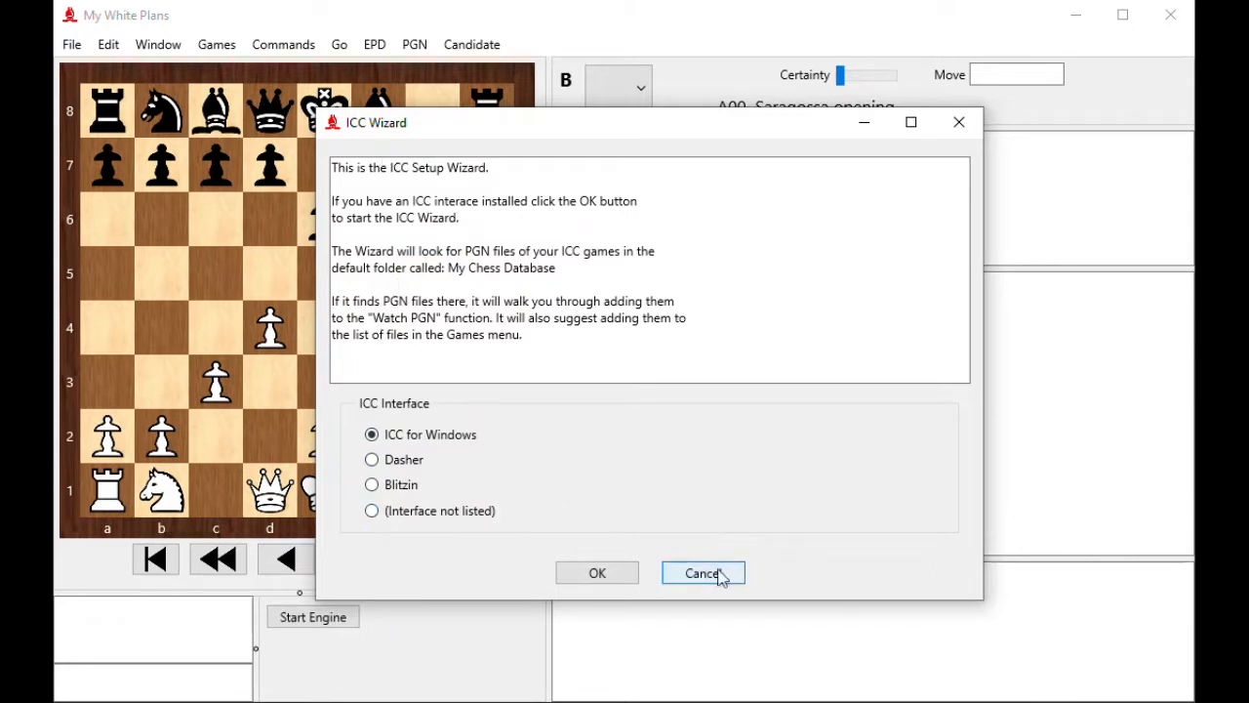
pyautogui.click(702, 573)
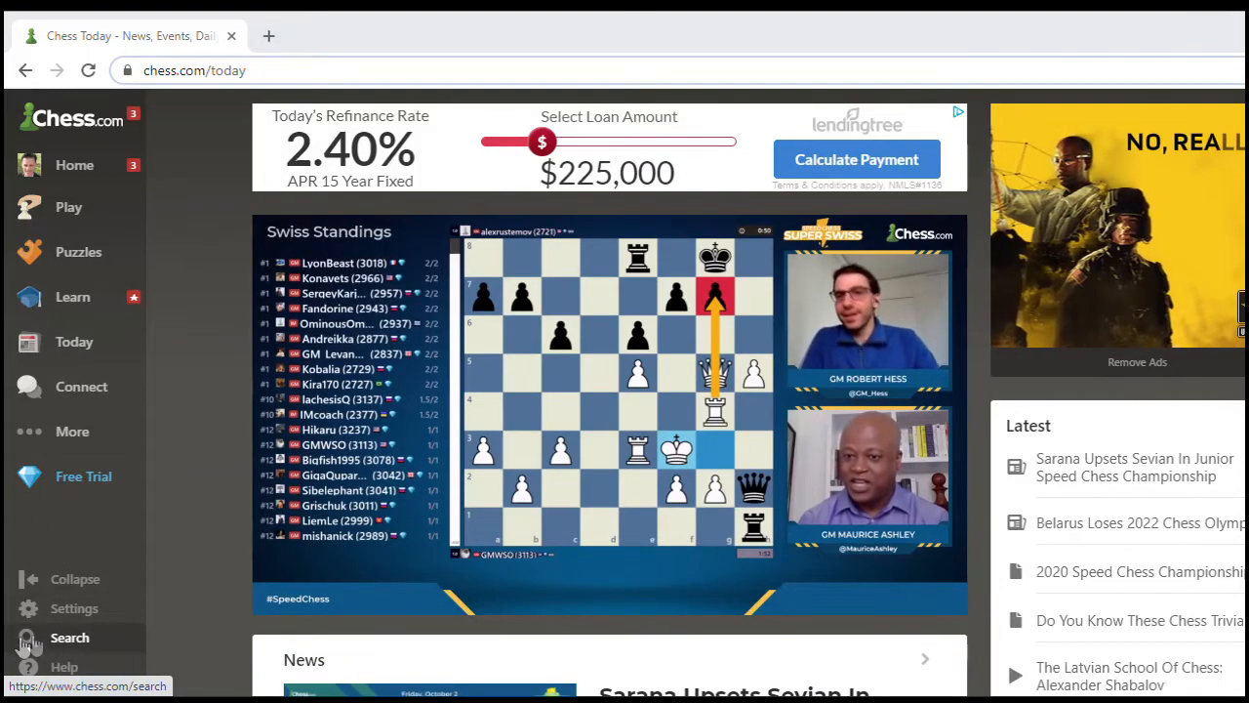
# - Search 'my games', tick the most recent games, and open the top game for analysis
pyautogui.click(69, 637)
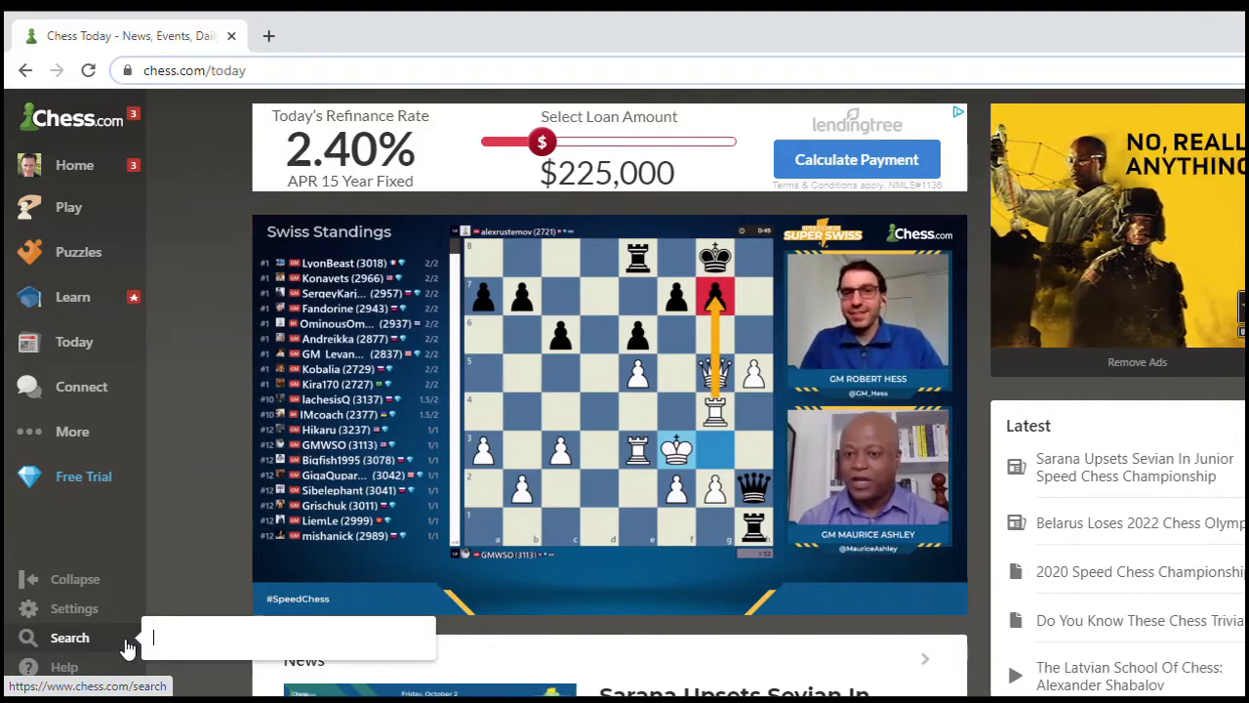
pyautogui.write('my games')
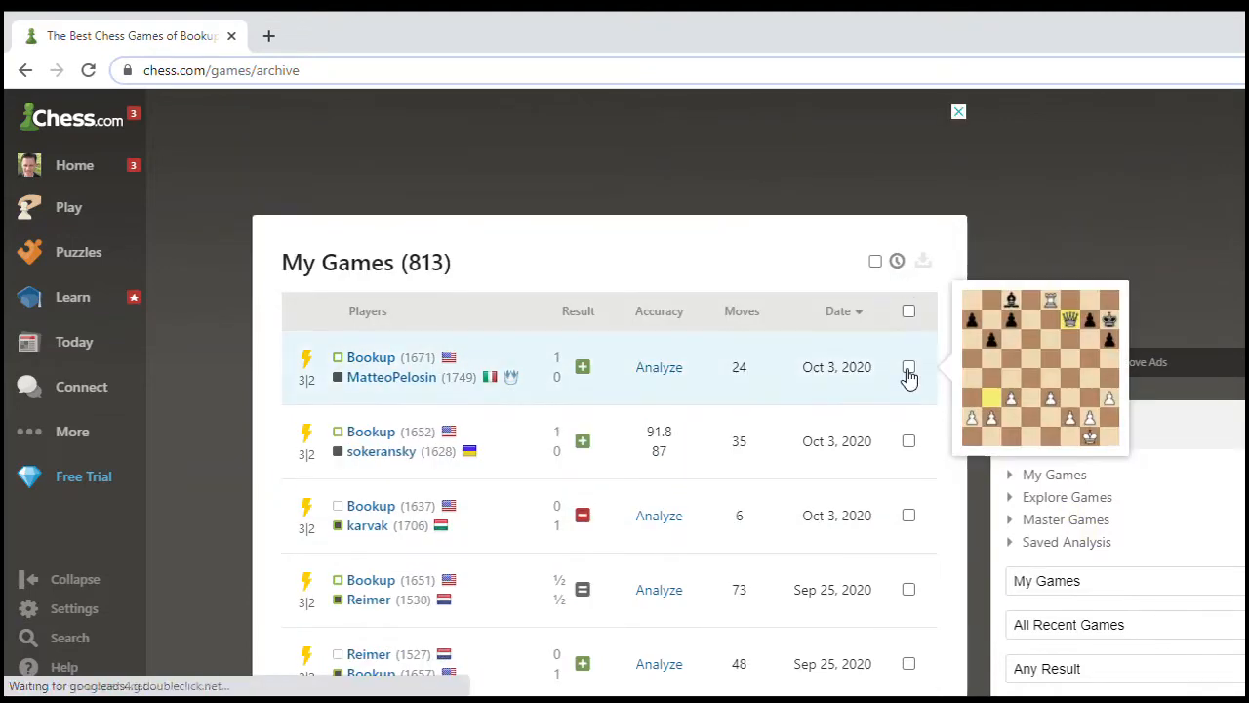
pyautogui.click(908, 366)
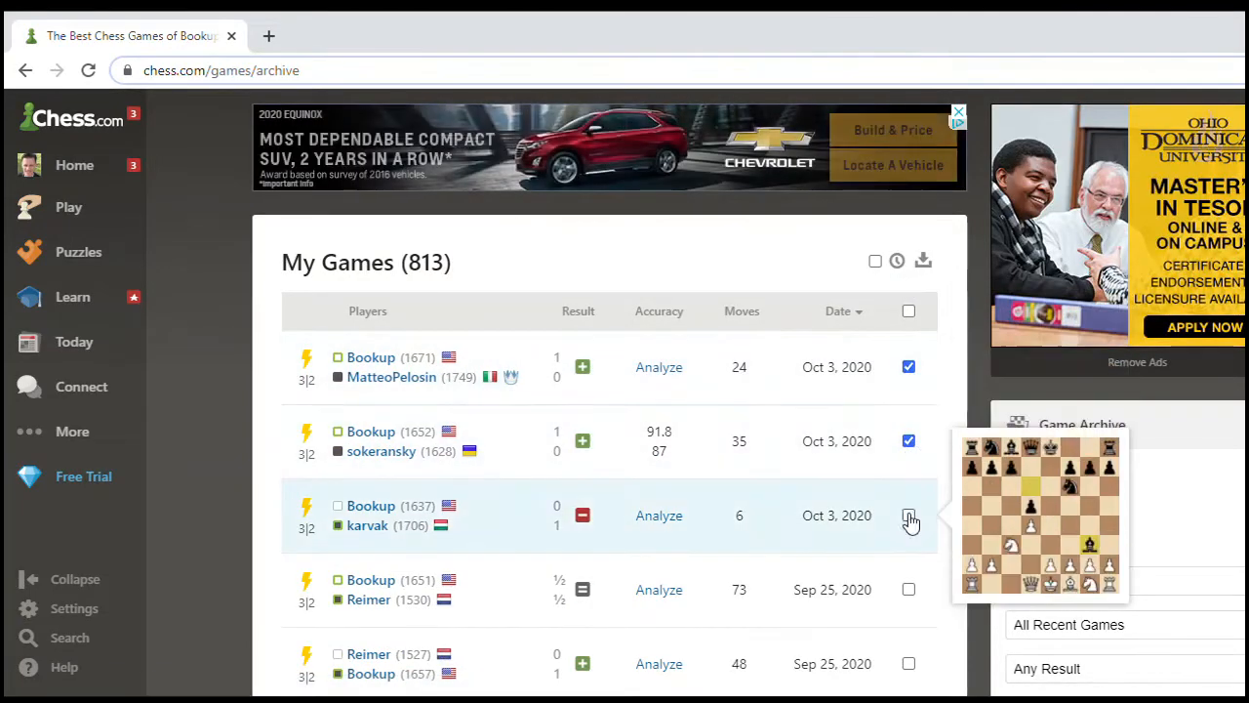
pyautogui.click(908, 516)
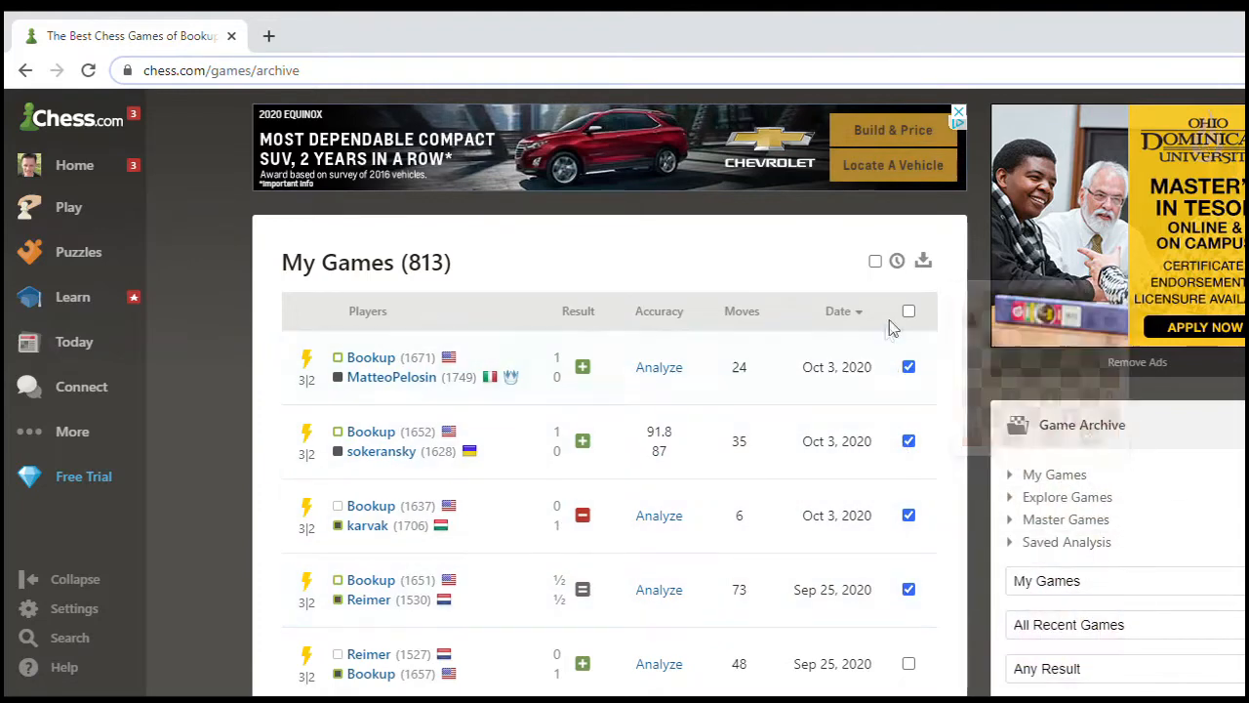
pyautogui.moveTo(923, 261)
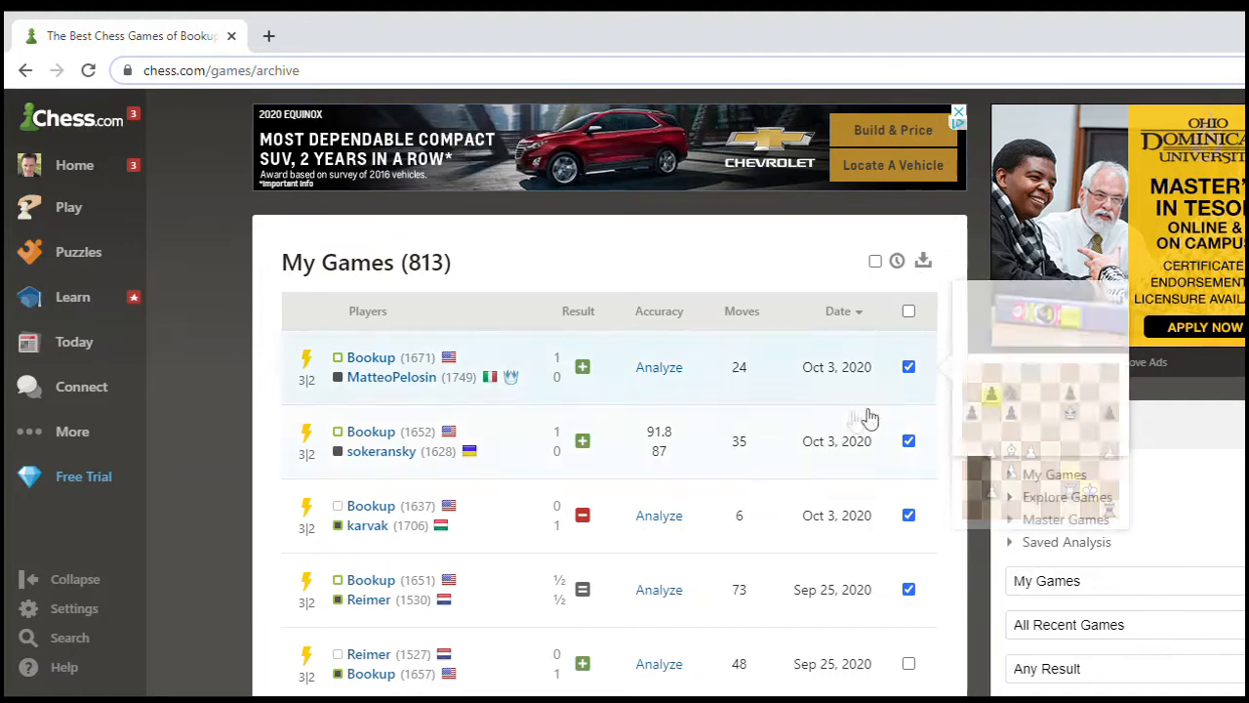
pyautogui.moveTo(335, 354)
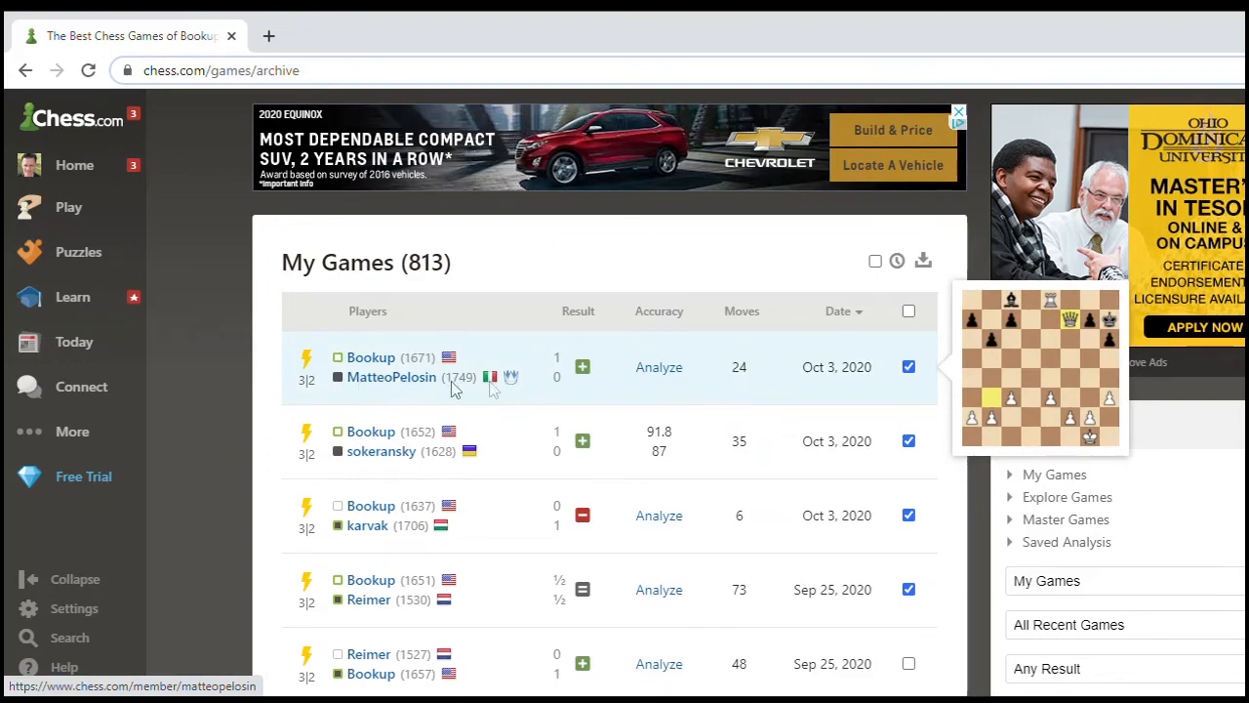
pyautogui.click(659, 367)
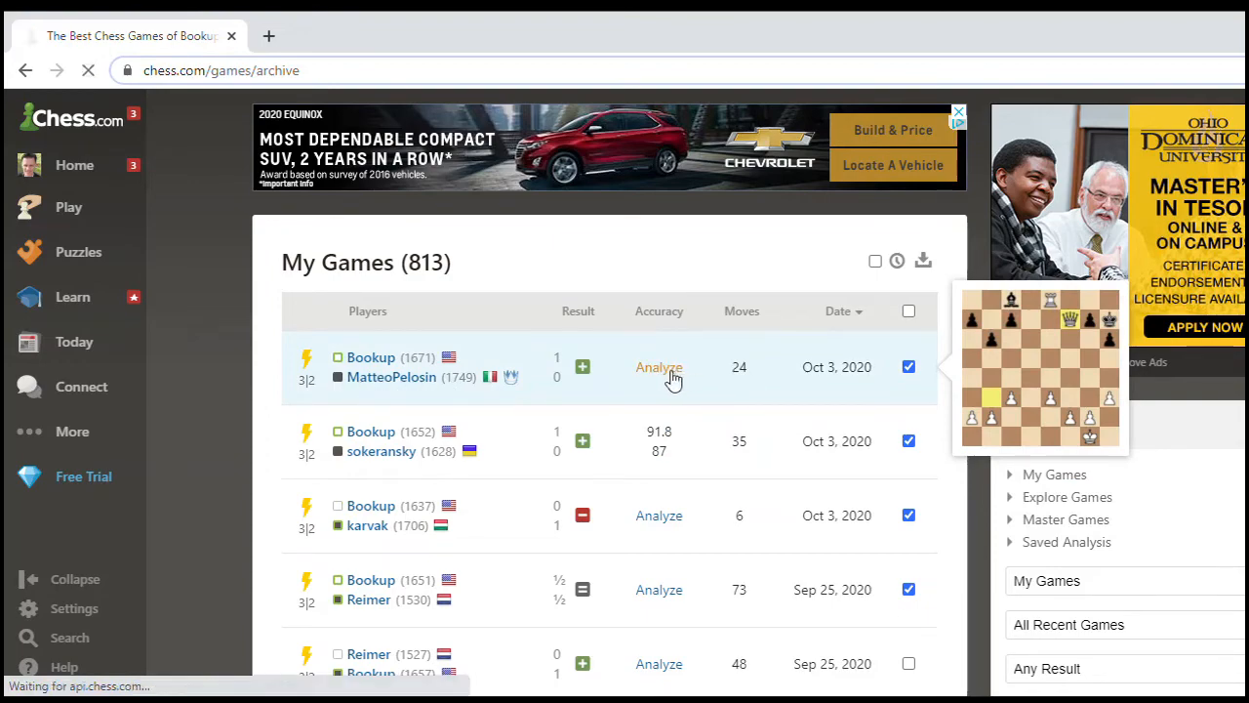
# - Dismiss the premium analysis offer, open the game's download panel and select the PGN text
pyautogui.click(659, 367)
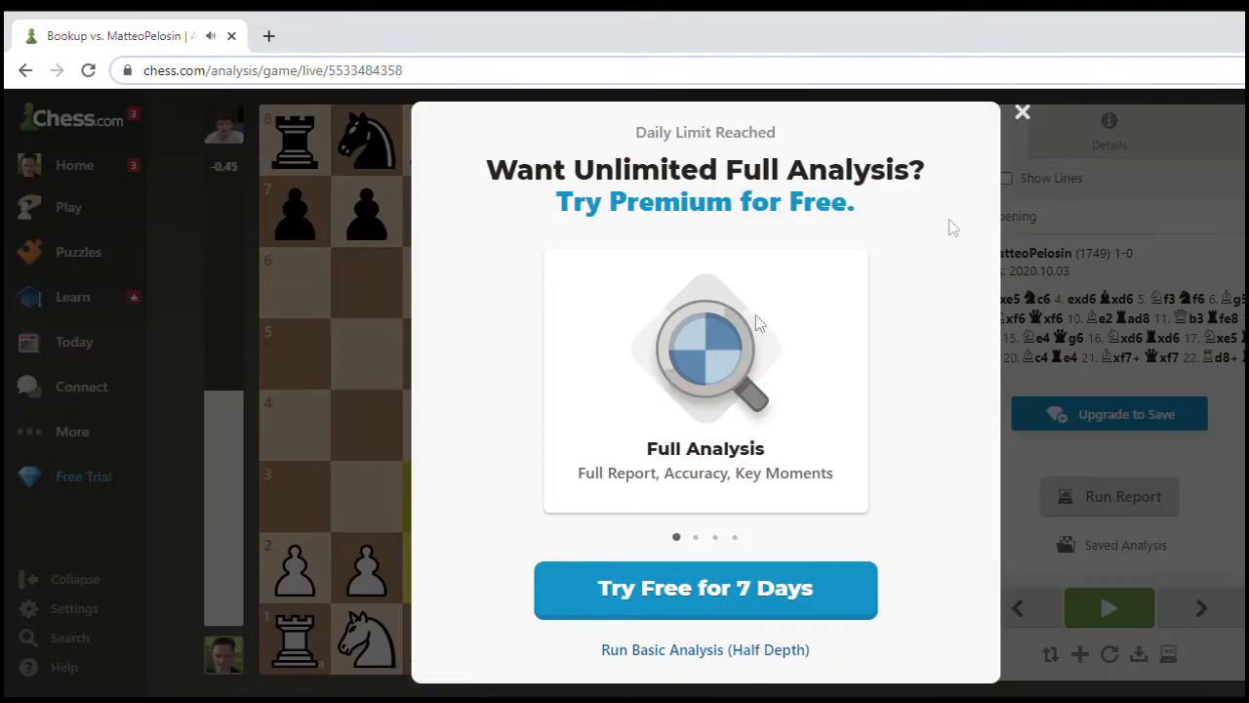
pyautogui.click(1022, 111)
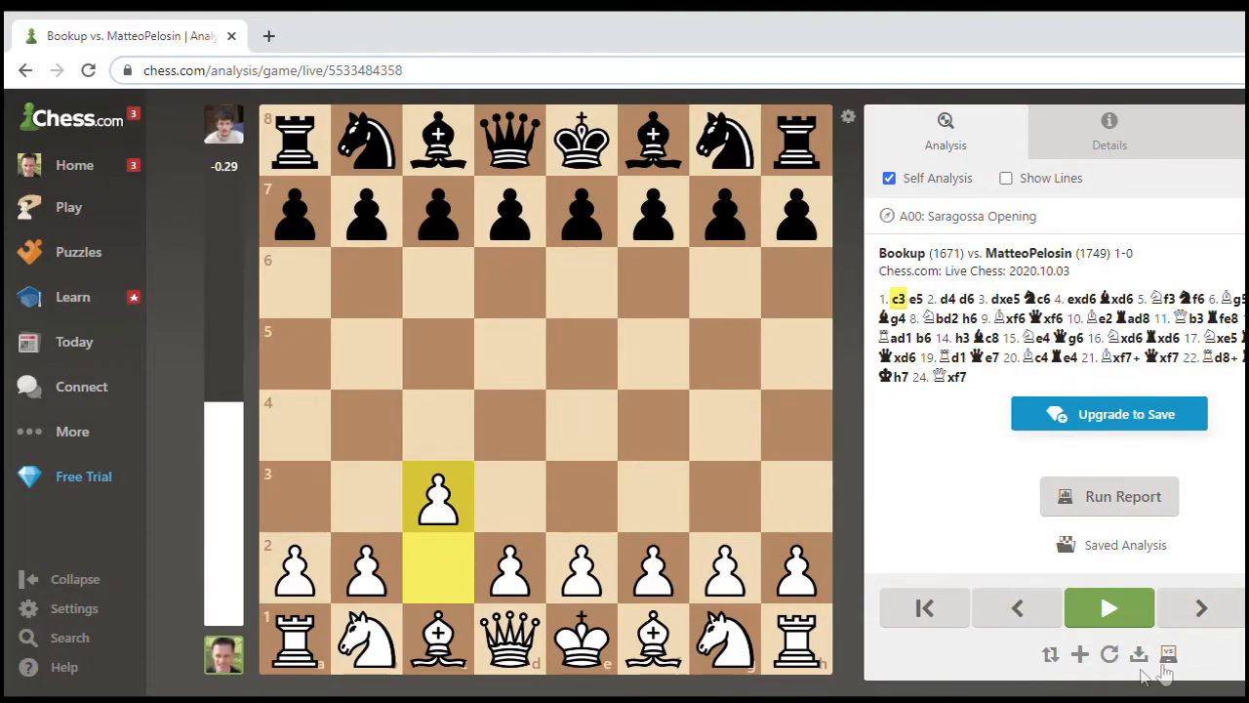
pyautogui.moveTo(1139, 654)
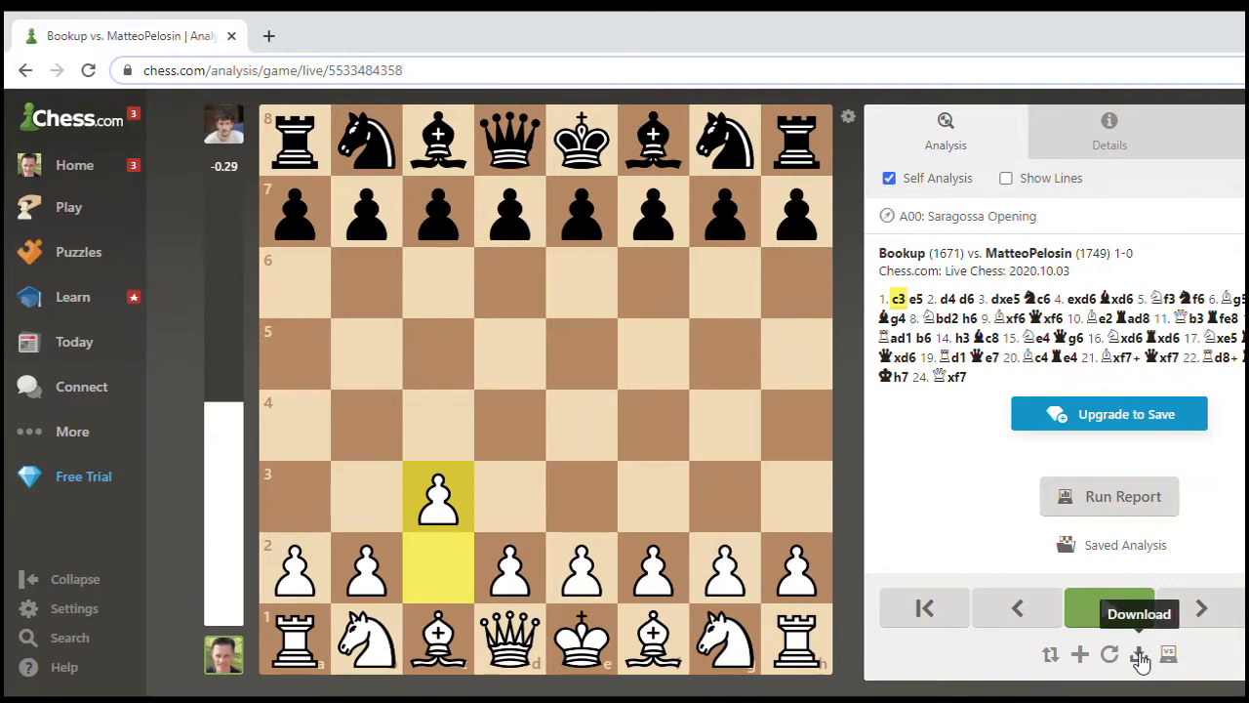
pyautogui.click(1139, 654)
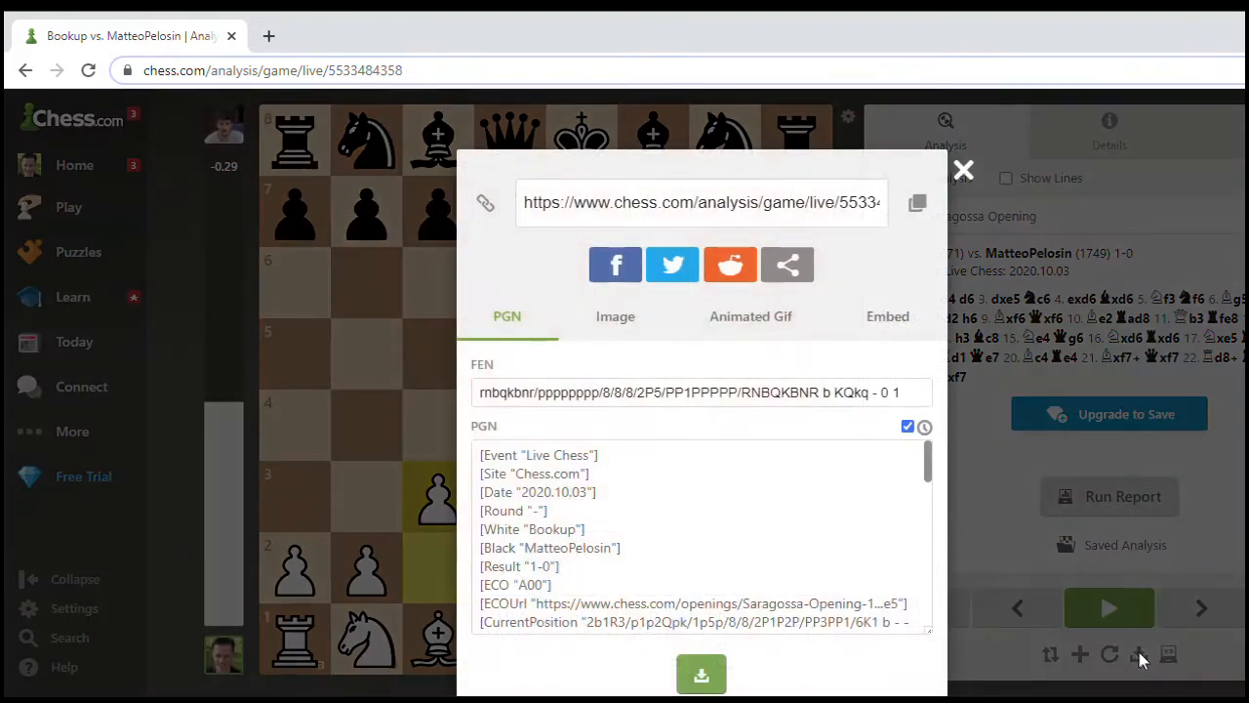
pyautogui.moveTo(546, 501)
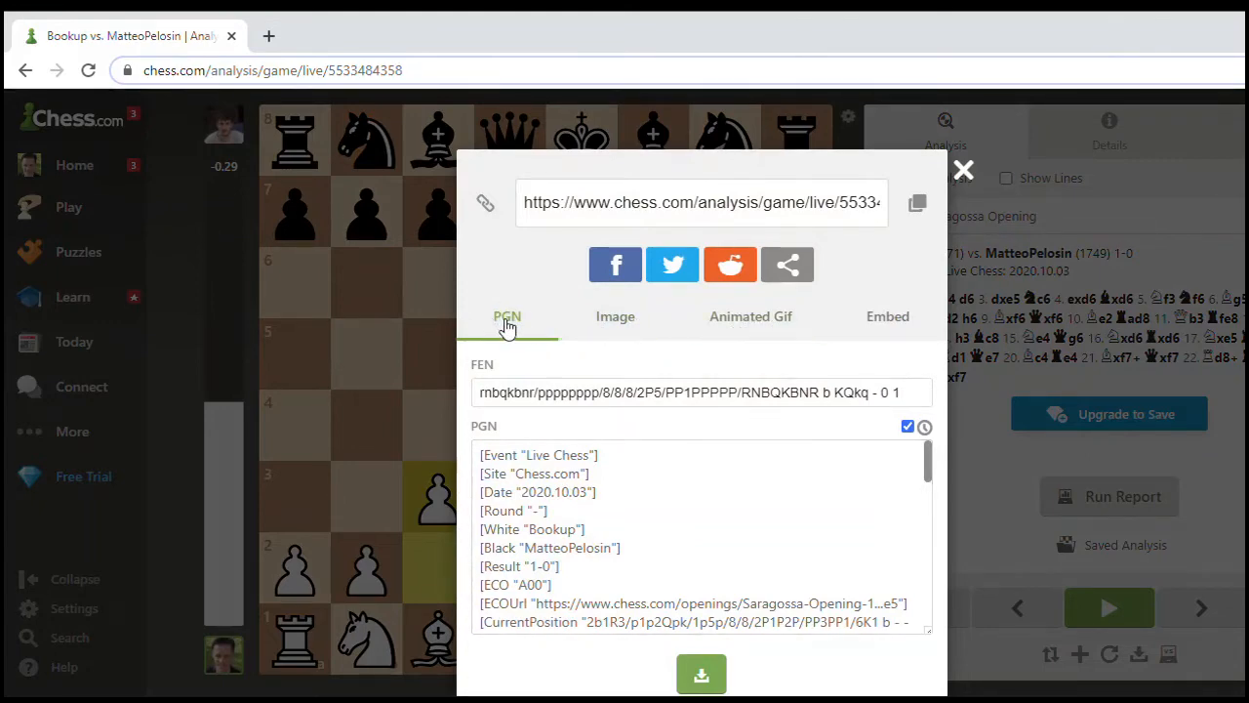
pyautogui.tripleClick(700, 537)
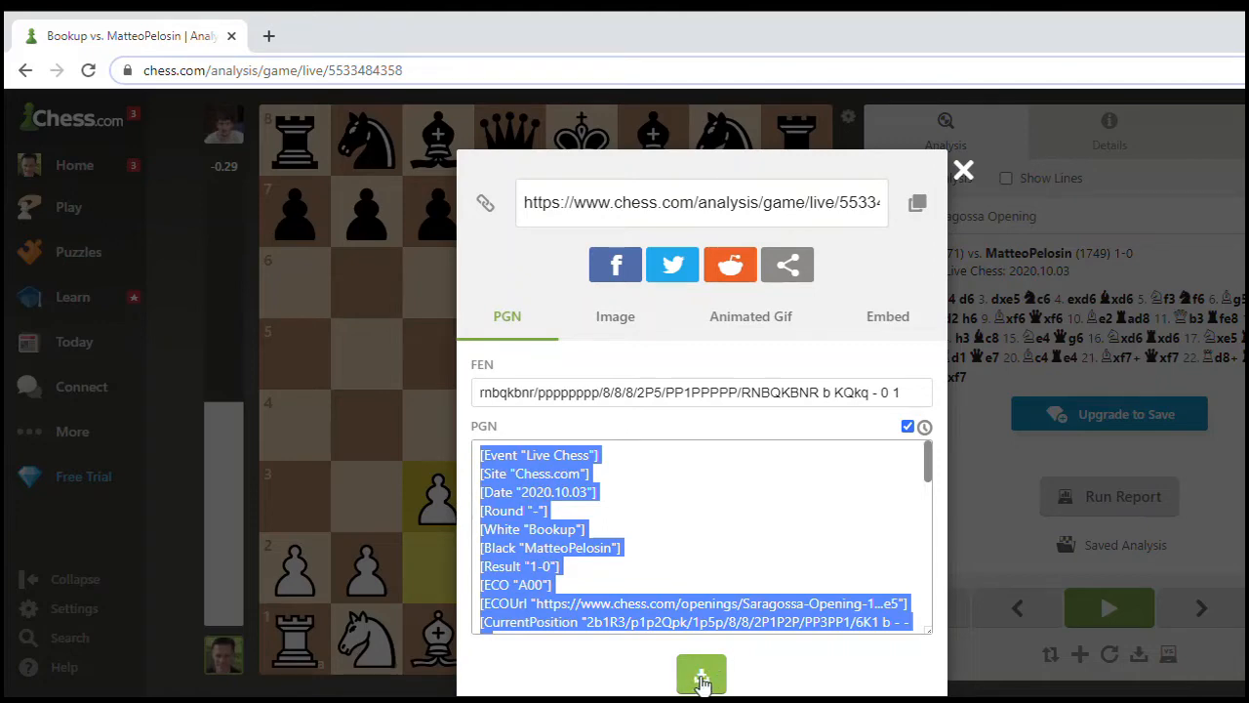
# - Remove the clock timestamps from the PGN and copy the text
pyautogui.scroll(-3)
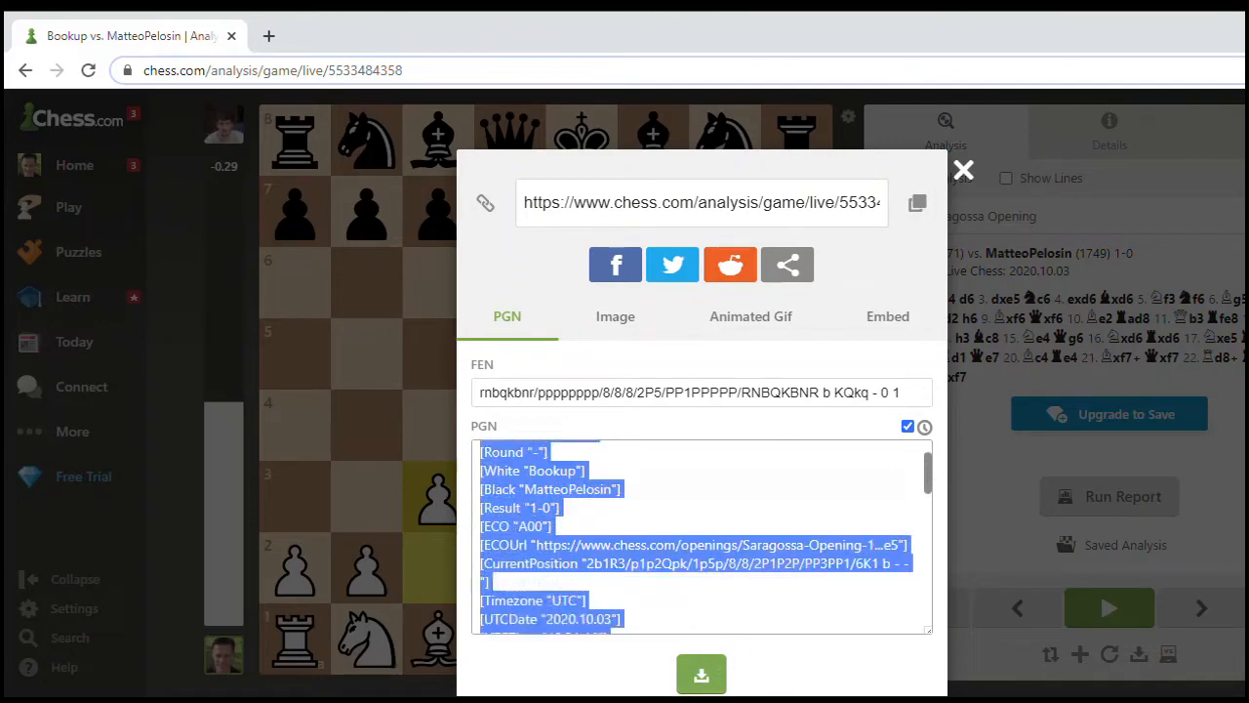
pyautogui.scroll(-3)
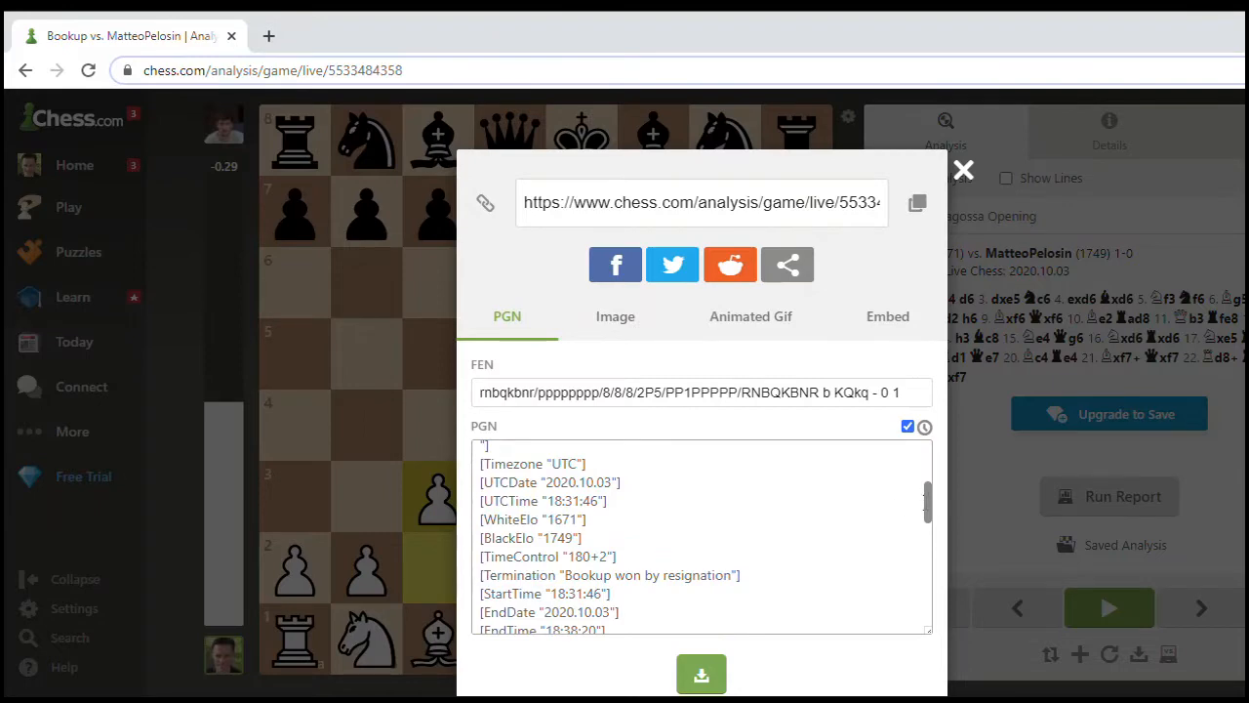
pyautogui.scroll(-3)
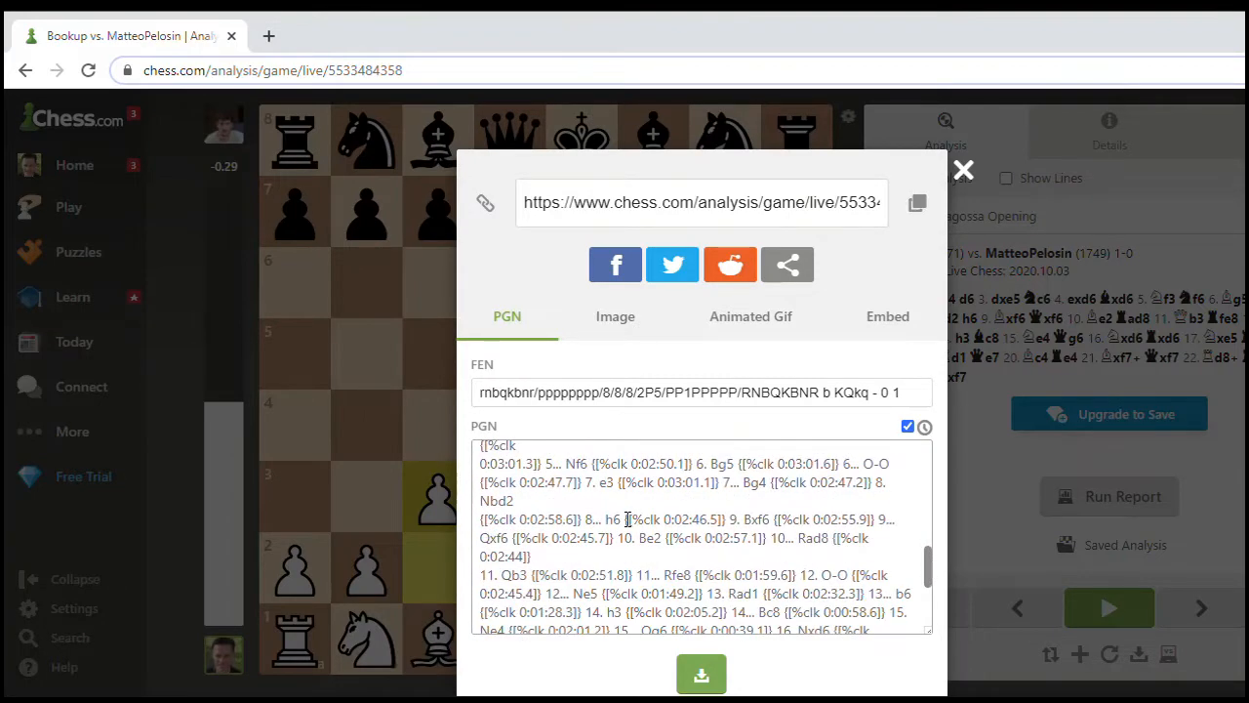
pyautogui.doubleClick(676, 519)
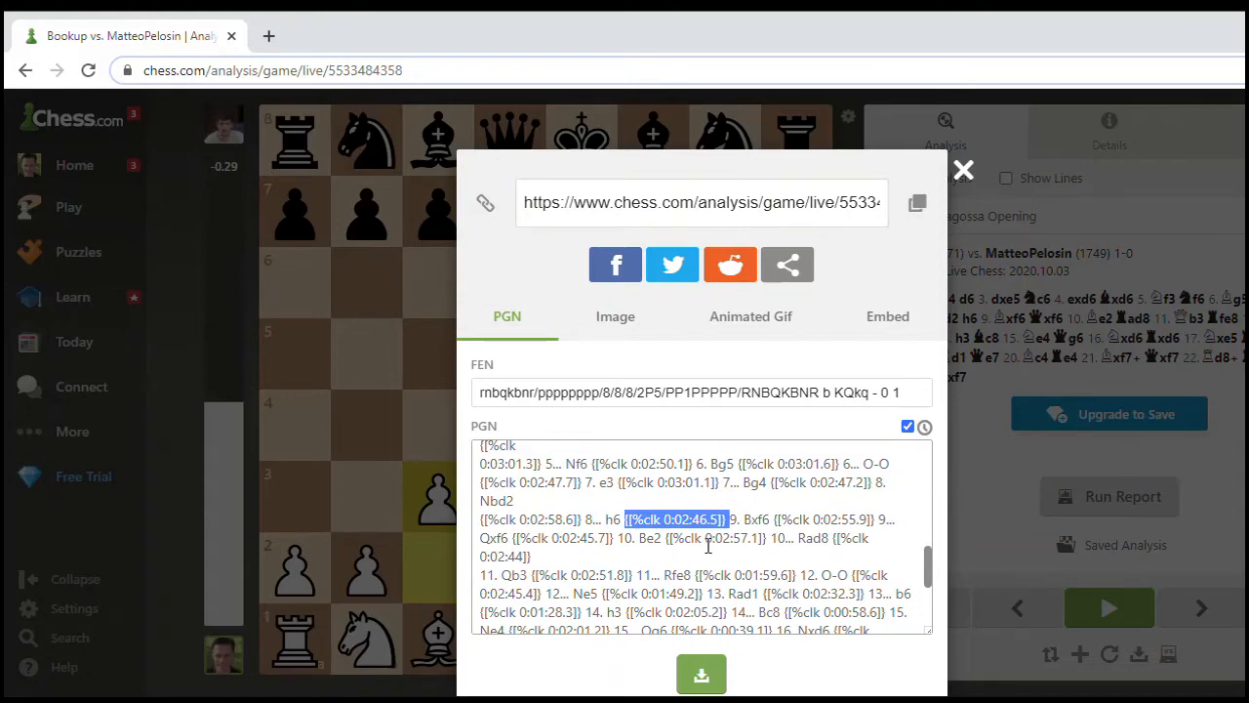
pyautogui.moveTo(937, 427)
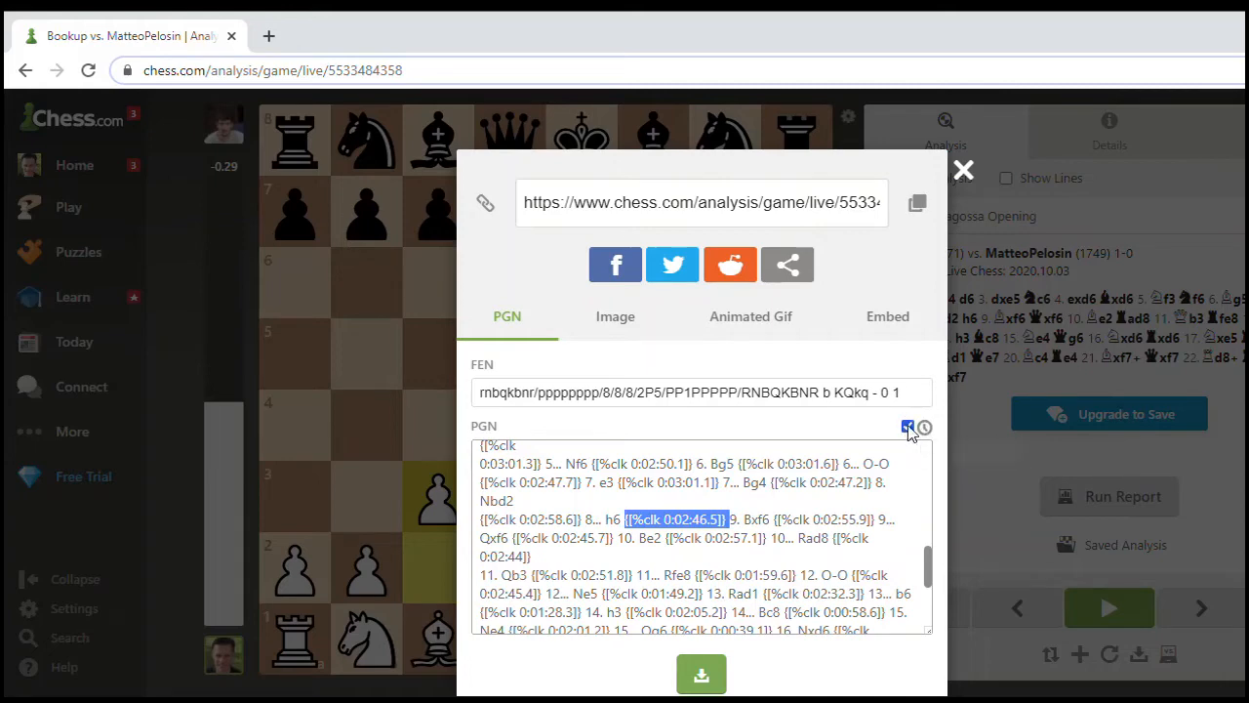
pyautogui.click(907, 426)
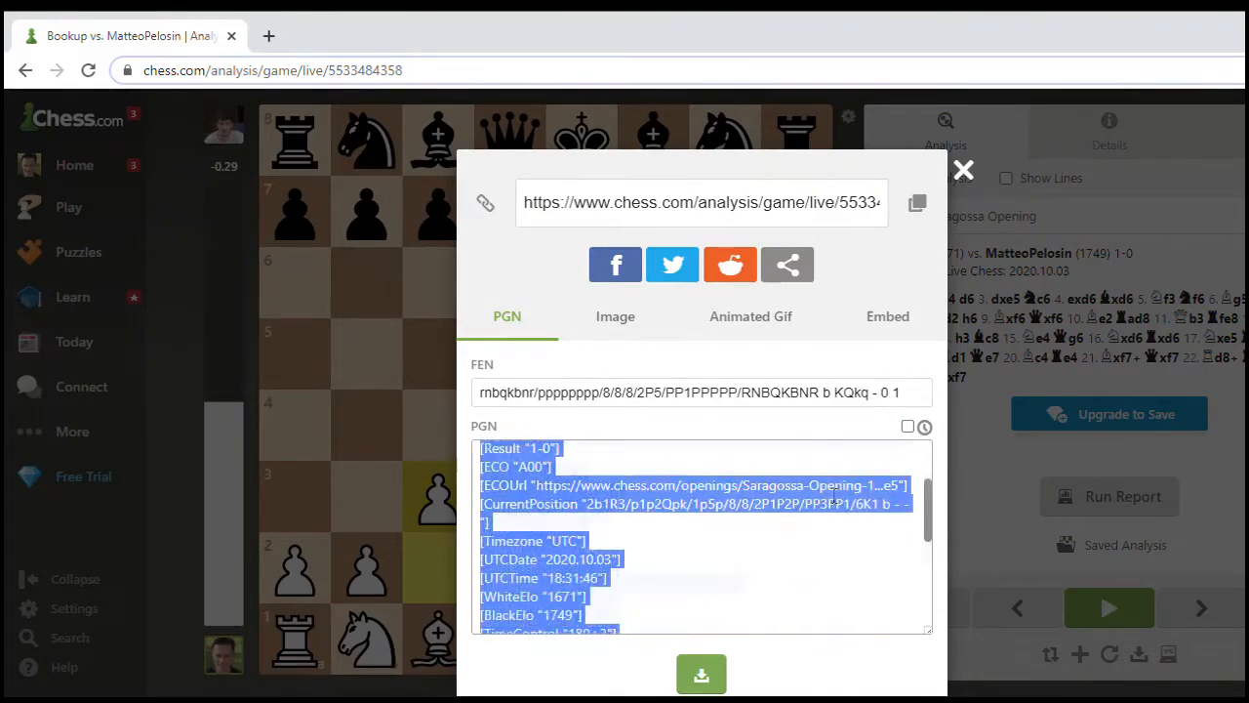
pyautogui.scroll(-3)
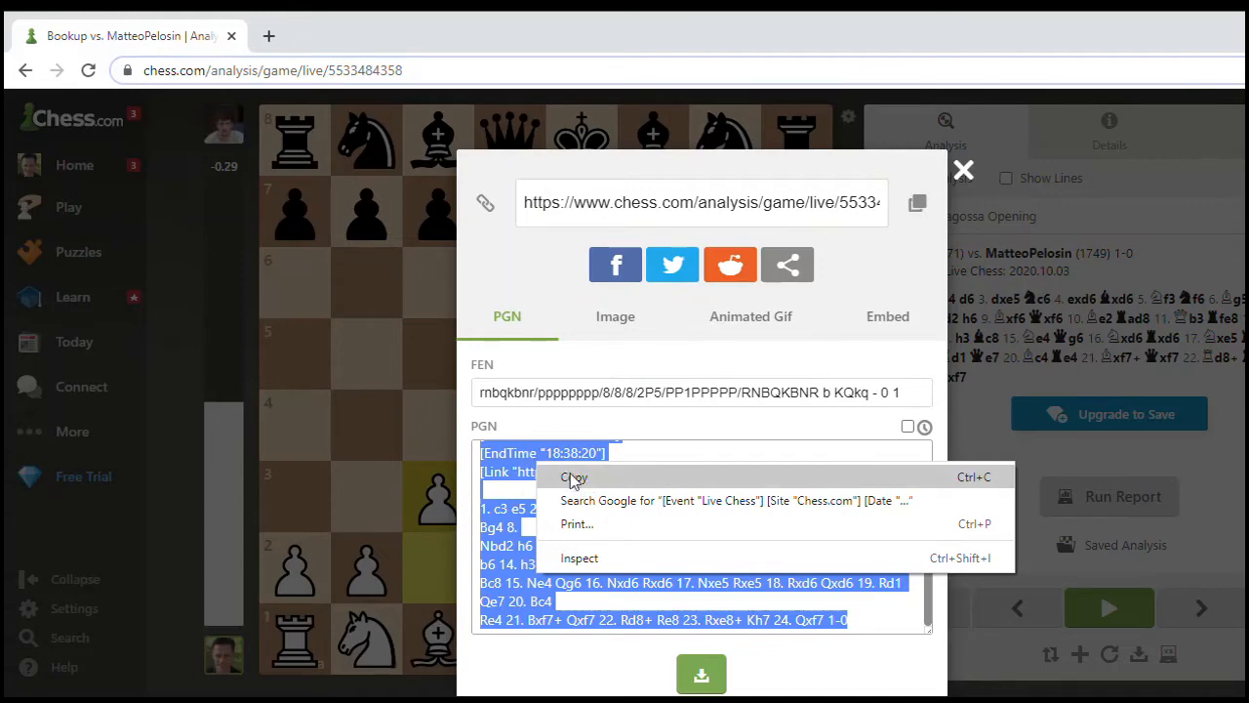
pyautogui.click(574, 477)
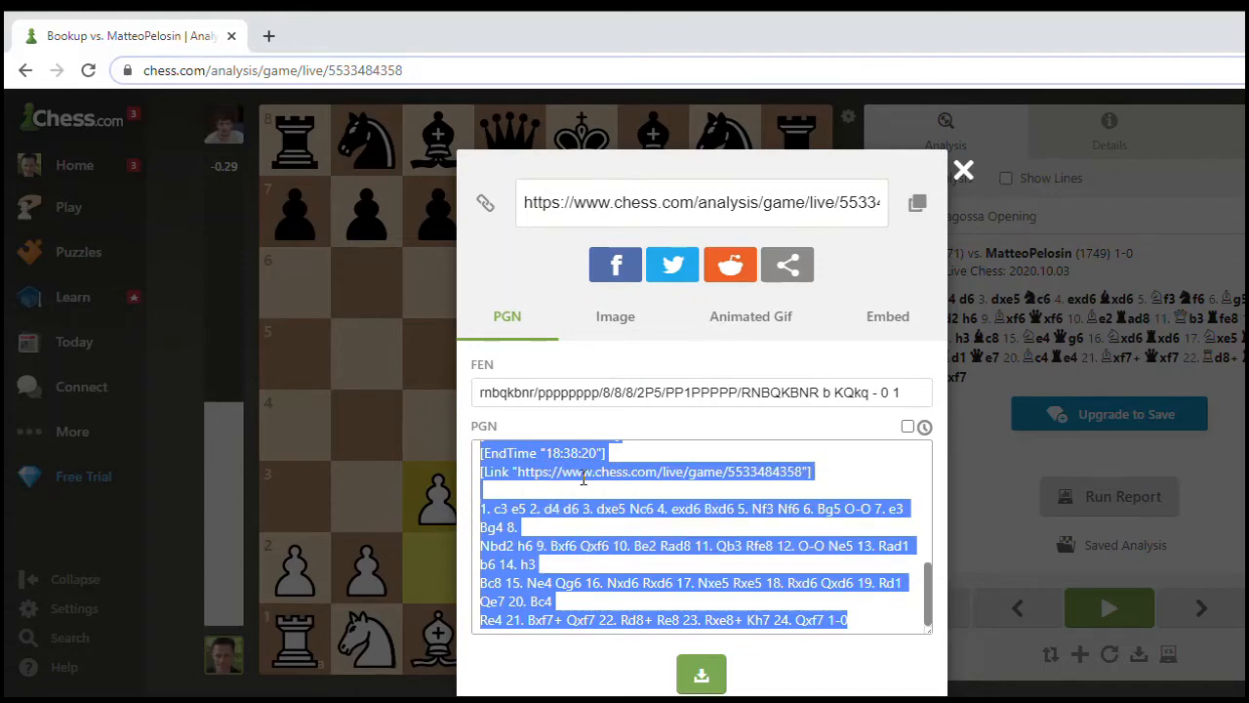
pyautogui.moveTo(909, 309)
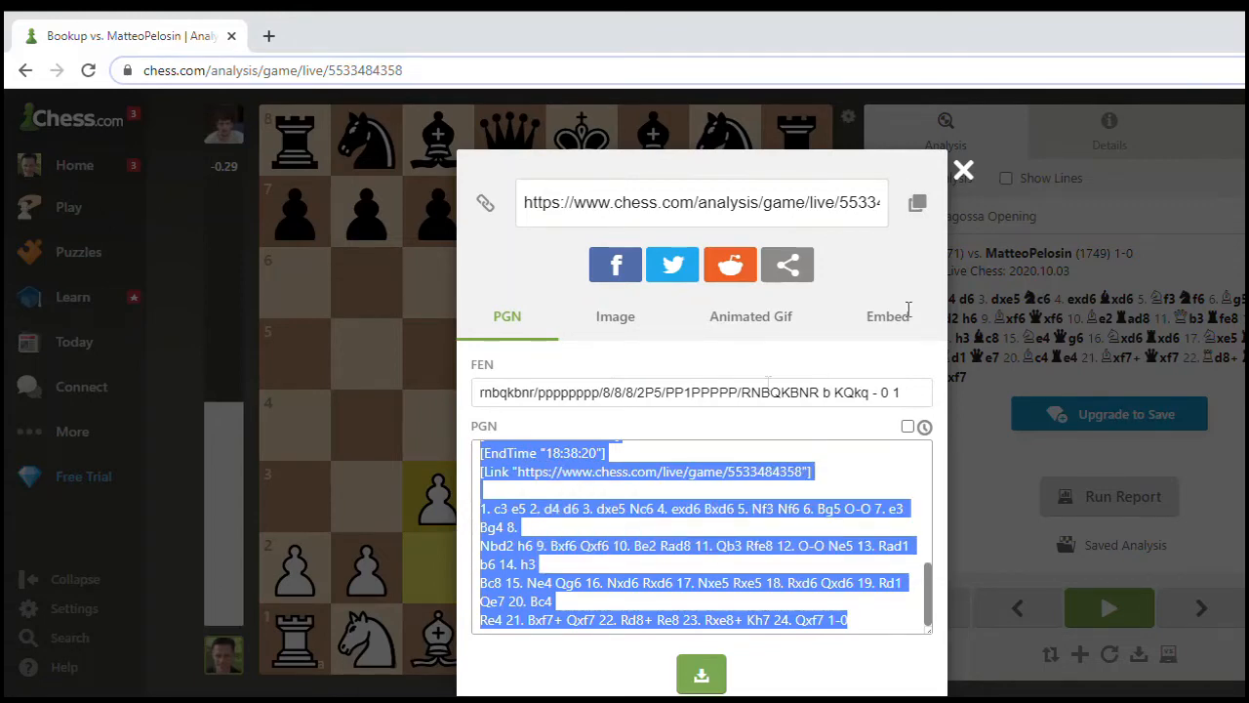
pyautogui.moveTo(962, 171)
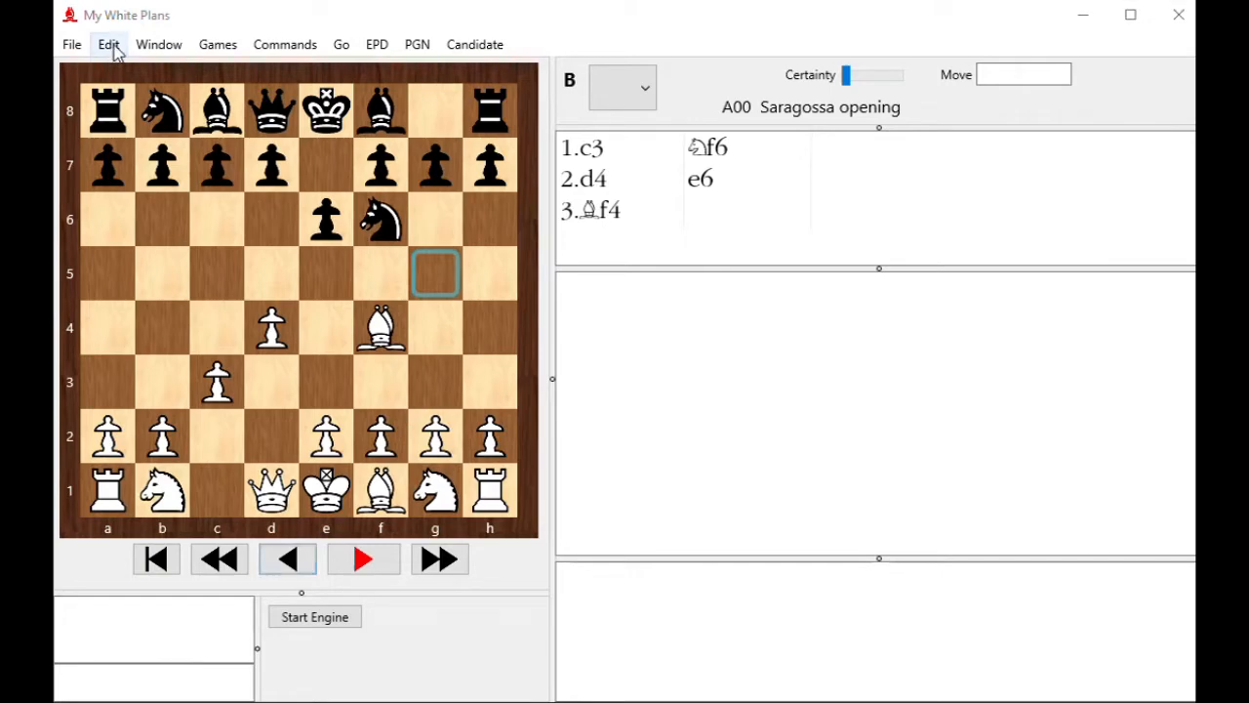
# - Step back in My White Plans from after 1.c3 to the starting position
pyautogui.click(108, 44)
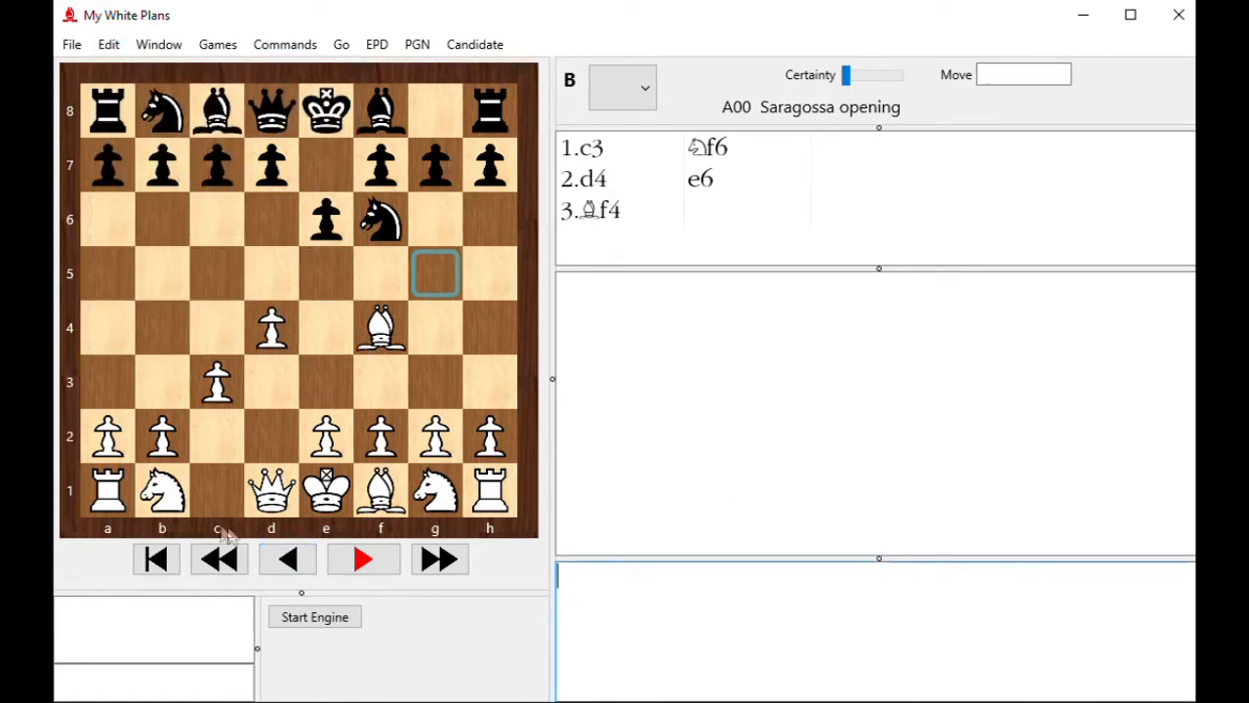
pyautogui.click(217, 558)
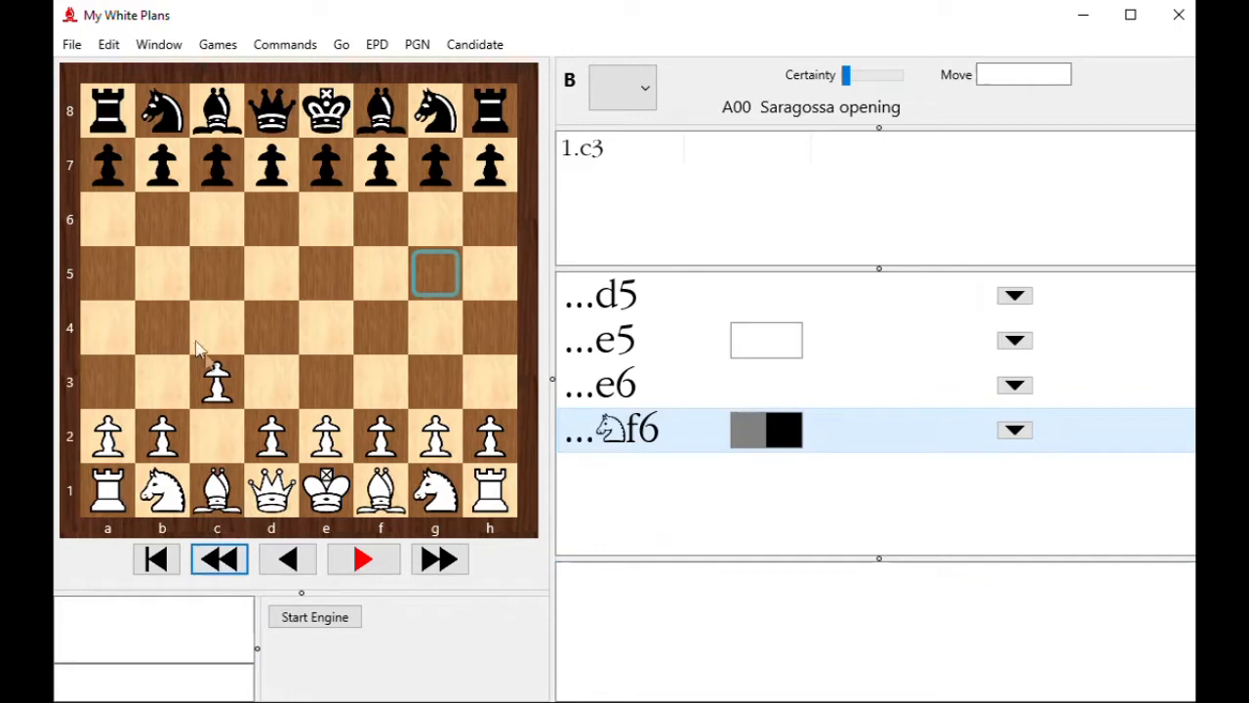
pyautogui.click(287, 558)
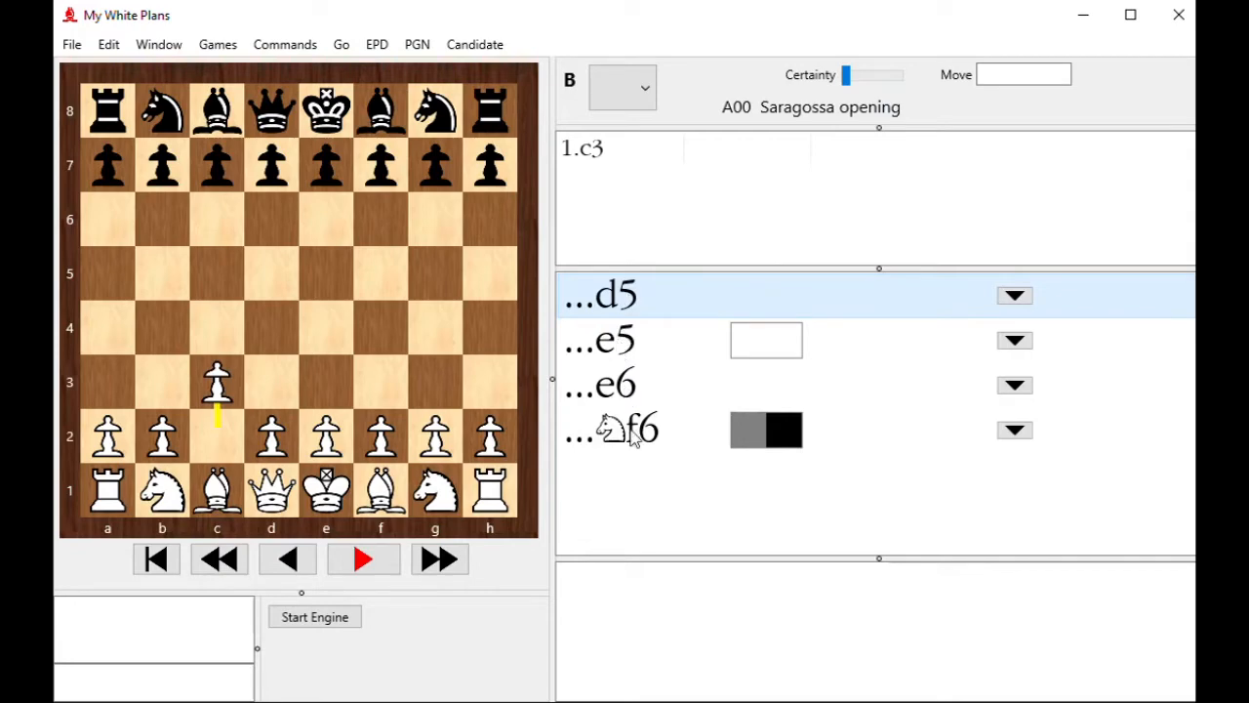
pyautogui.moveTo(598, 557)
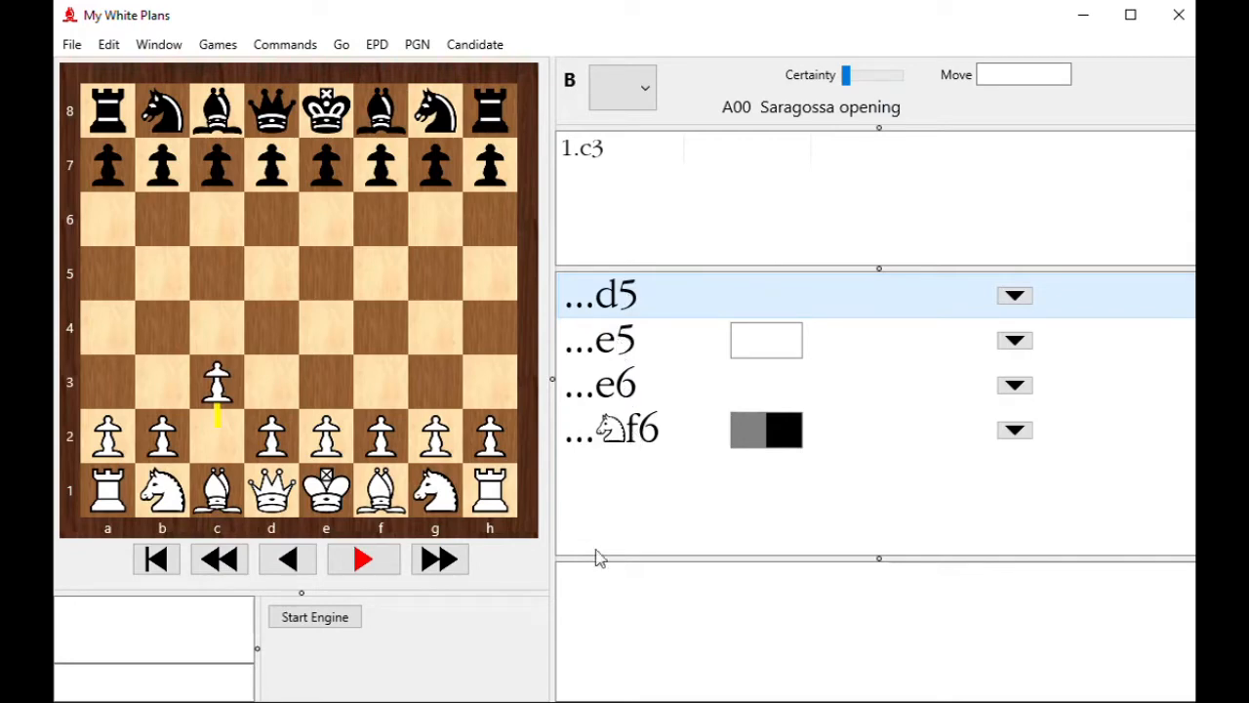
pyautogui.click(287, 558)
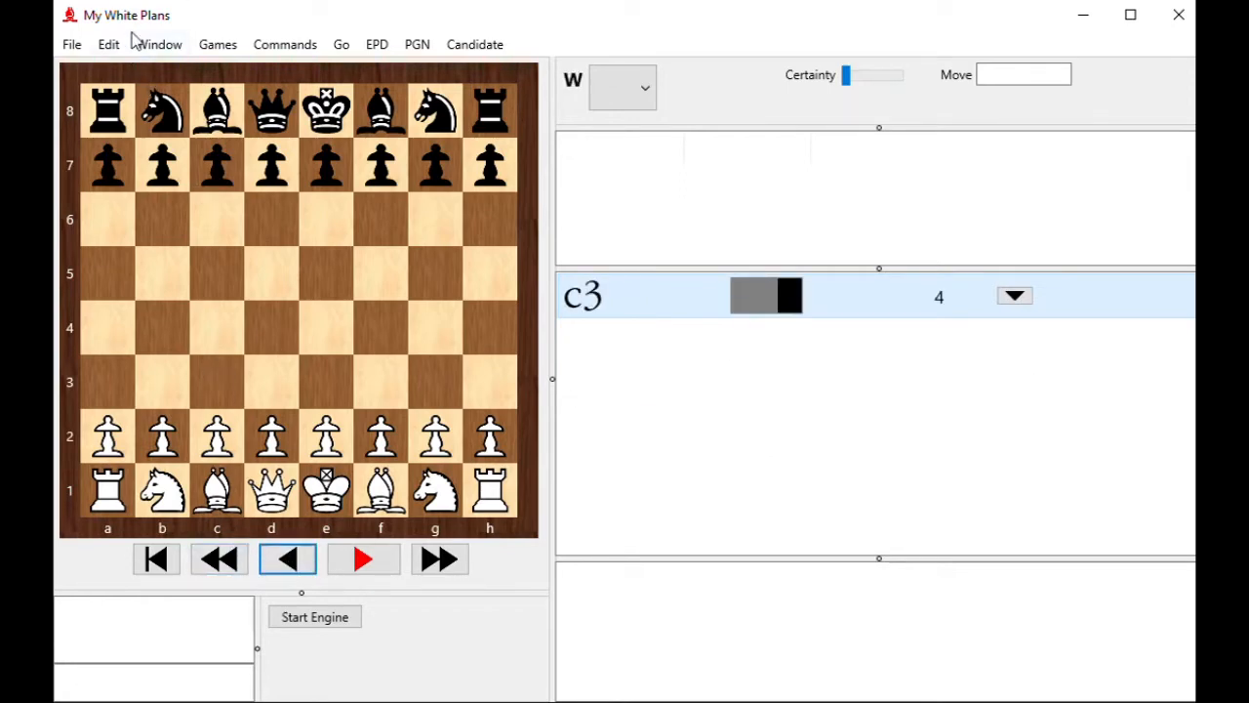
# - Paste the copied game as PGN, highlighting novelties in green and yellow instead of red
pyautogui.click(109, 44)
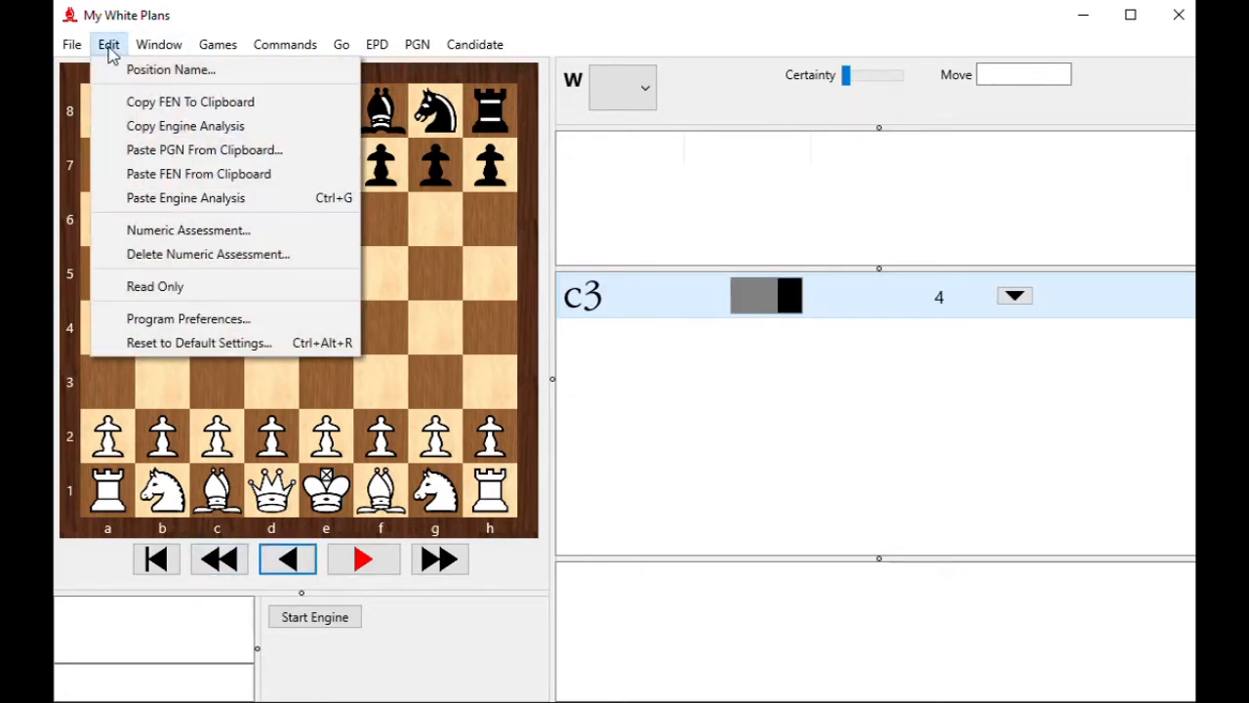
pyautogui.moveTo(204, 150)
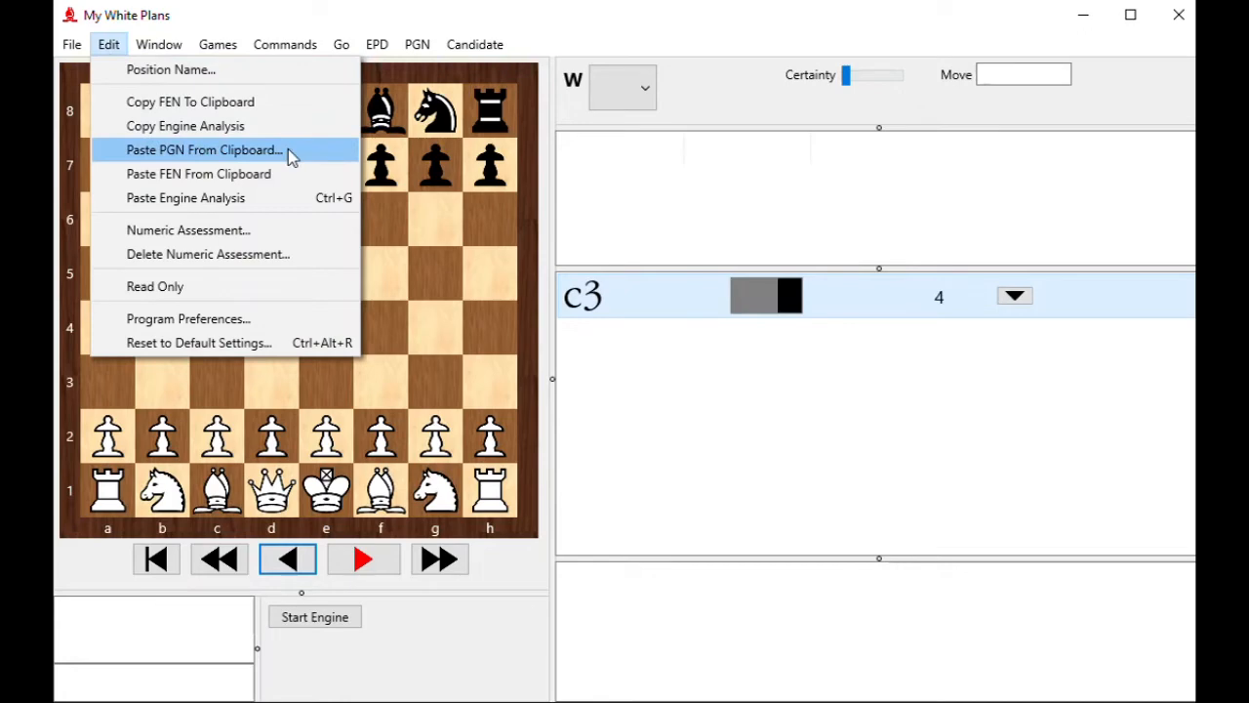
pyautogui.click(204, 149)
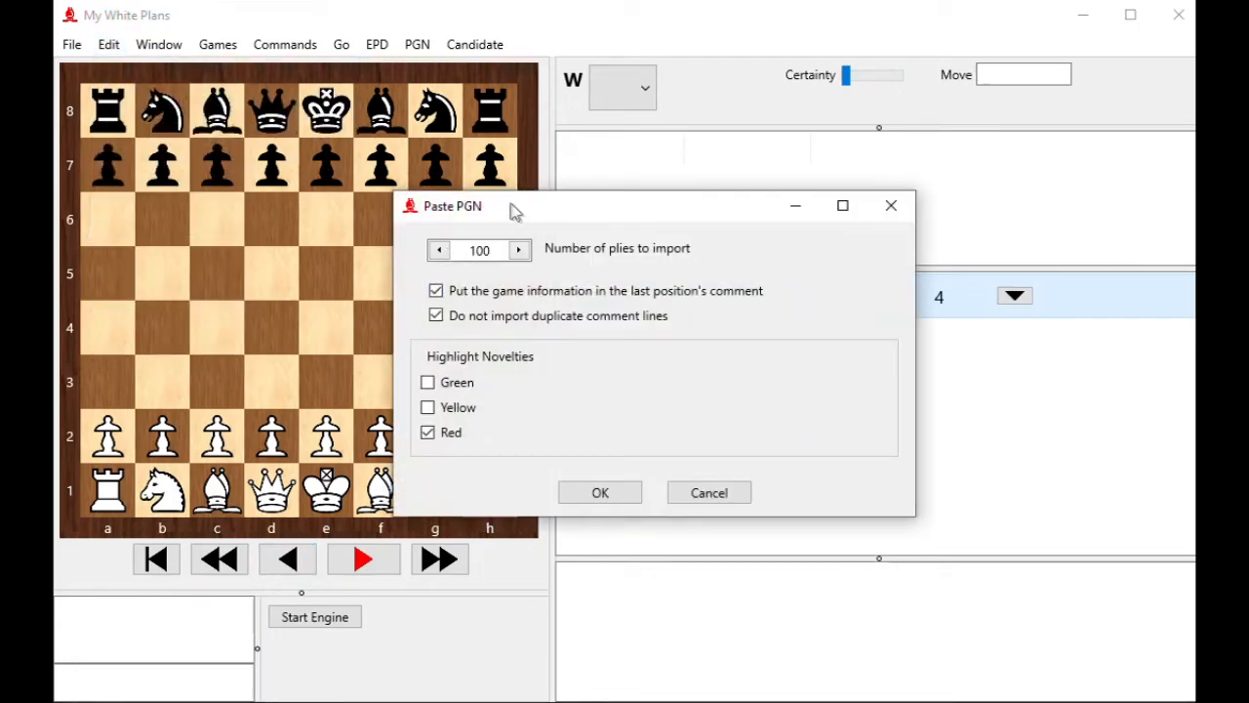
pyautogui.moveTo(574, 261)
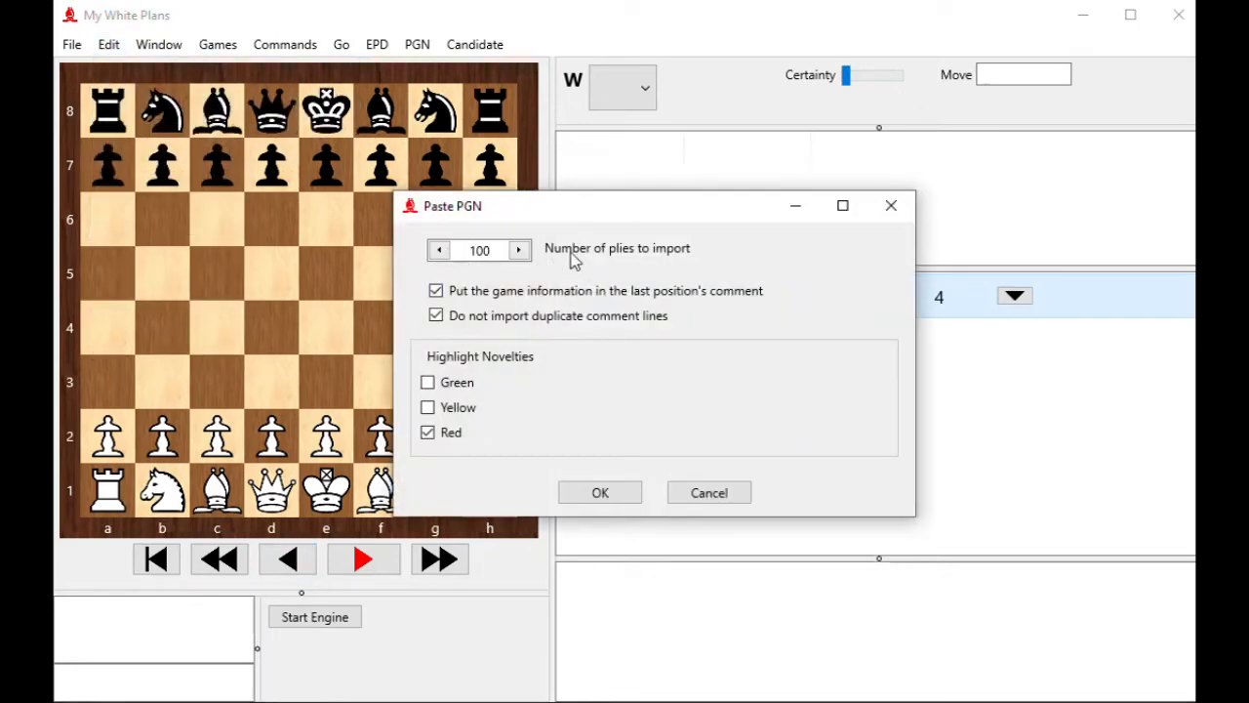
pyautogui.moveTo(453, 366)
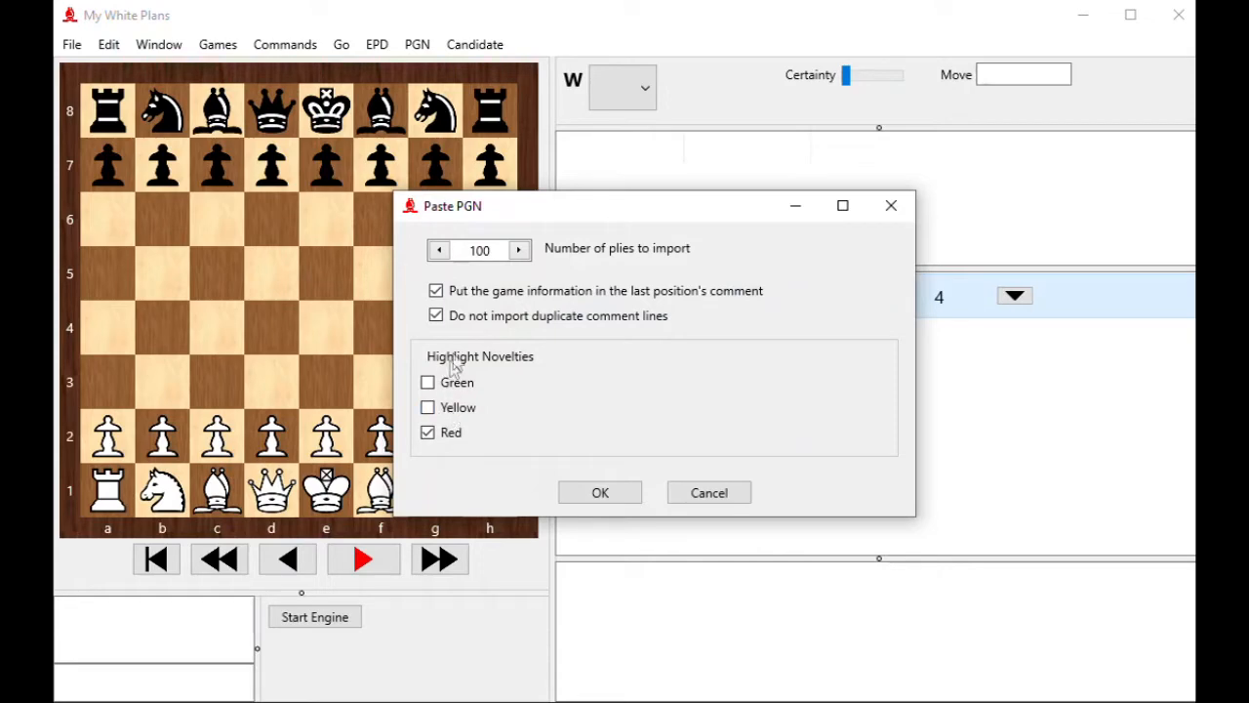
pyautogui.moveTo(503, 369)
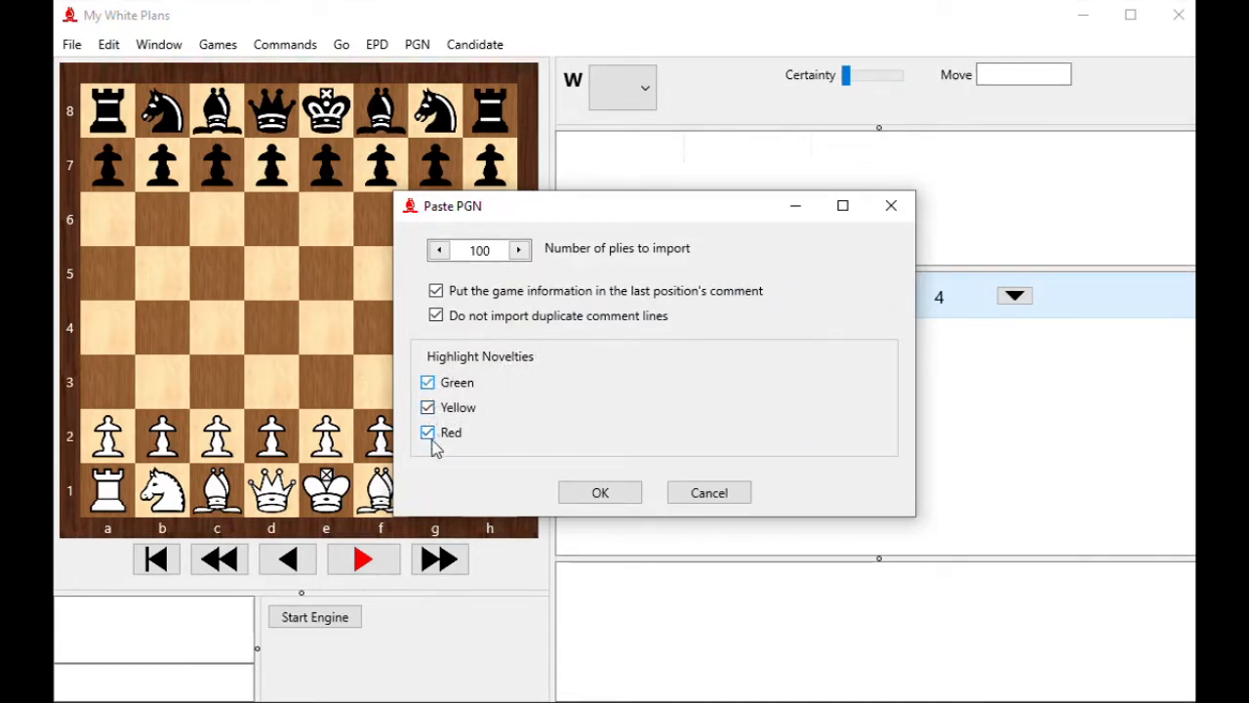
pyautogui.click(427, 432)
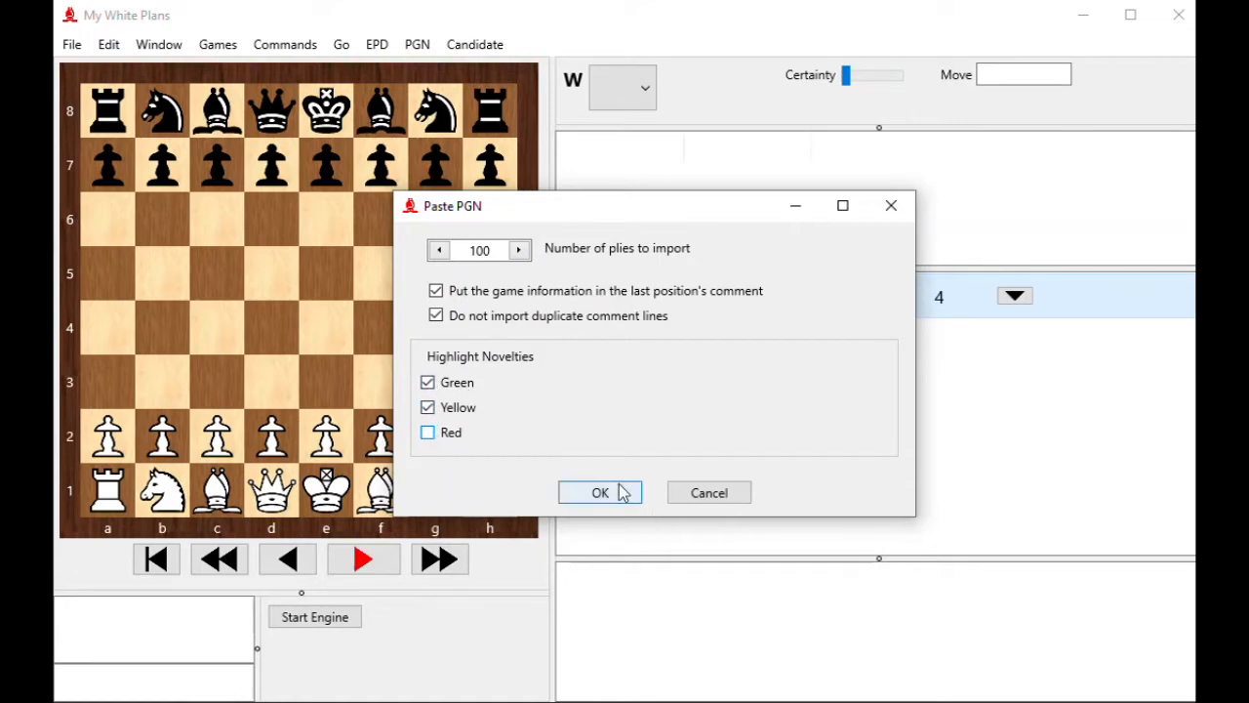
pyautogui.moveTo(549, 435)
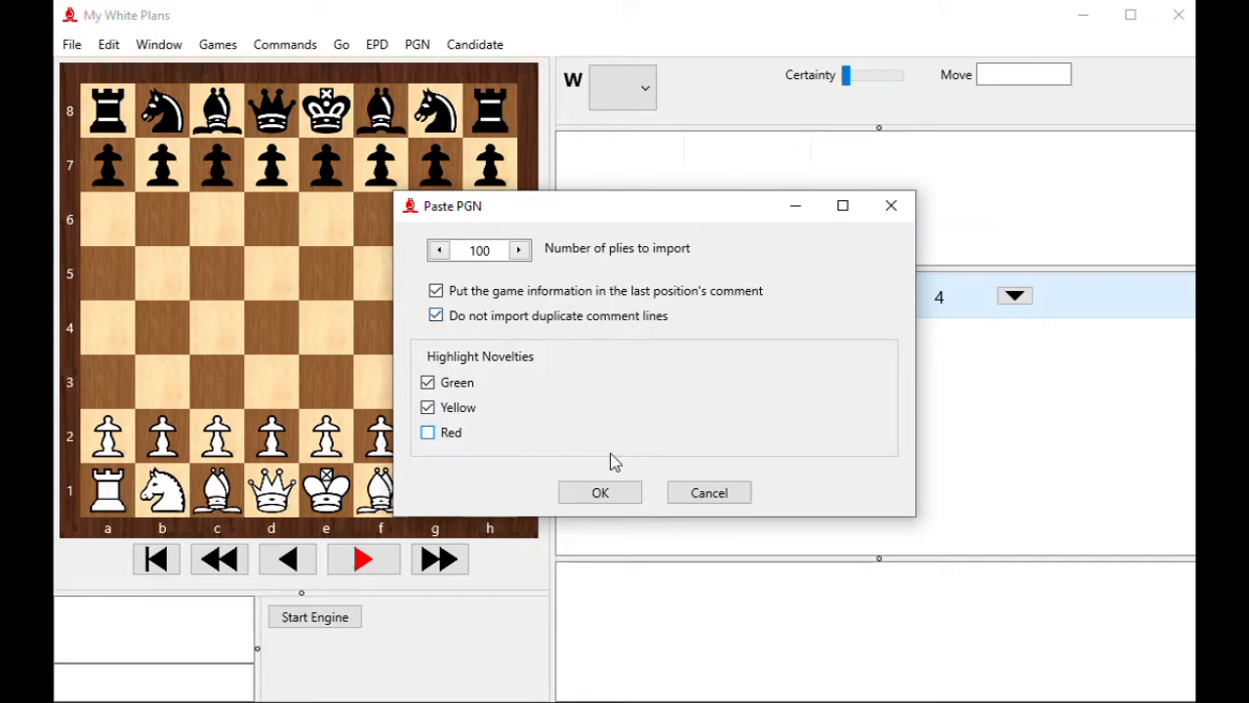
pyautogui.click(601, 492)
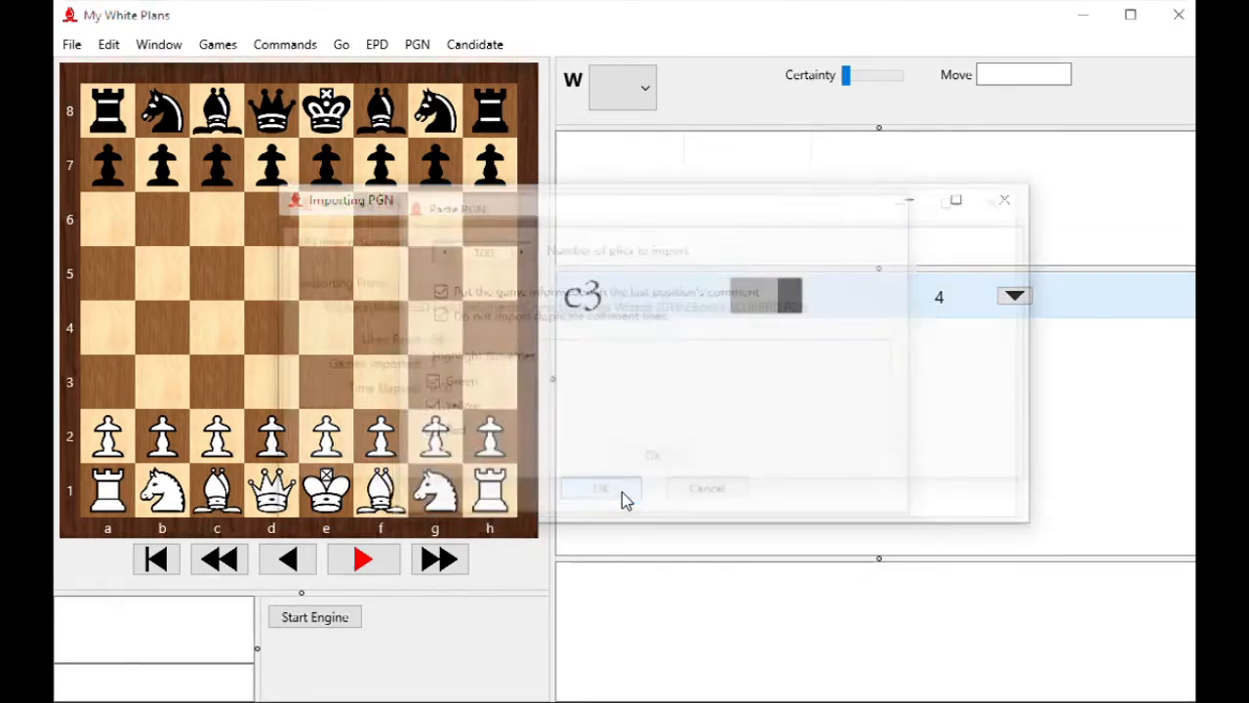
# - Dismiss the PGN Import Summary and step back from 3.dxe5 to the position after 2...d6
pyautogui.click(600, 488)
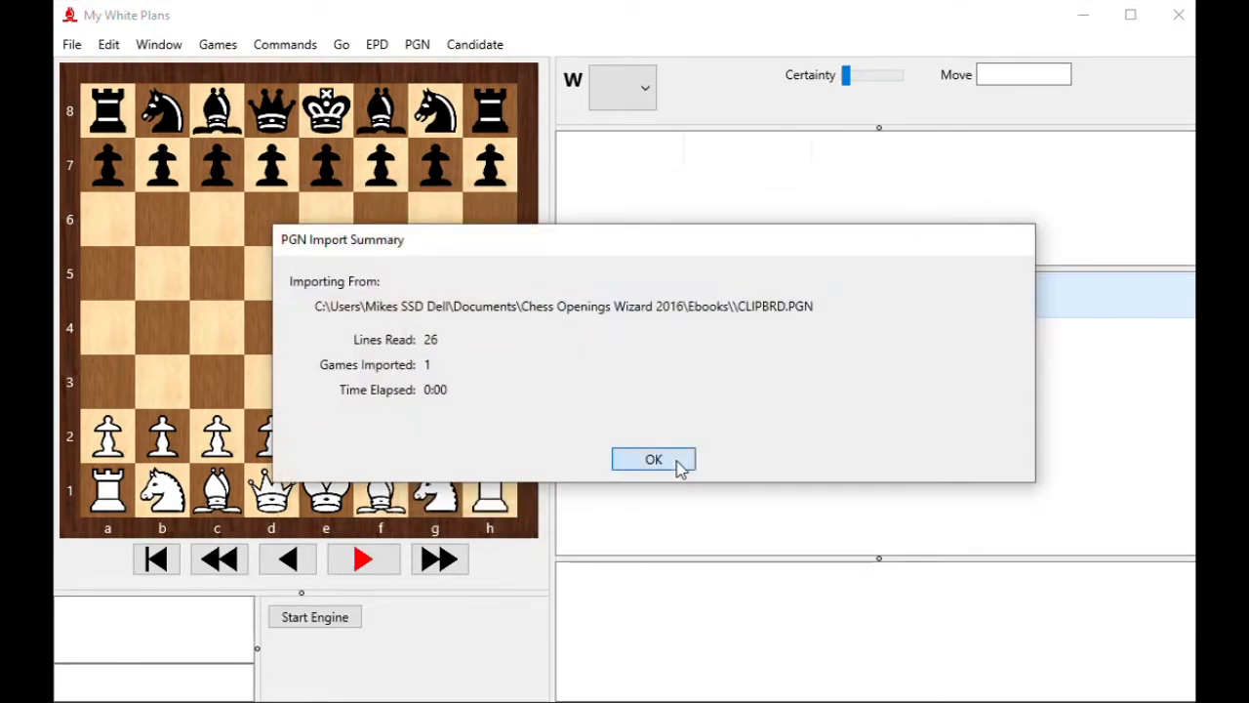
pyautogui.click(653, 459)
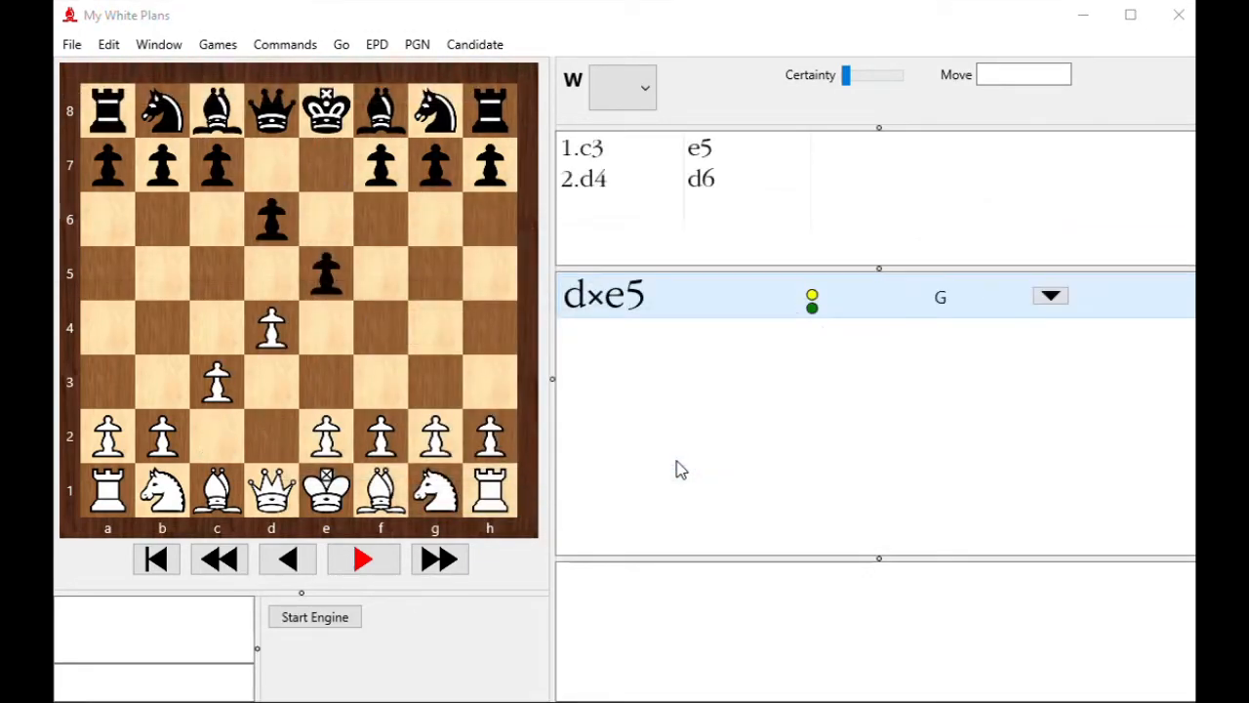
pyautogui.moveTo(837, 288)
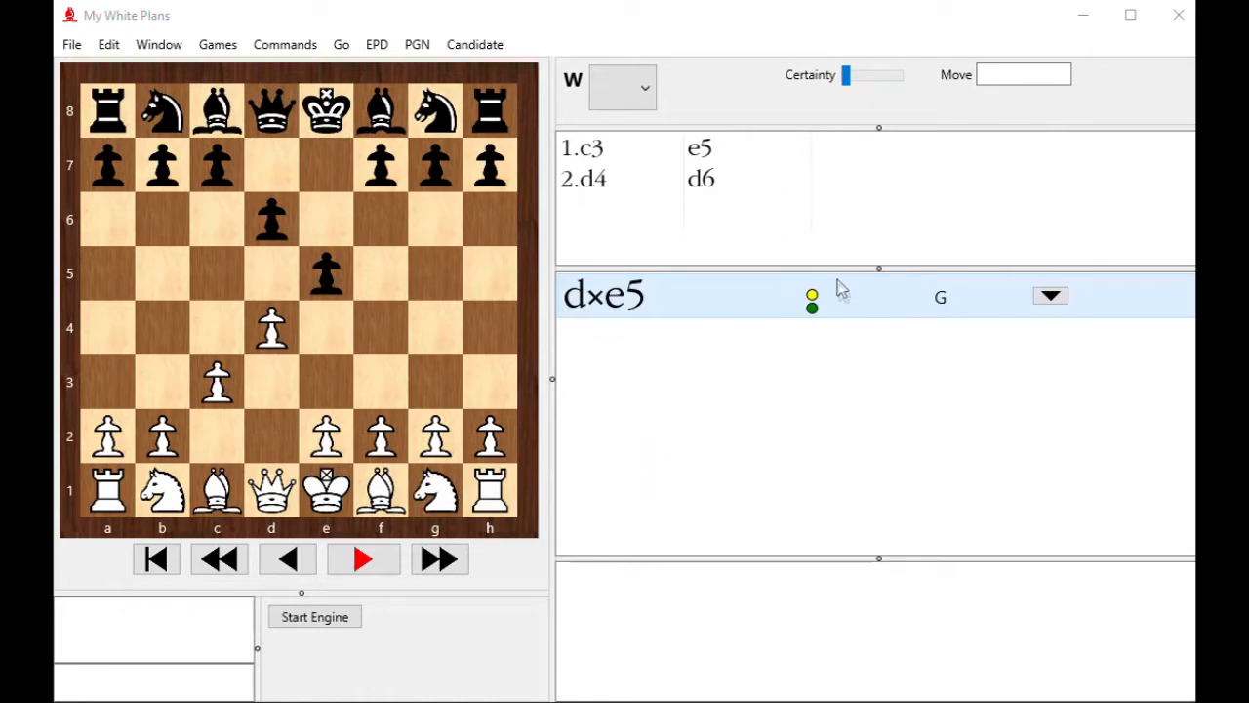
pyautogui.moveTo(813, 316)
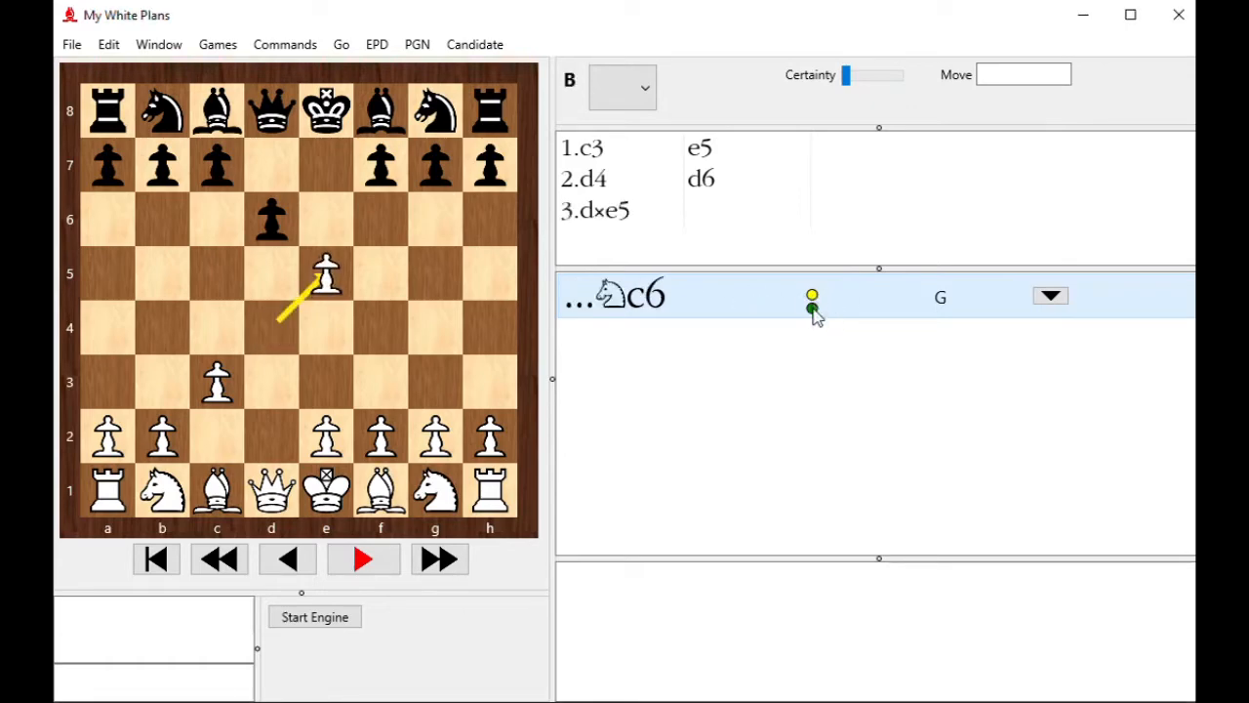
pyautogui.click(287, 559)
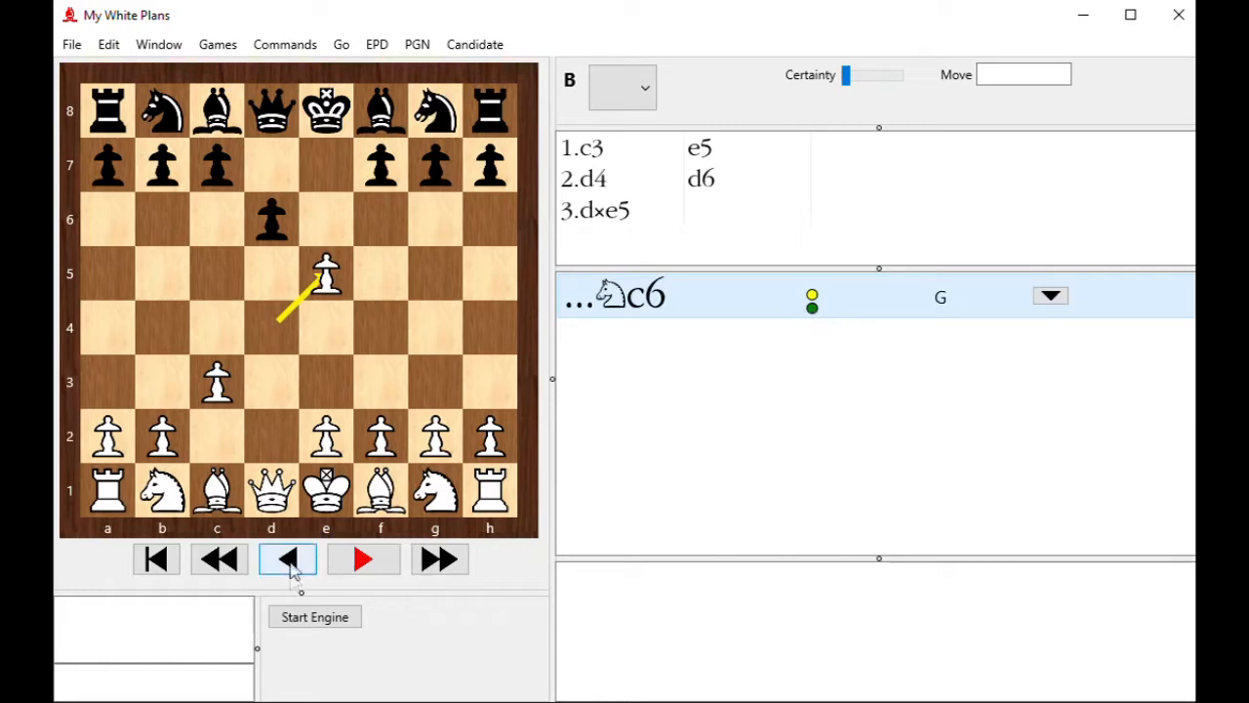
pyautogui.click(287, 558)
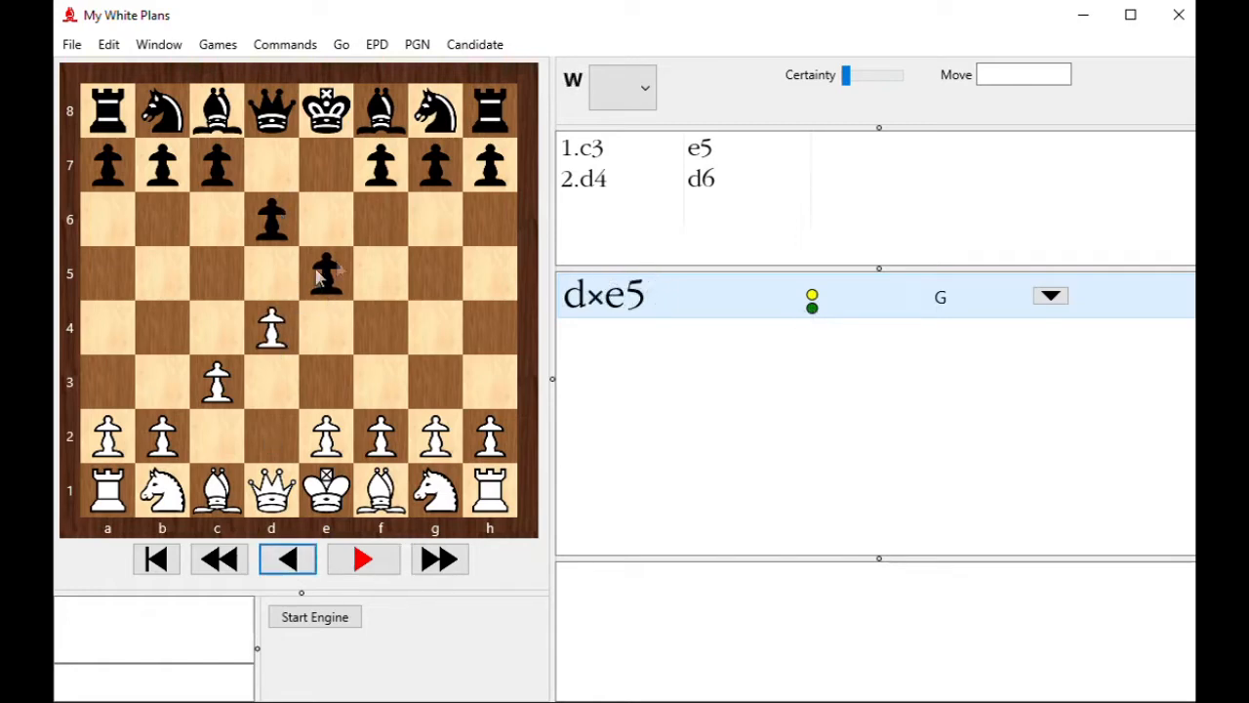
pyautogui.click(219, 558)
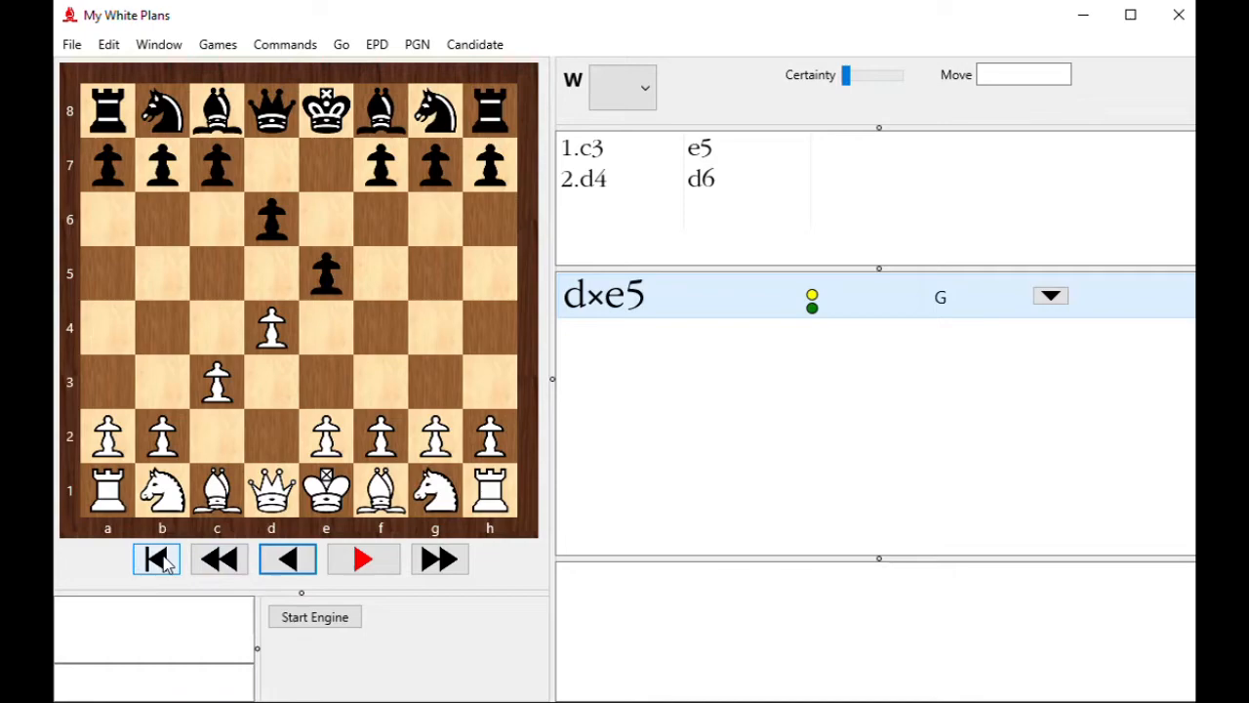
pyautogui.click(156, 558)
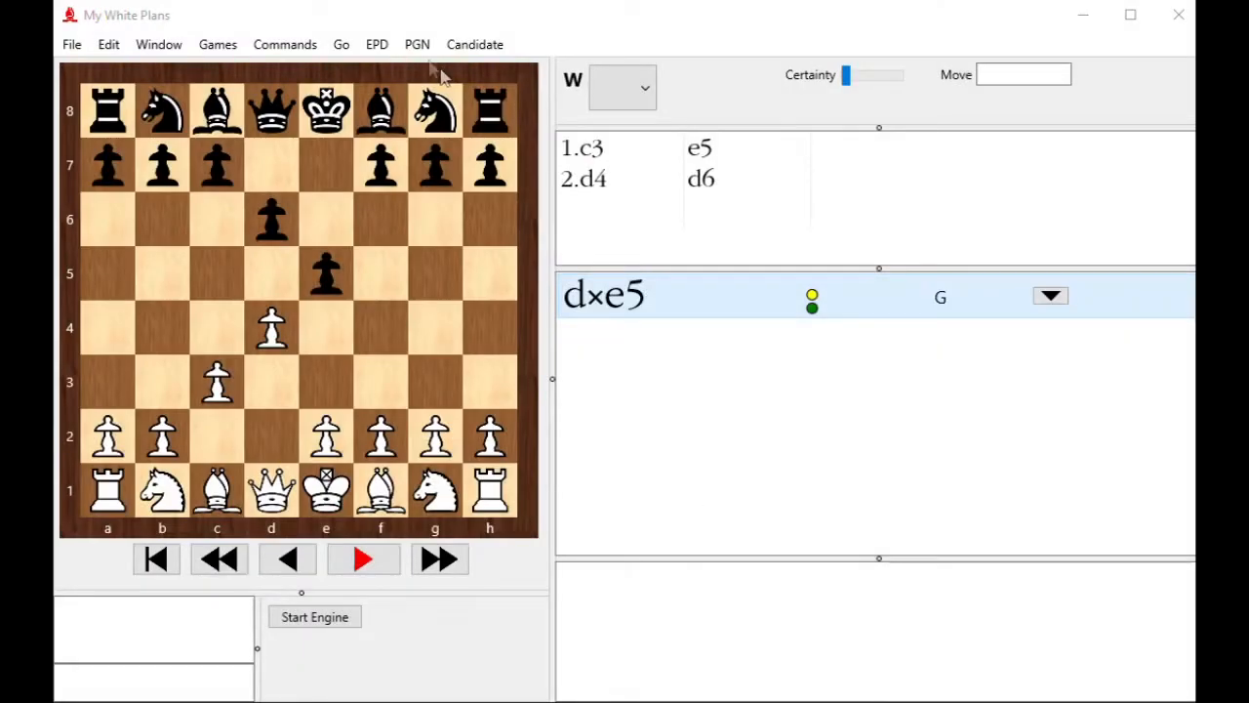
# - Try Load Last Lichess Game and acknowledge the integration-not-set-up warning
pyautogui.click(417, 44)
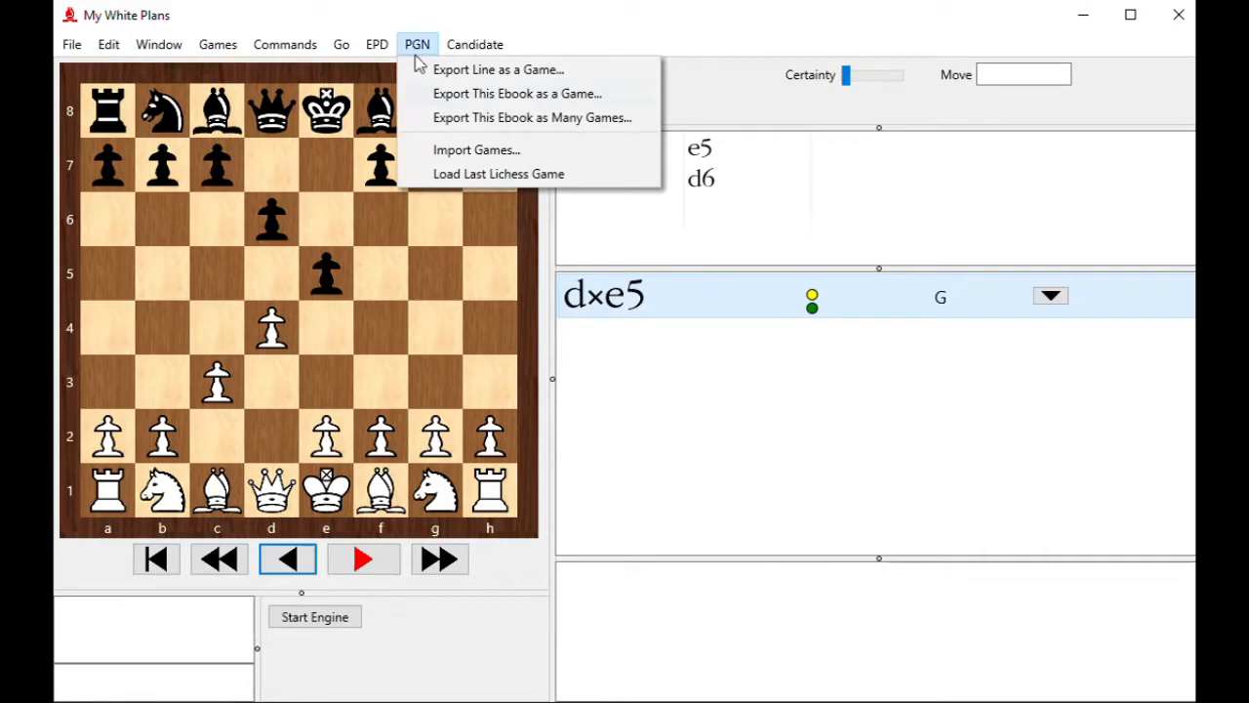
pyautogui.moveTo(498, 174)
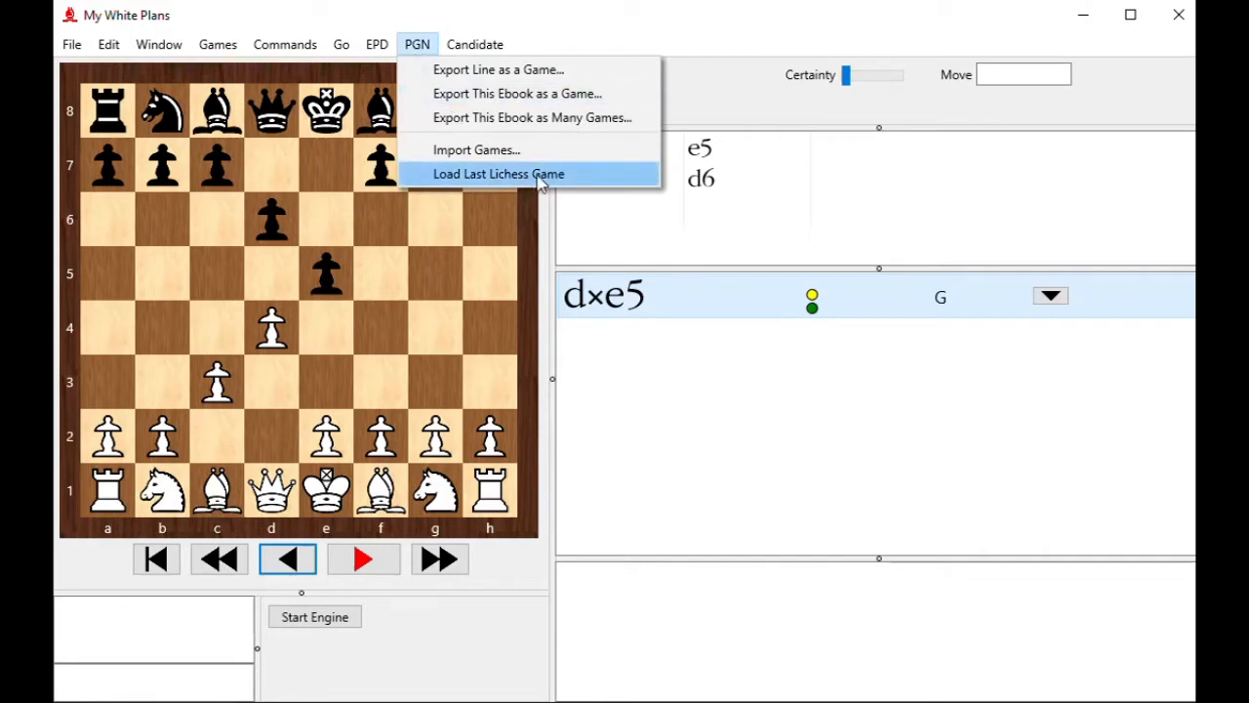
pyautogui.click(498, 174)
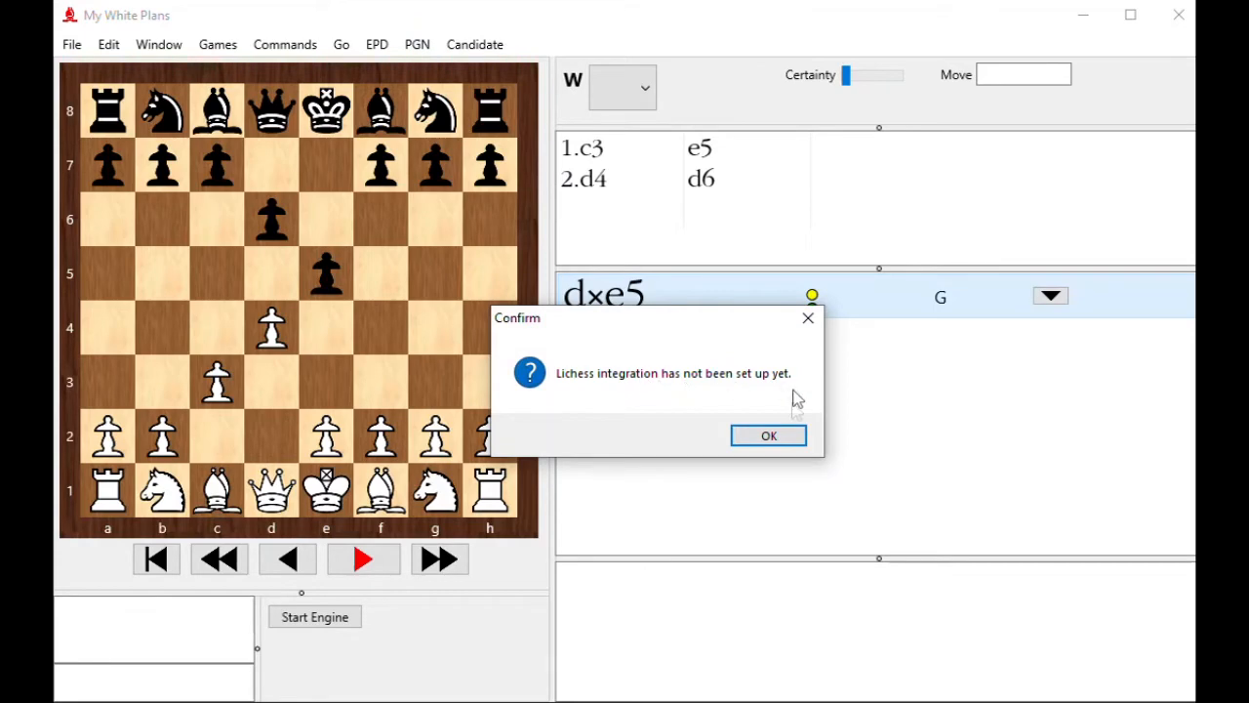
pyautogui.click(768, 436)
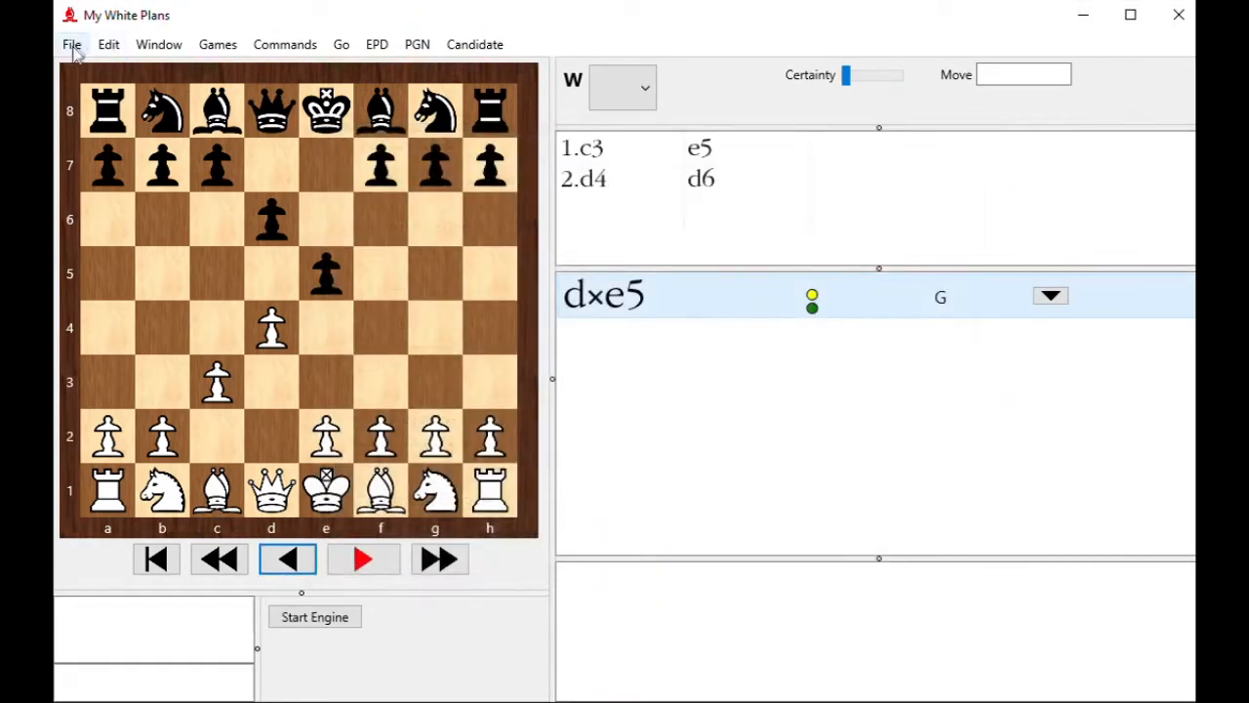
pyautogui.click(70, 44)
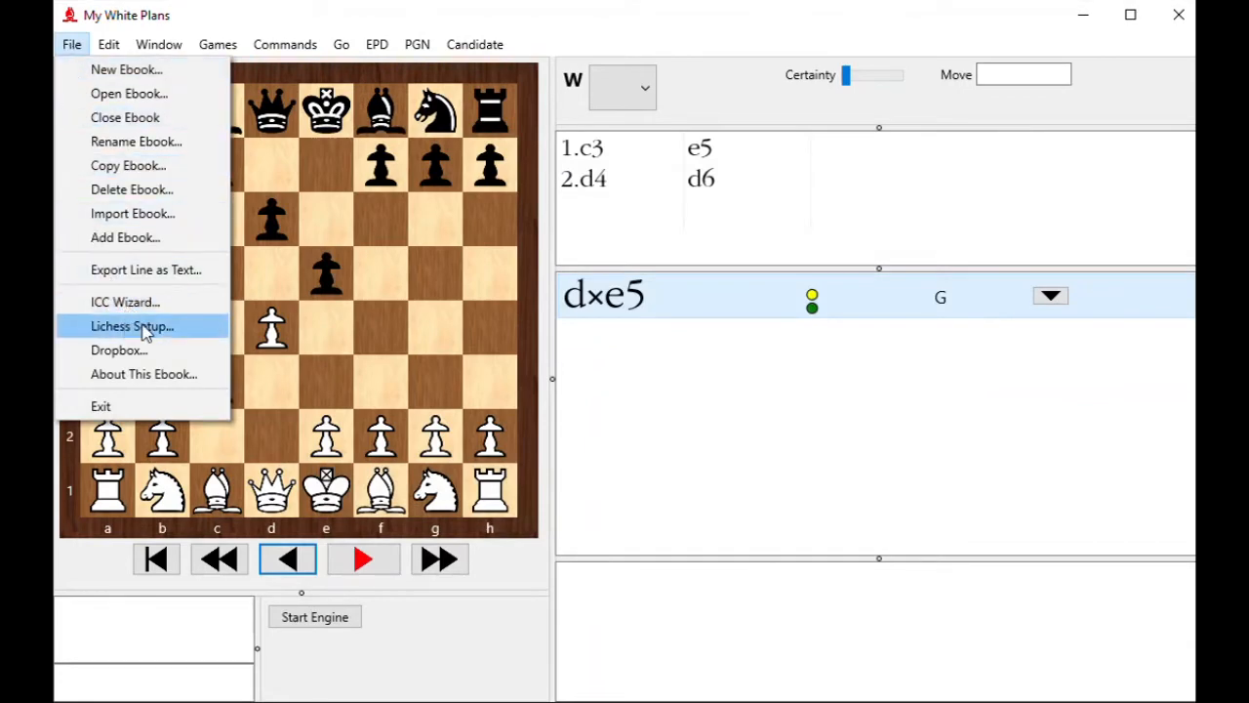
# - In Lichess Setup, enter player name 'Bookup' and choose My White Plans as the White ebook
pyautogui.click(131, 325)
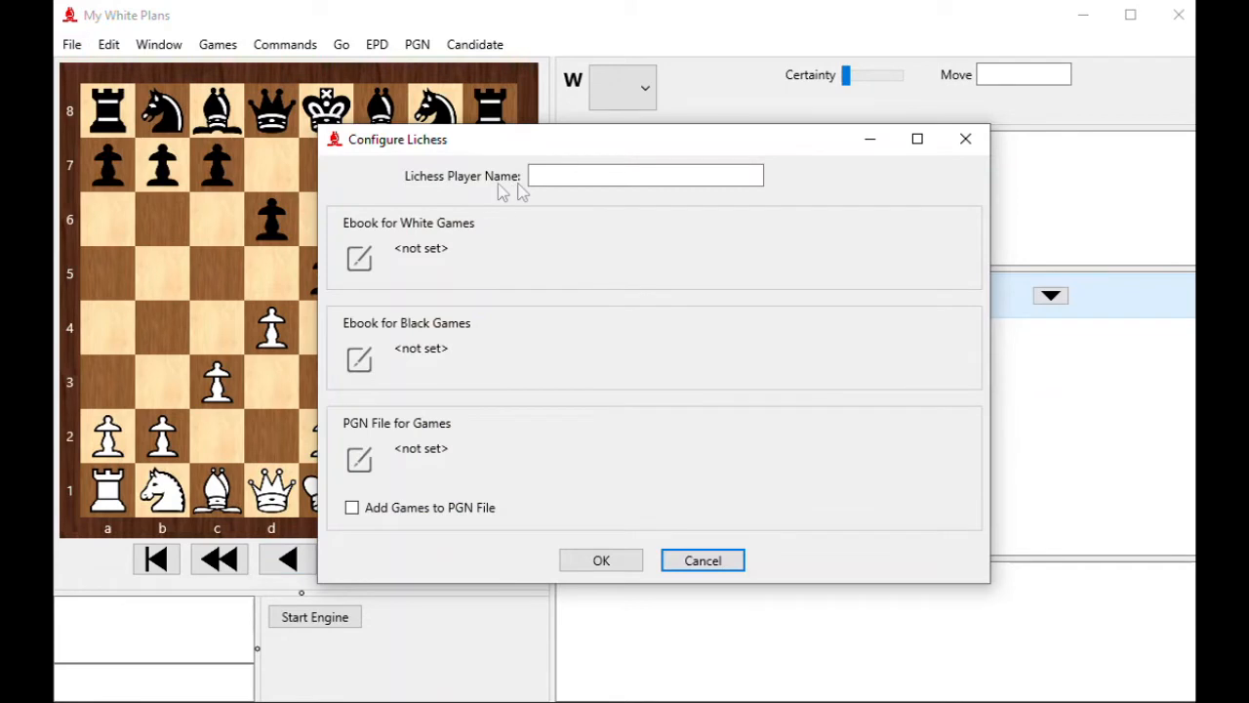
pyautogui.click(644, 176)
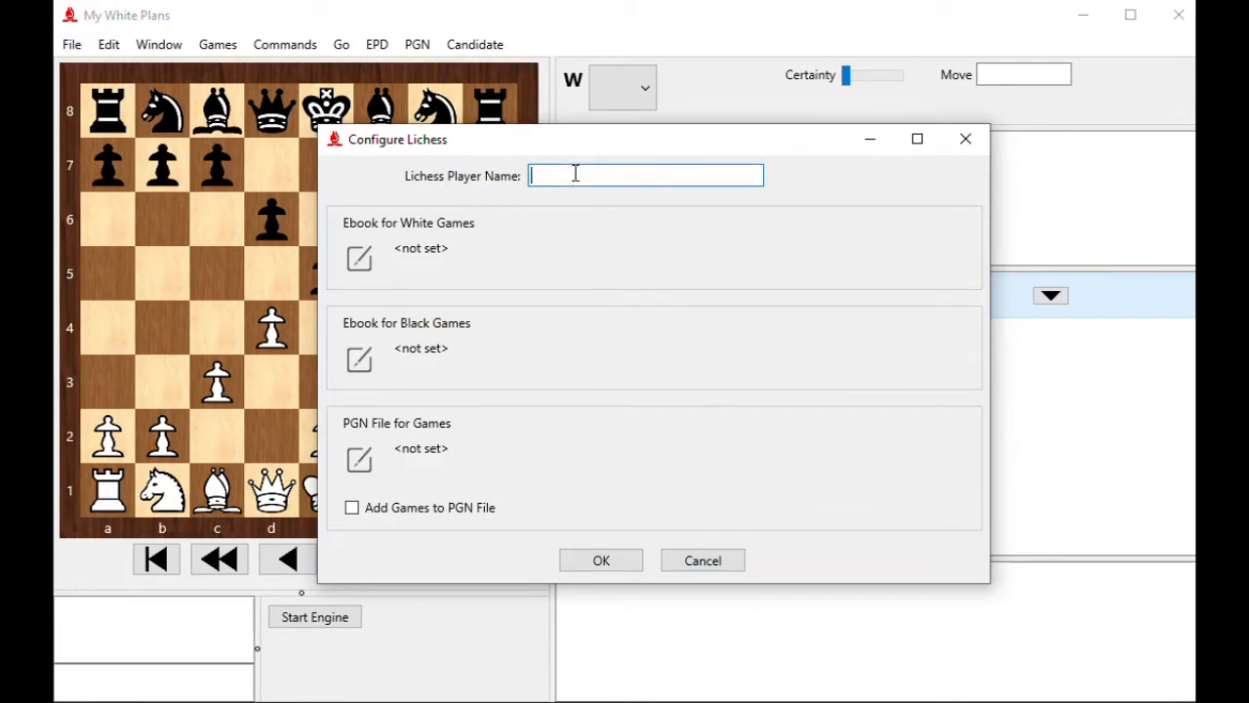
pyautogui.write('Bookup')
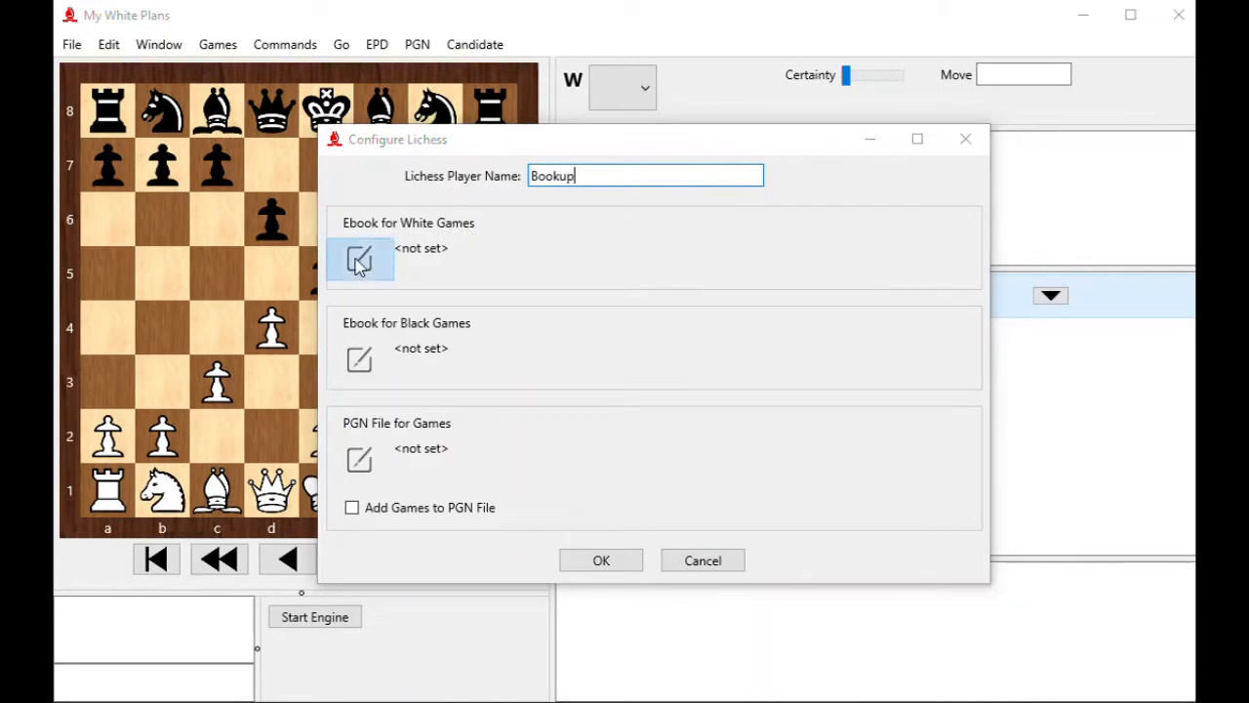
pyautogui.click(360, 259)
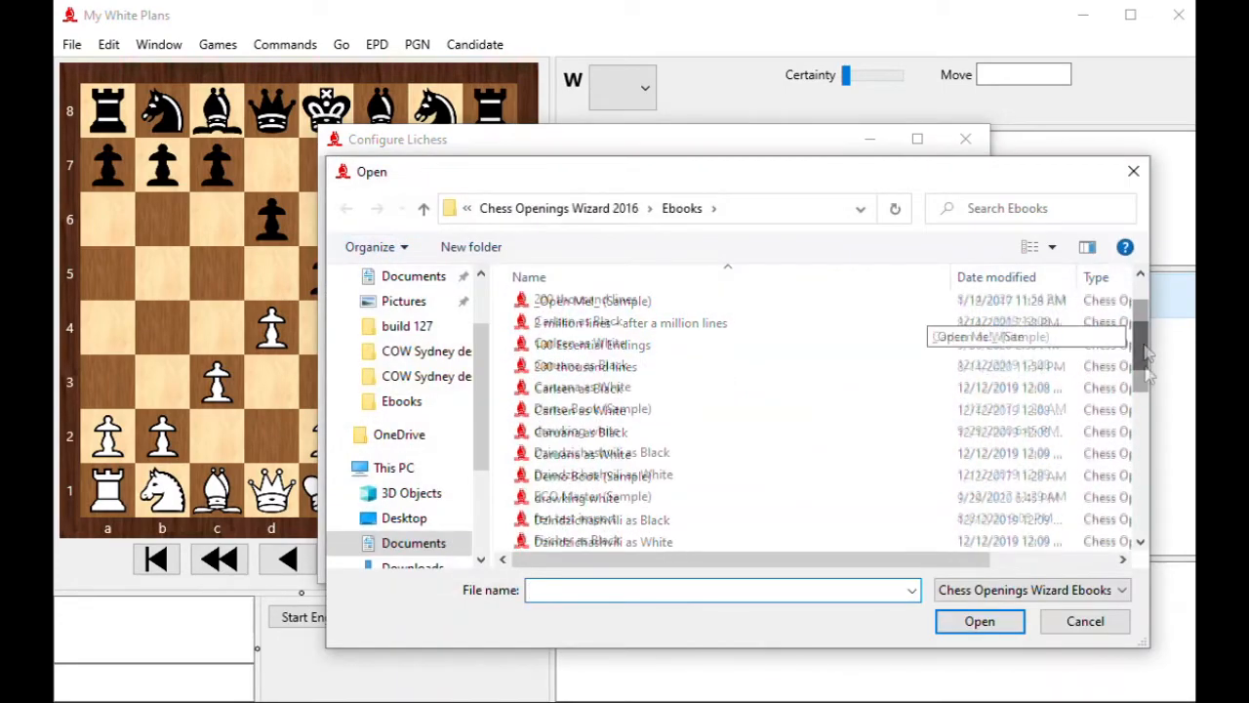
pyautogui.click(577, 444)
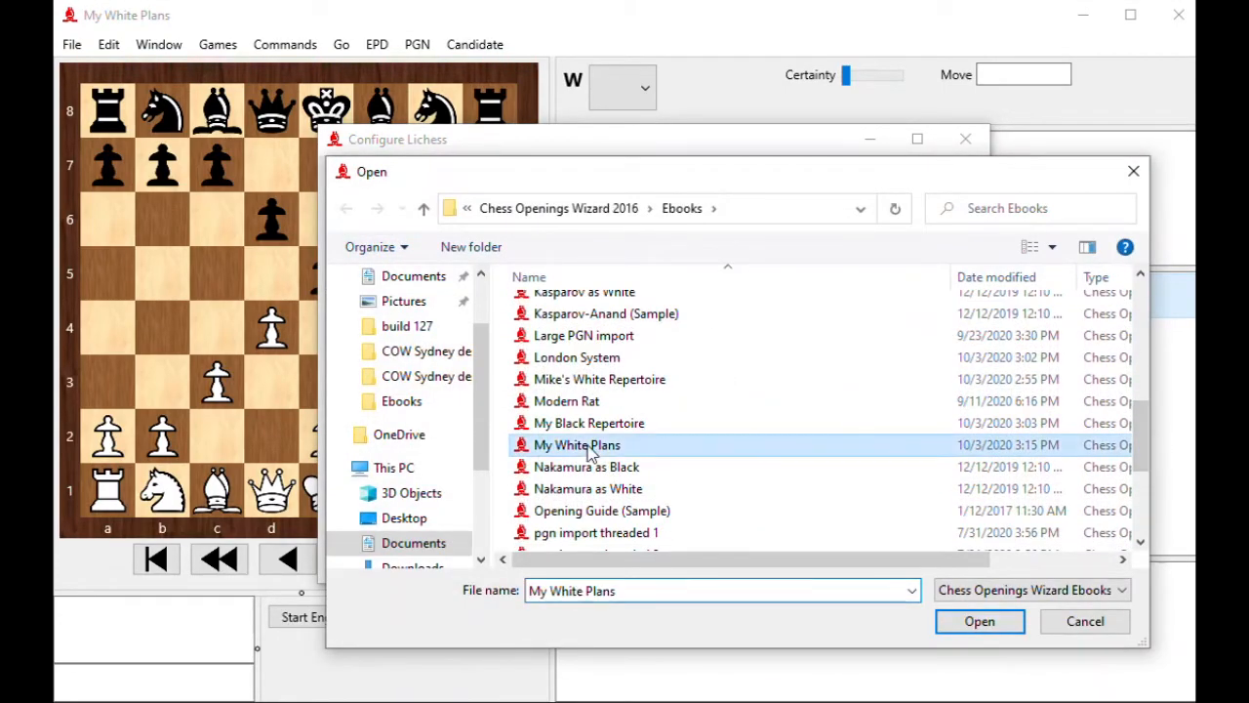
pyautogui.click(979, 620)
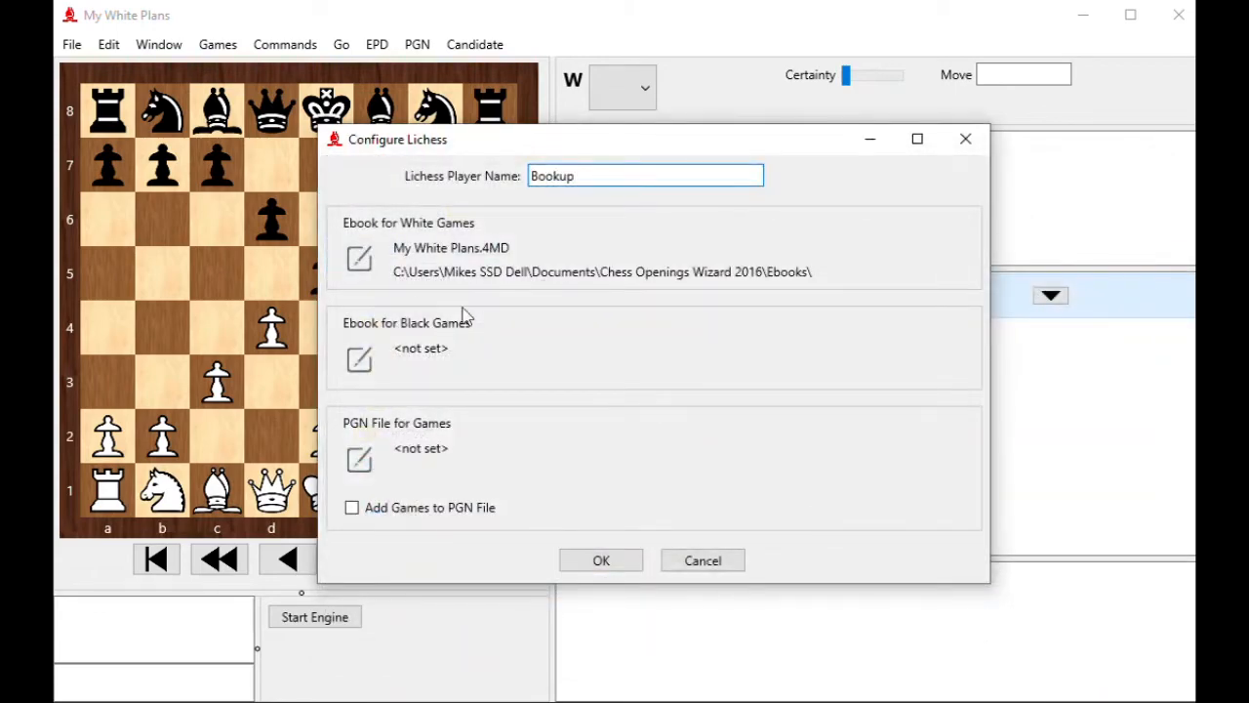
# - Set My Black Repertoire as the Black ebook and enable Add Games to PGN File
pyautogui.click(359, 257)
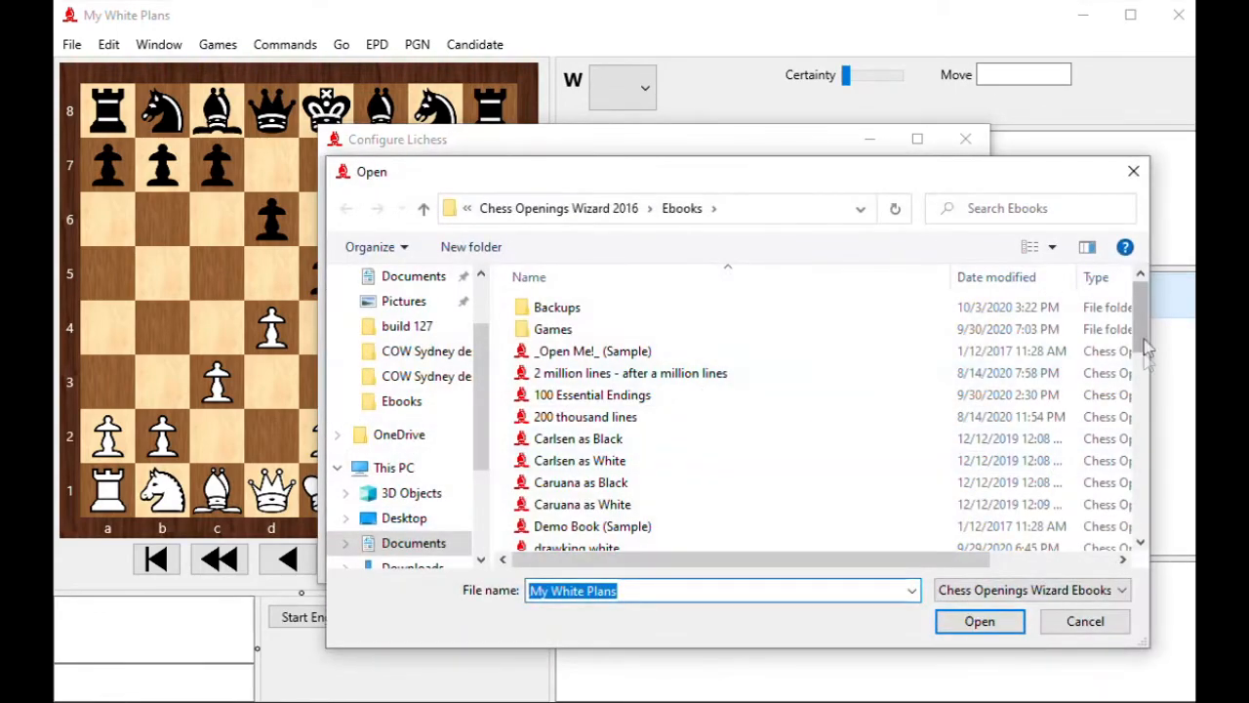
pyautogui.scroll(-3)
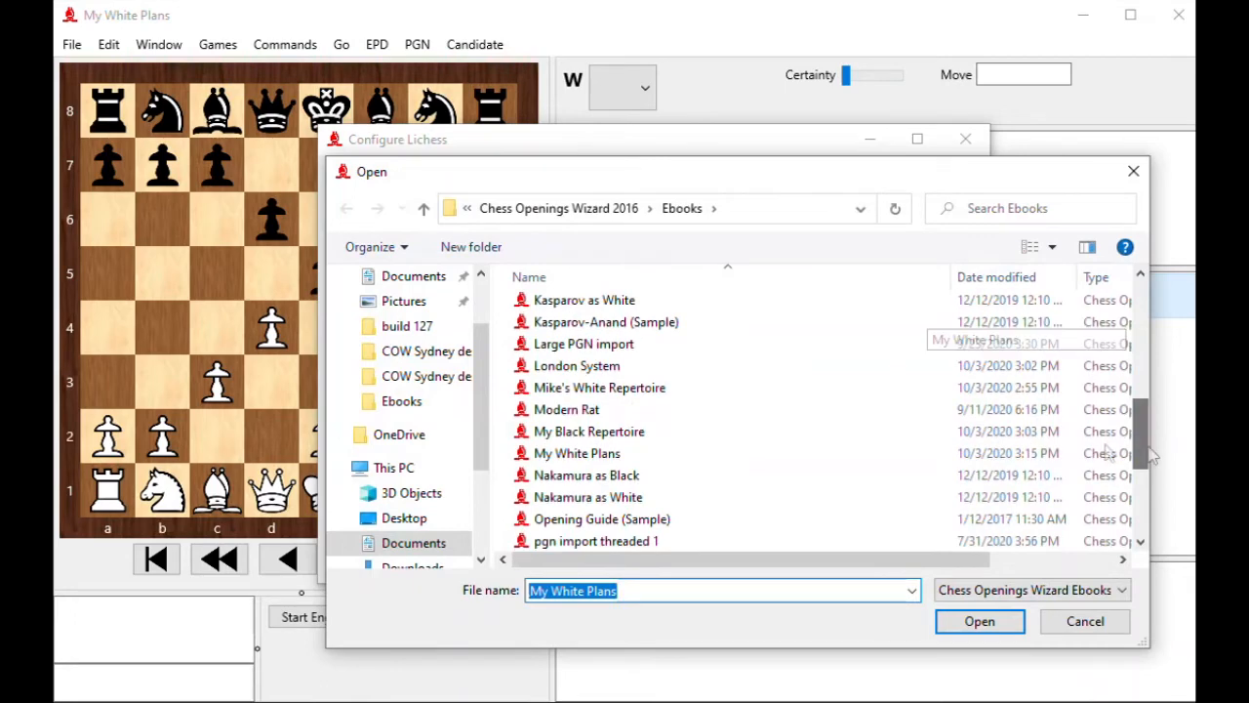
pyautogui.click(979, 621)
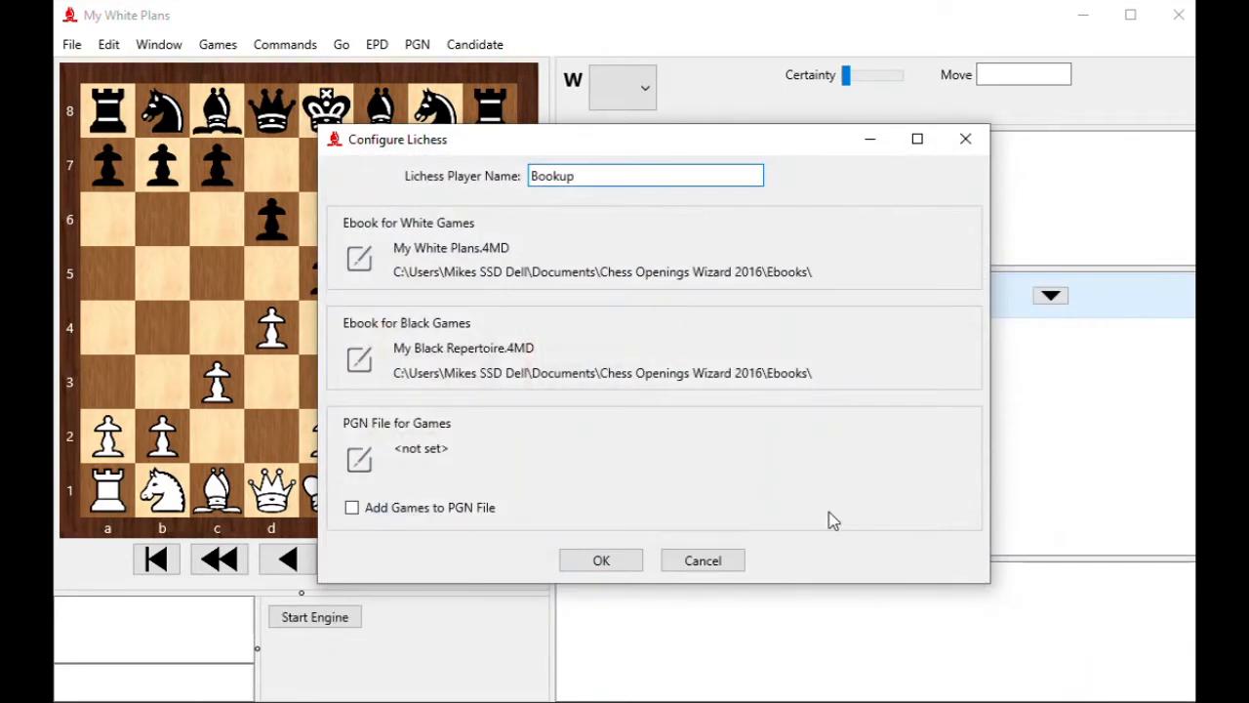
pyautogui.moveTo(579, 199)
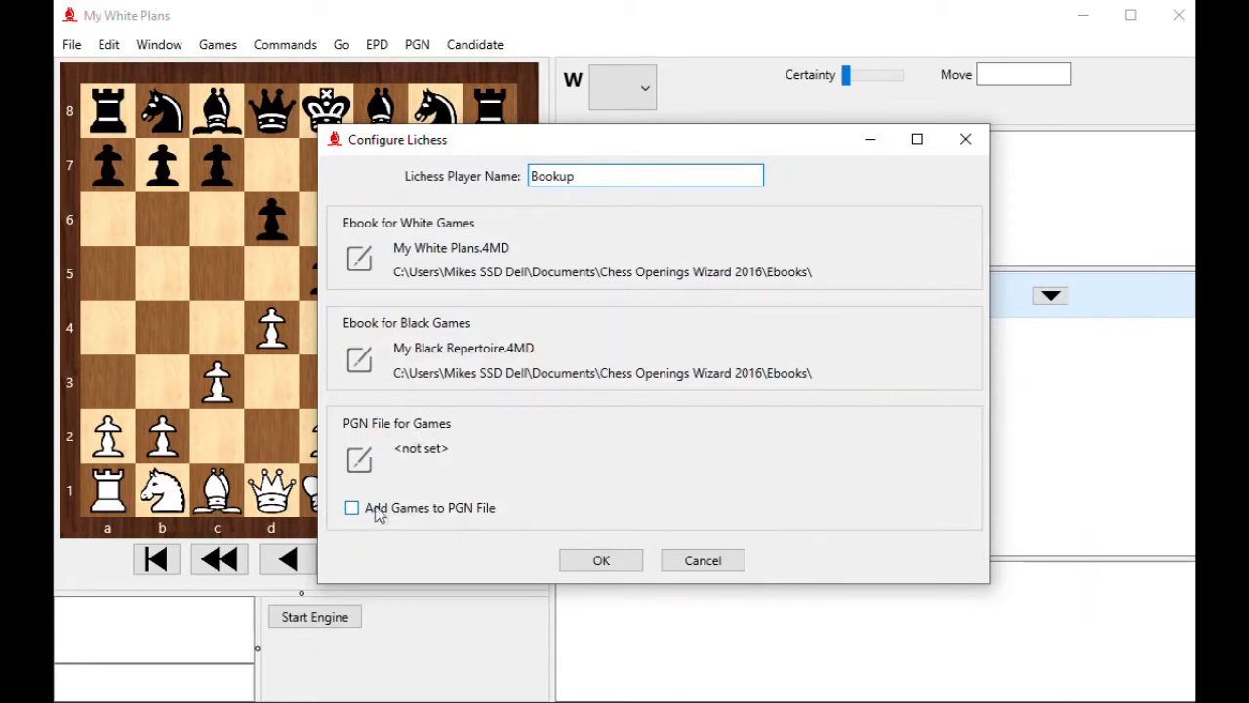
pyautogui.click(351, 506)
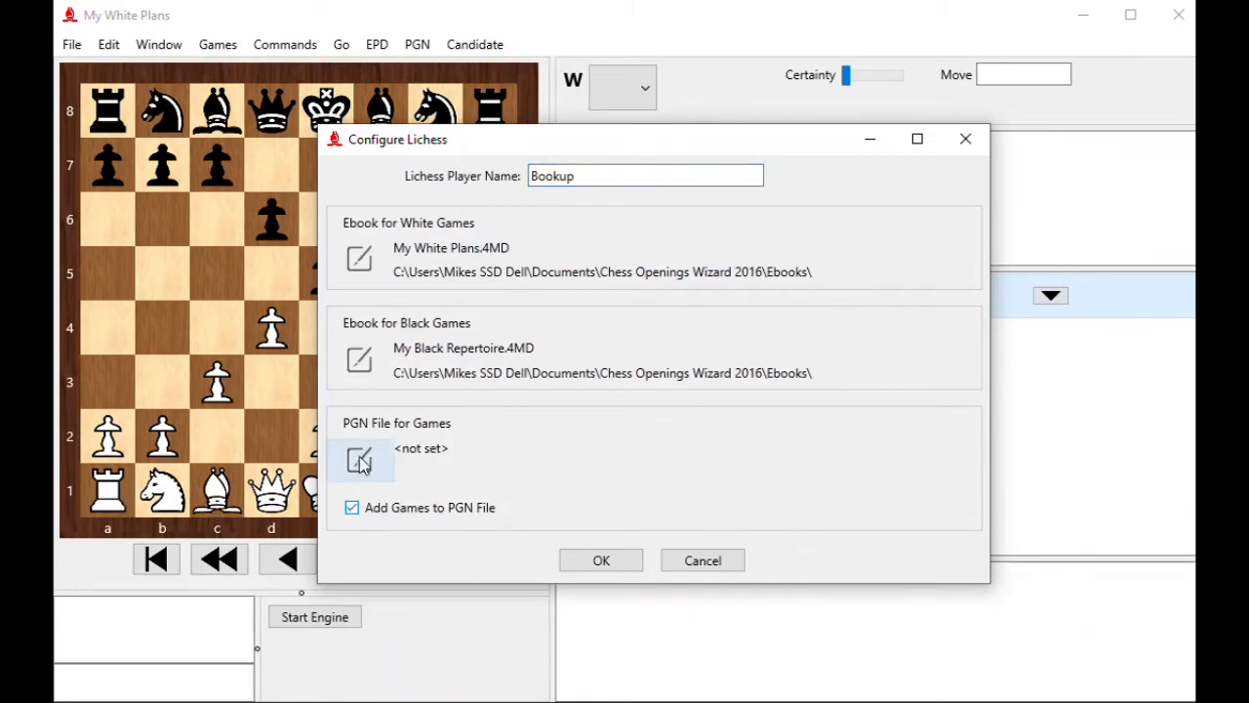
pyautogui.click(352, 506)
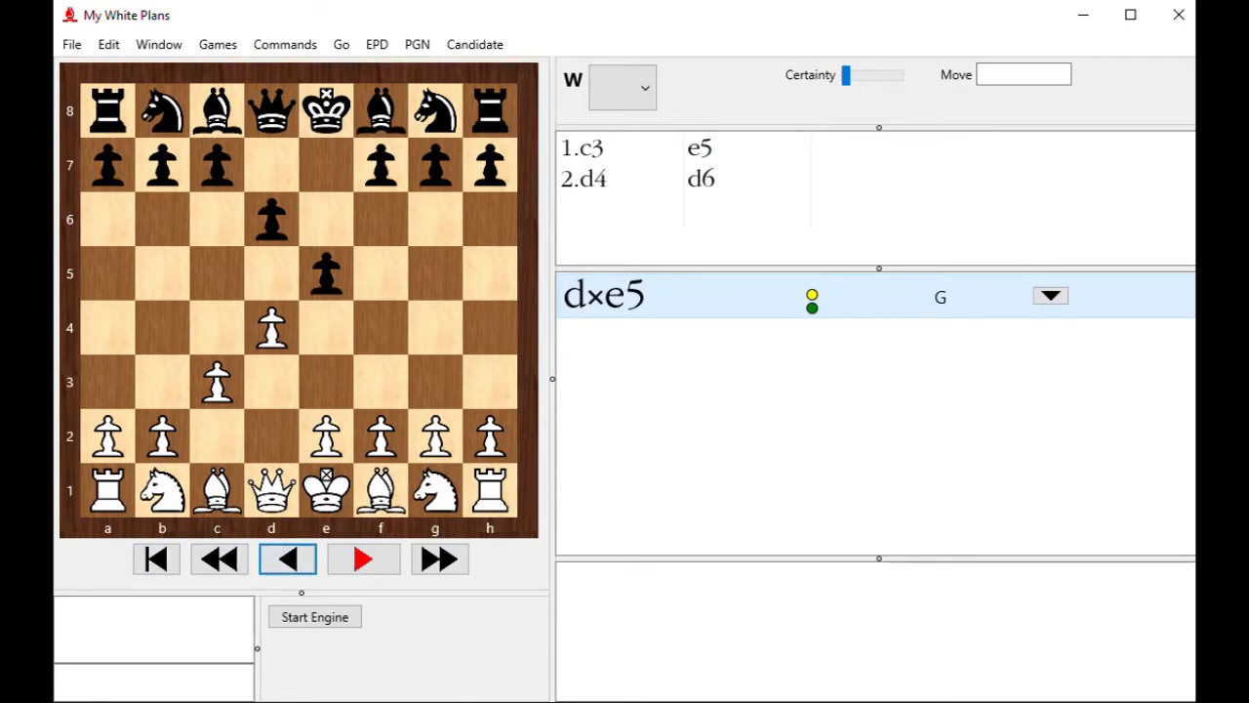
# - Close the ebook and show the Games commands in the start window
pyautogui.click(156, 558)
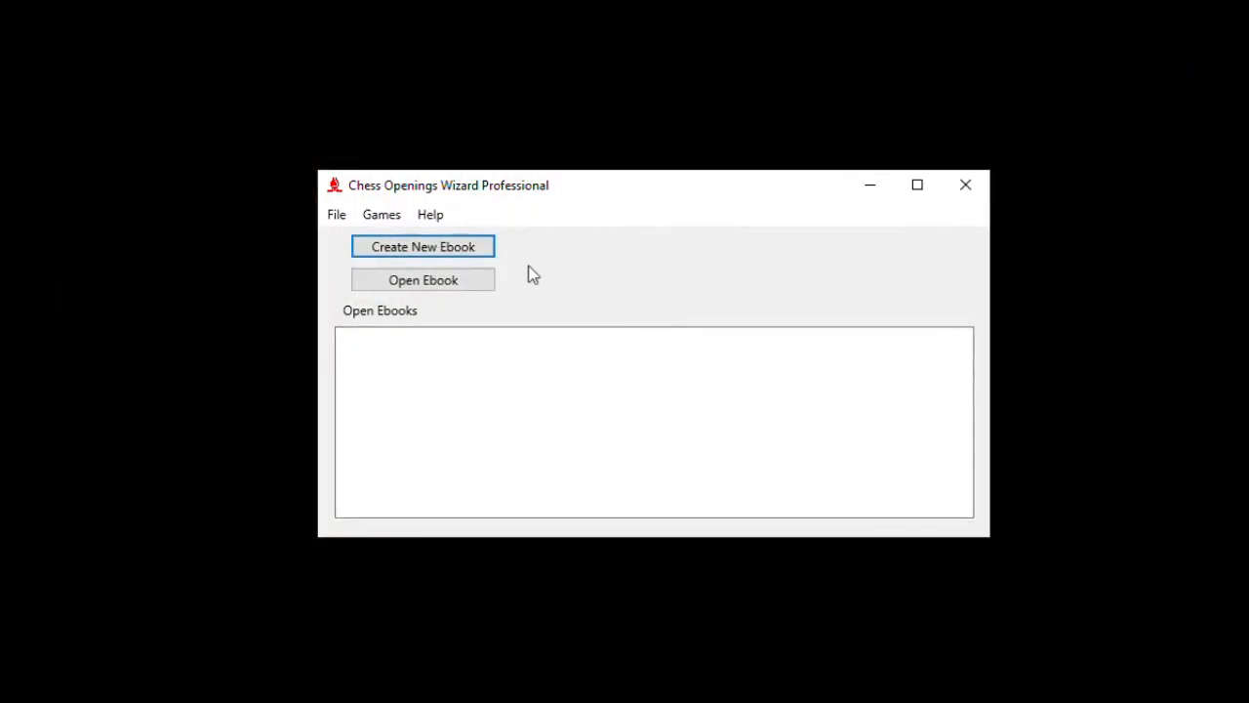
pyautogui.click(382, 214)
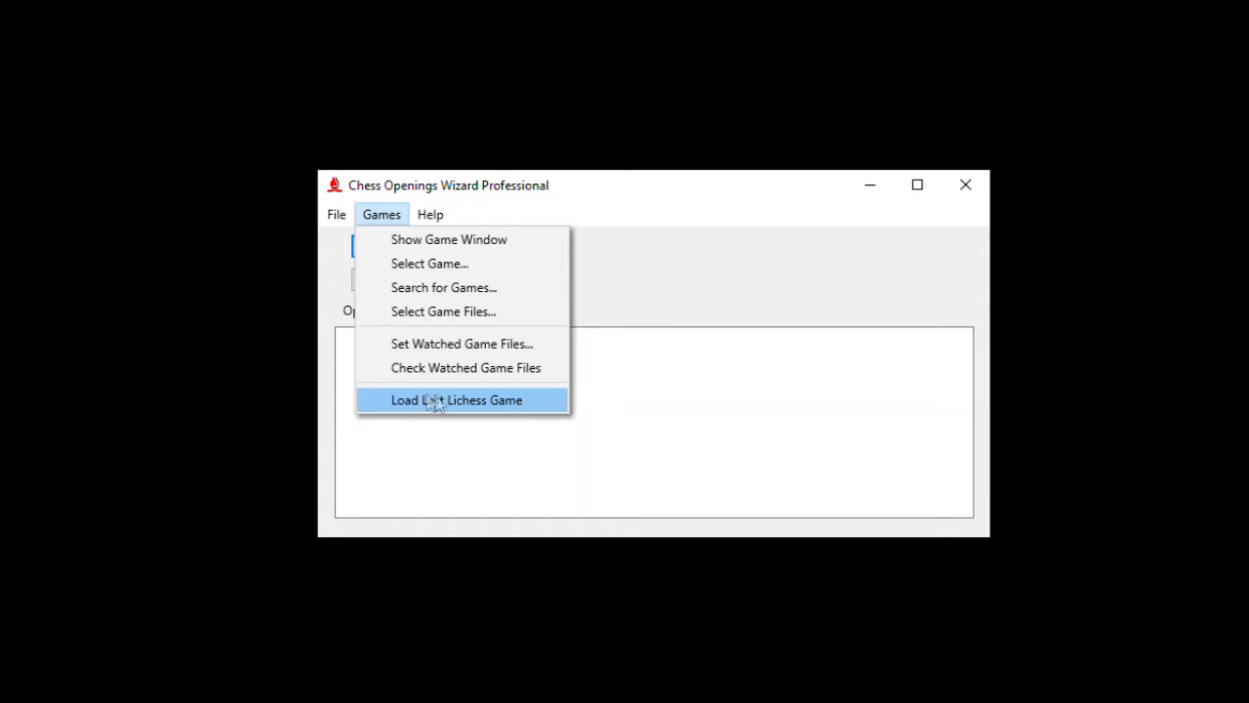
# - Import the last Lichess game into My White Plans, highlighting novelties in red only
pyautogui.click(456, 400)
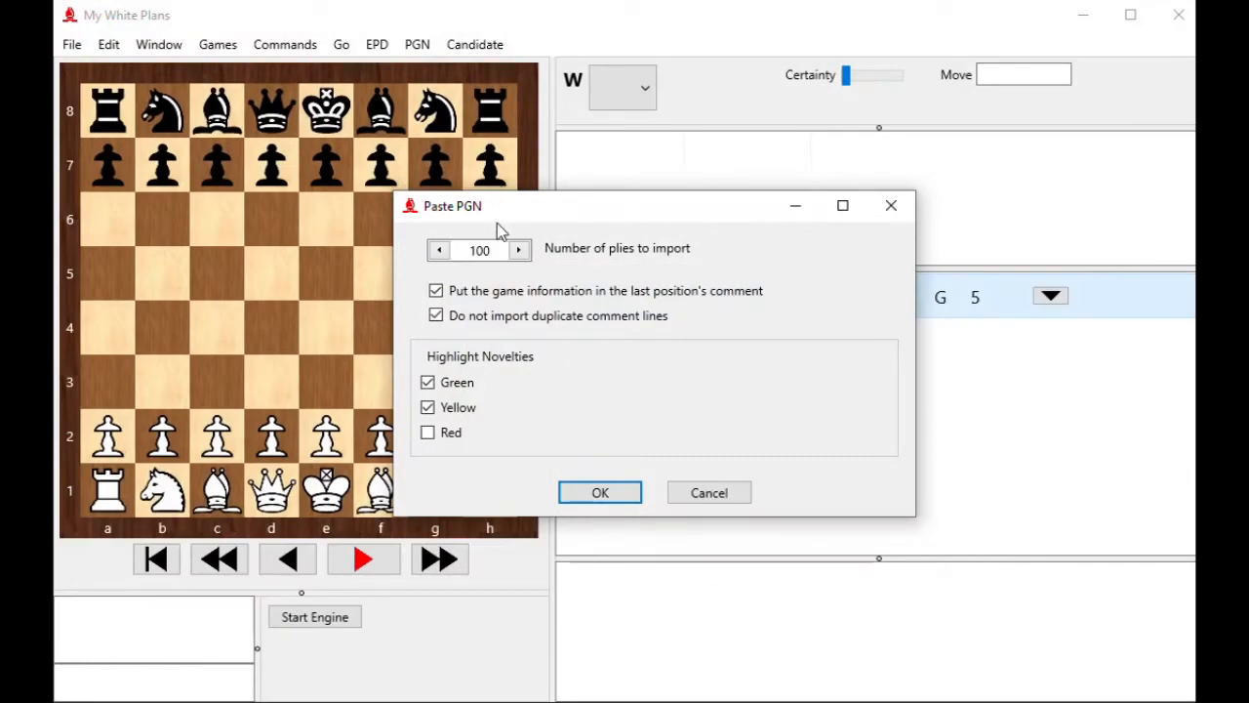
pyautogui.click(427, 381)
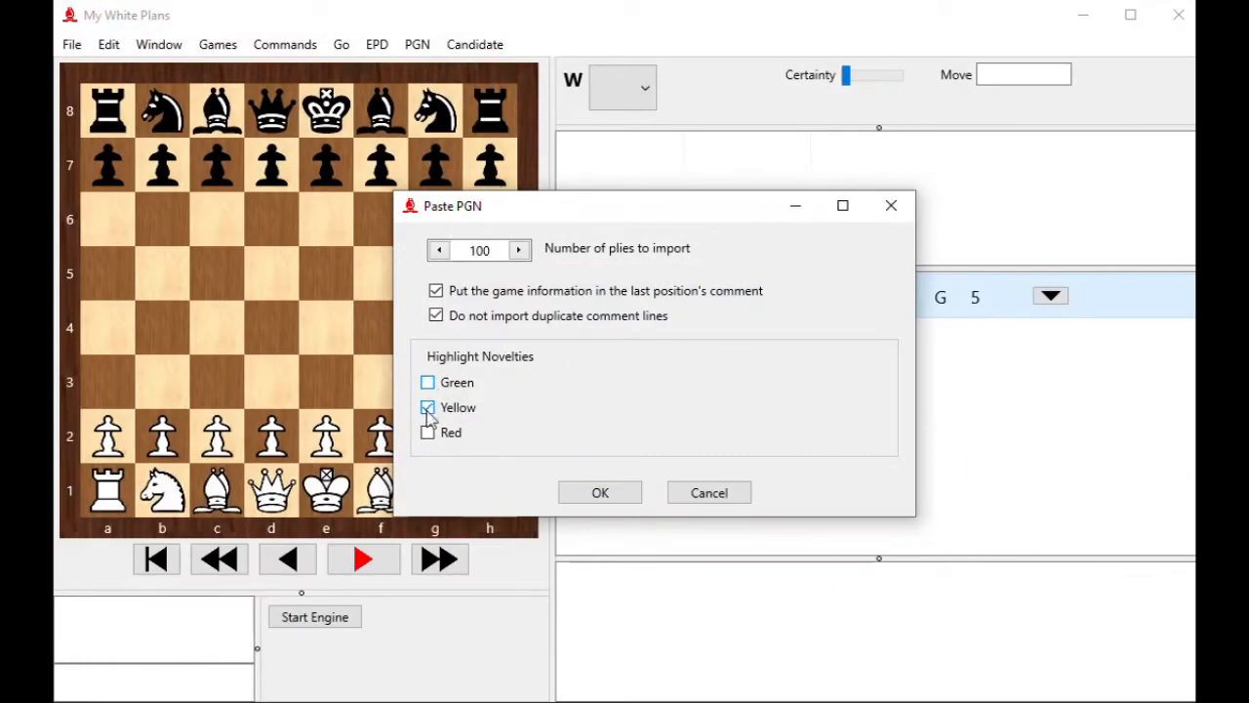
pyautogui.click(428, 408)
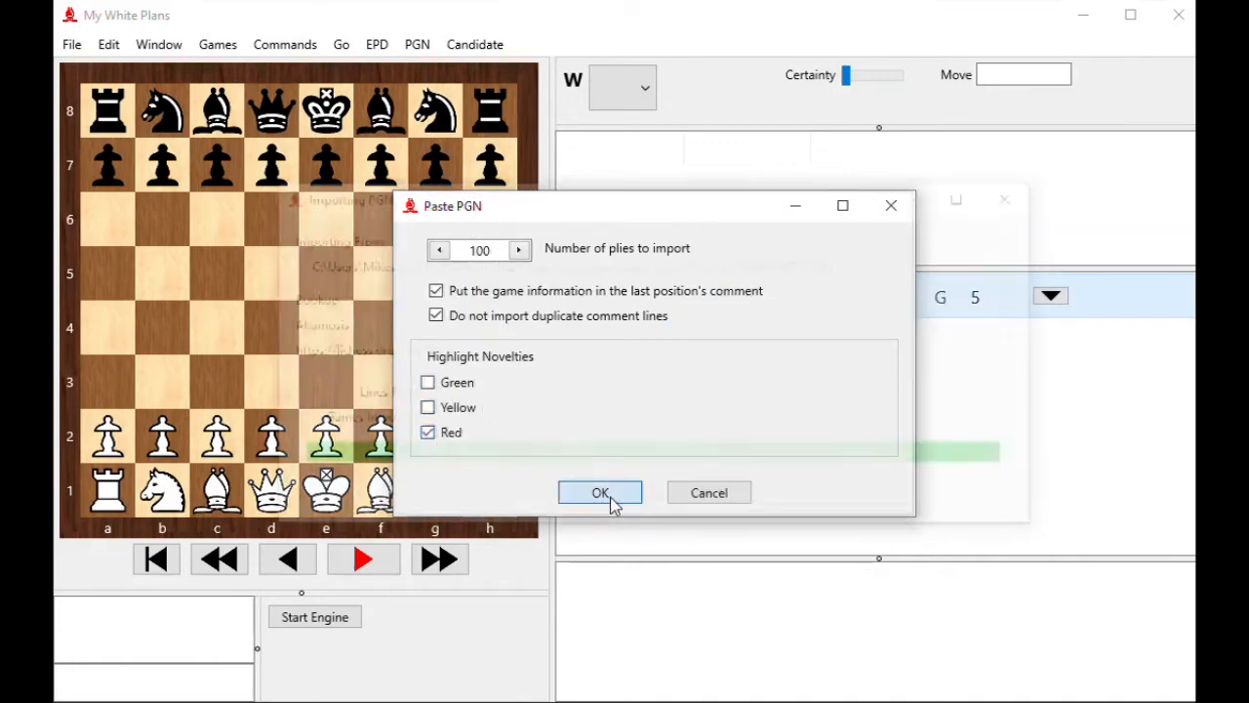
pyautogui.click(599, 492)
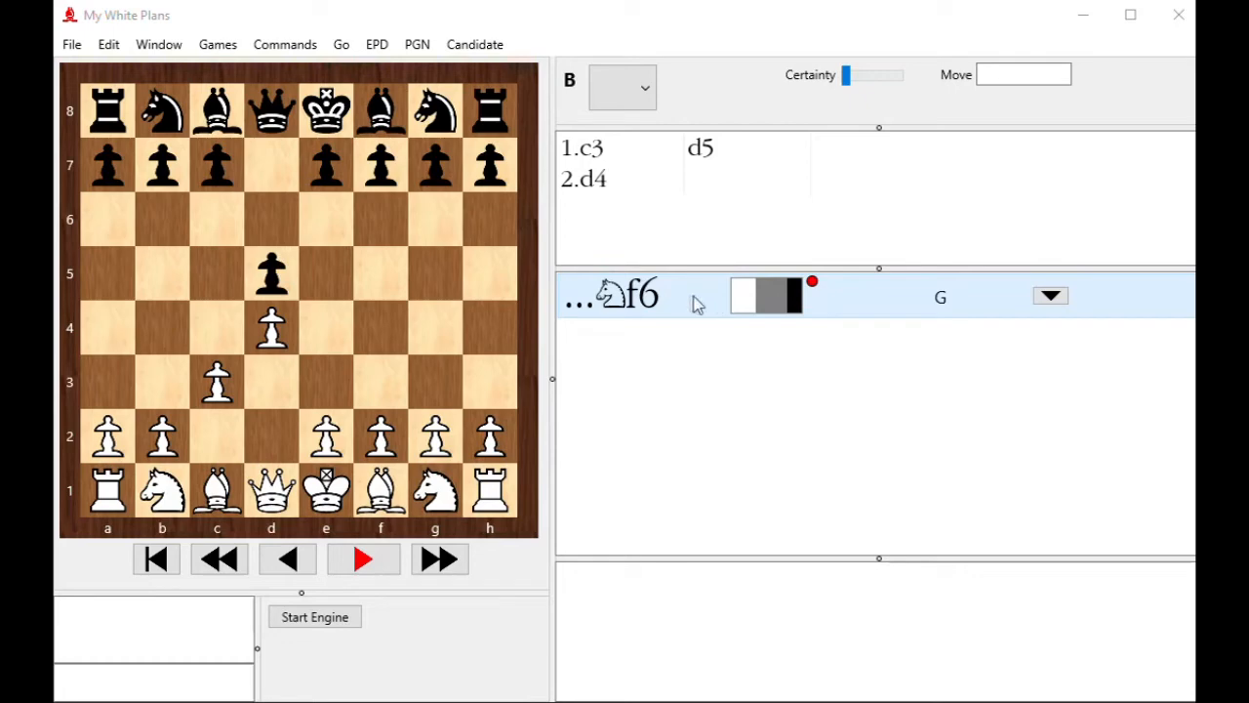
pyautogui.moveTo(808, 311)
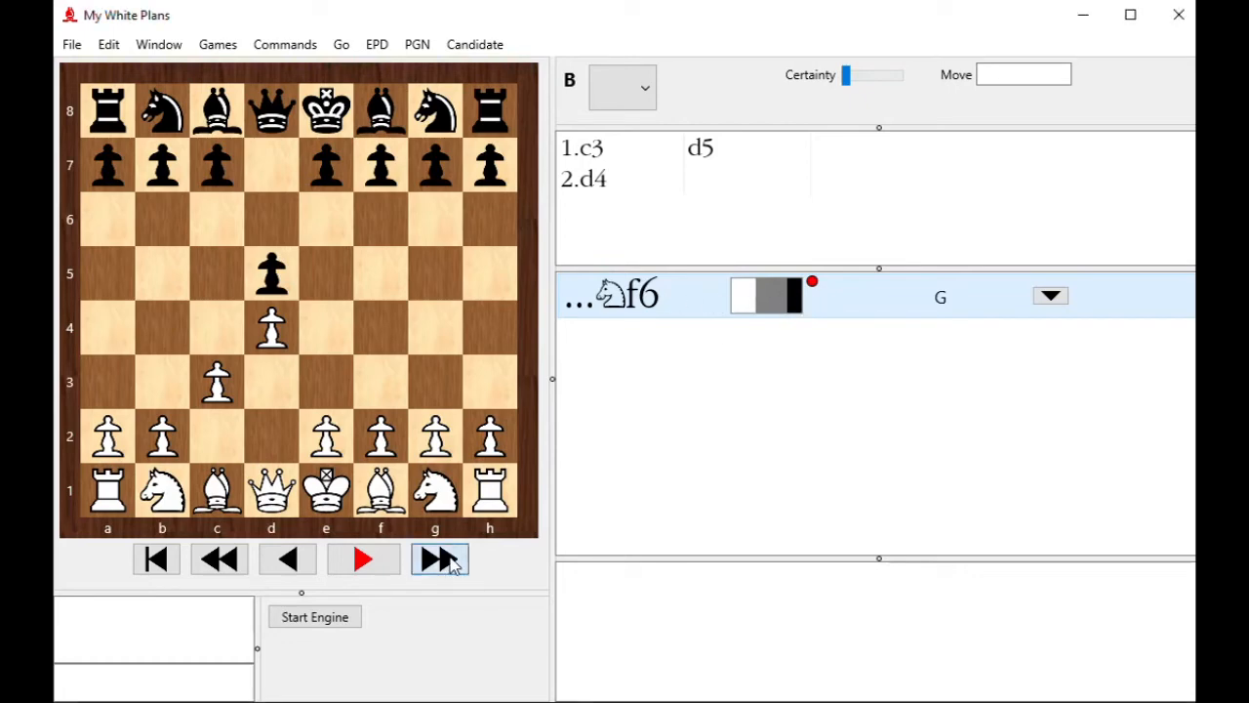
# - Jump to the game's final position after 33.Kf3, showing the Bookup-Ahamosis blitz comment
pyautogui.click(439, 559)
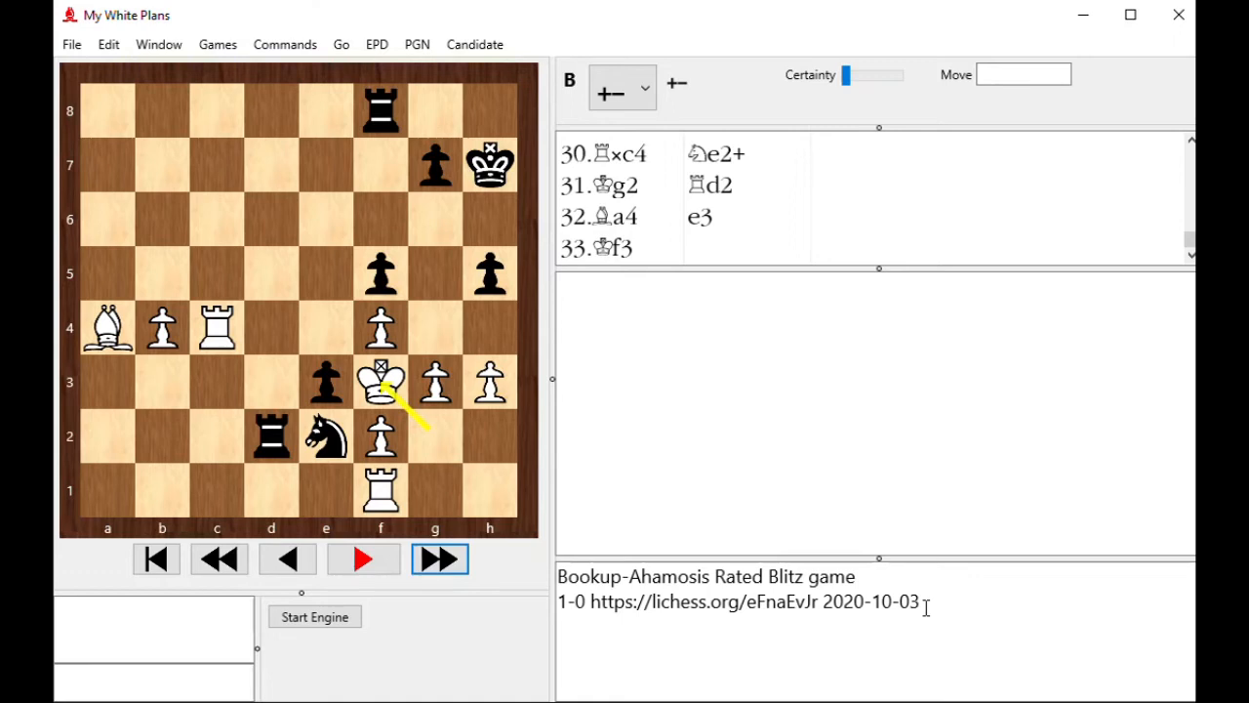
pyautogui.moveTo(774, 530)
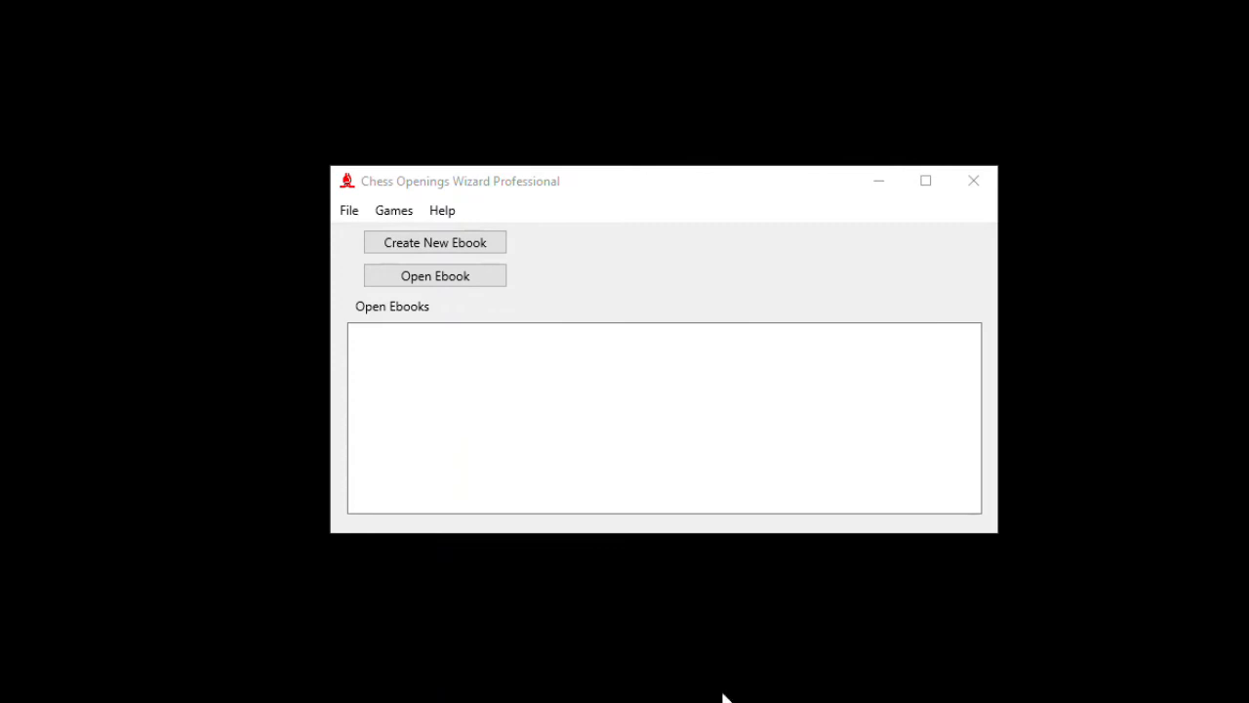
pyautogui.moveTo(571, 418)
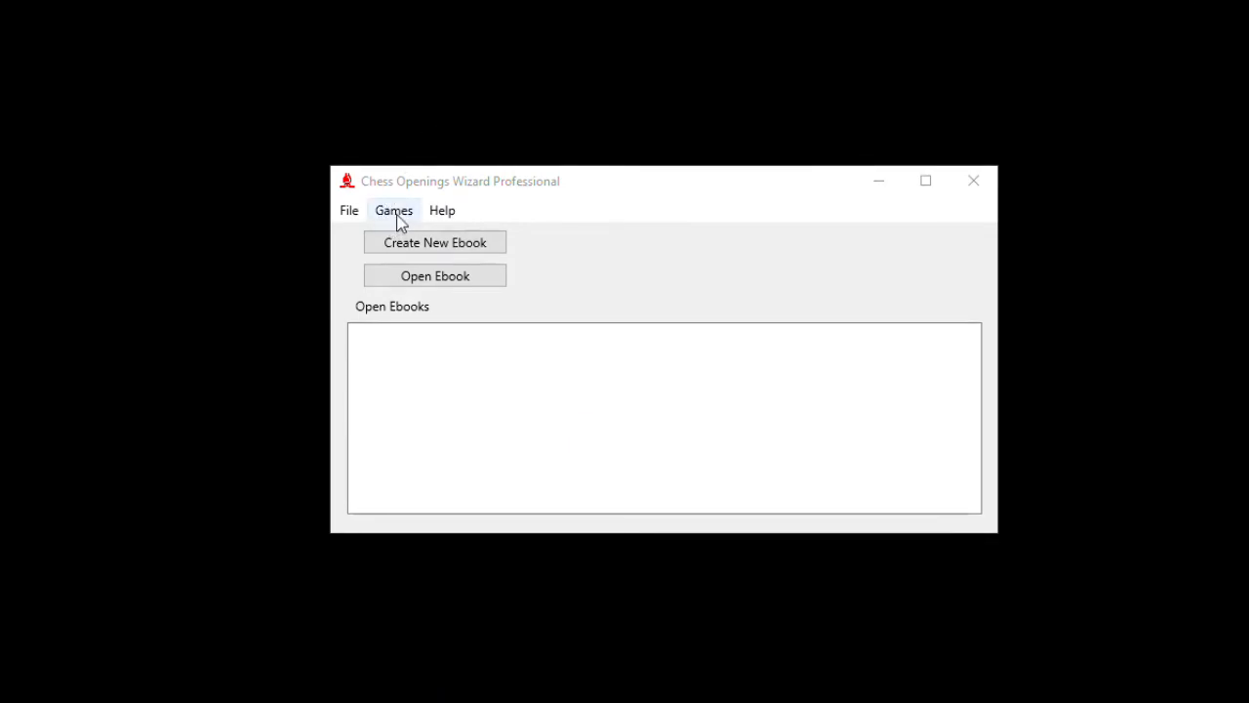
# - Browse the Games menu, then switch to the File menu commands
pyautogui.click(394, 210)
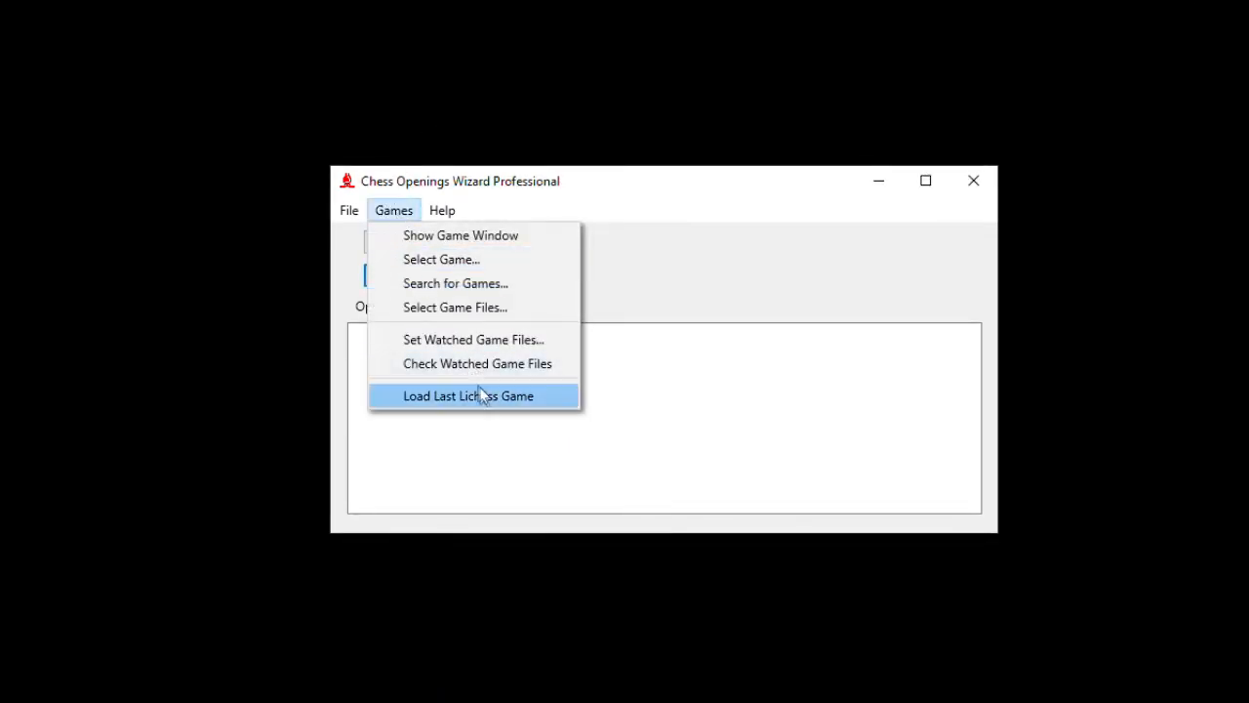
pyautogui.click(349, 210)
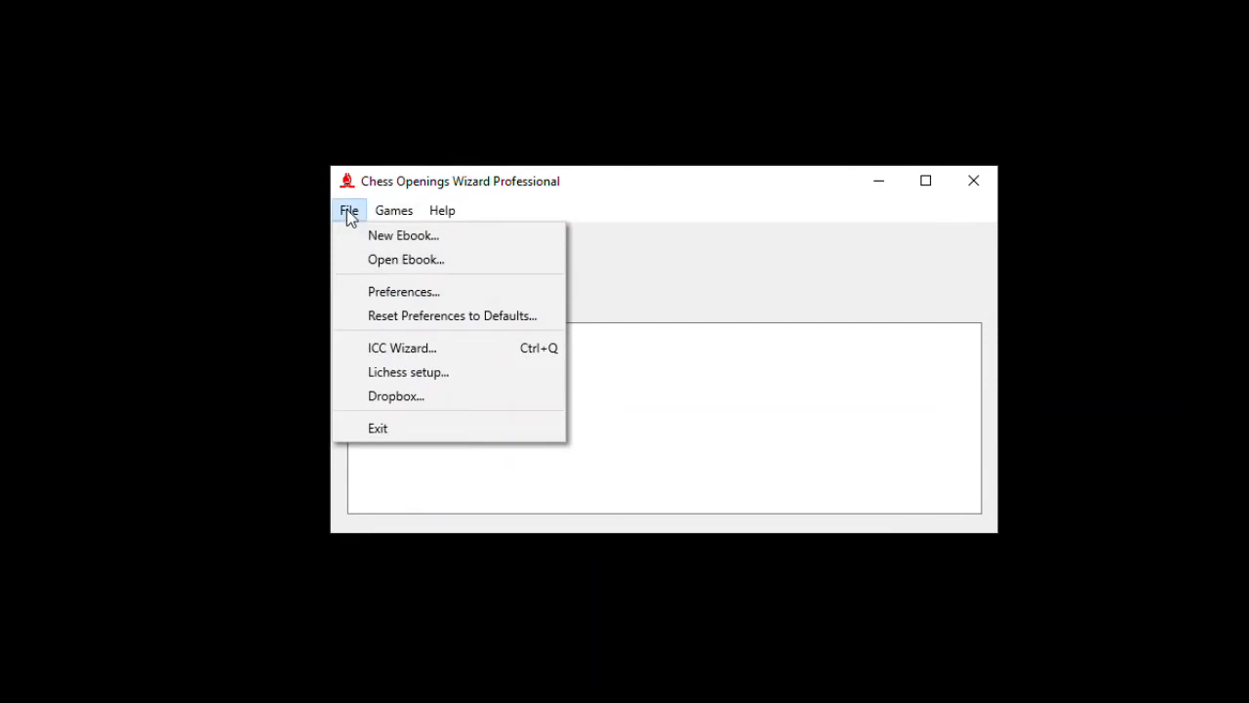
# - In Lichess setup, change the player name to DrNykterstein
pyautogui.click(408, 371)
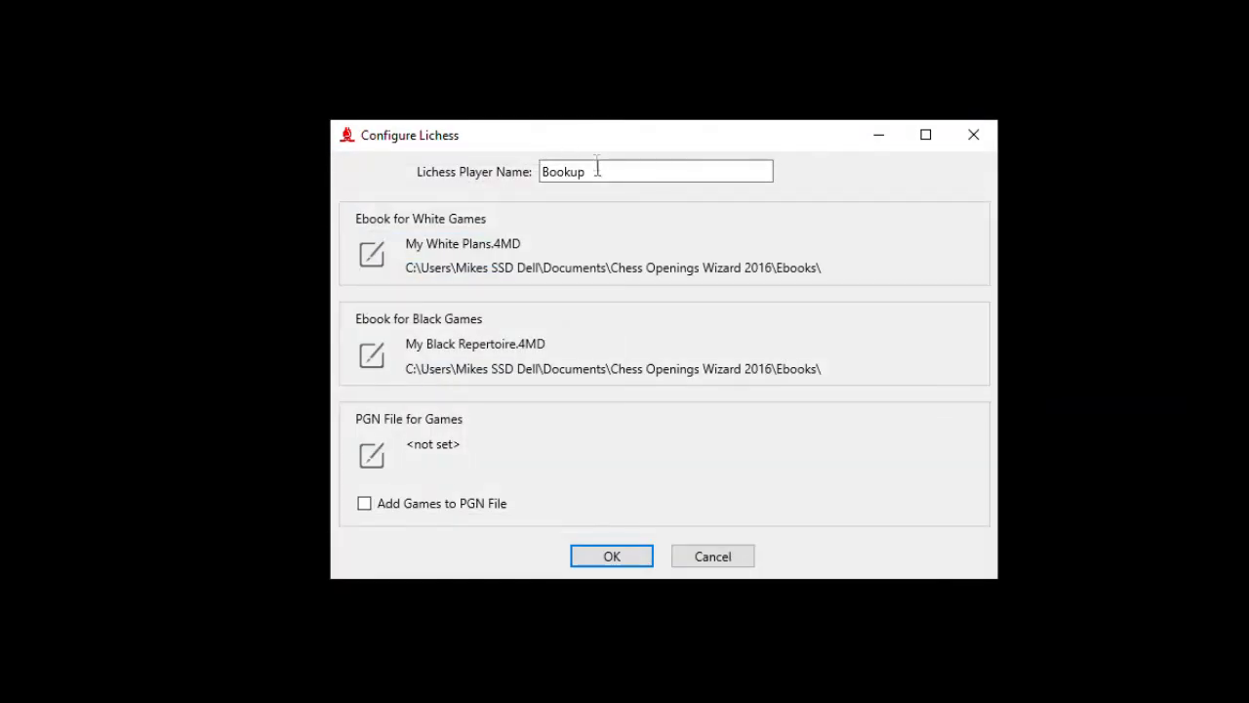
pyautogui.tripleClick(655, 170)
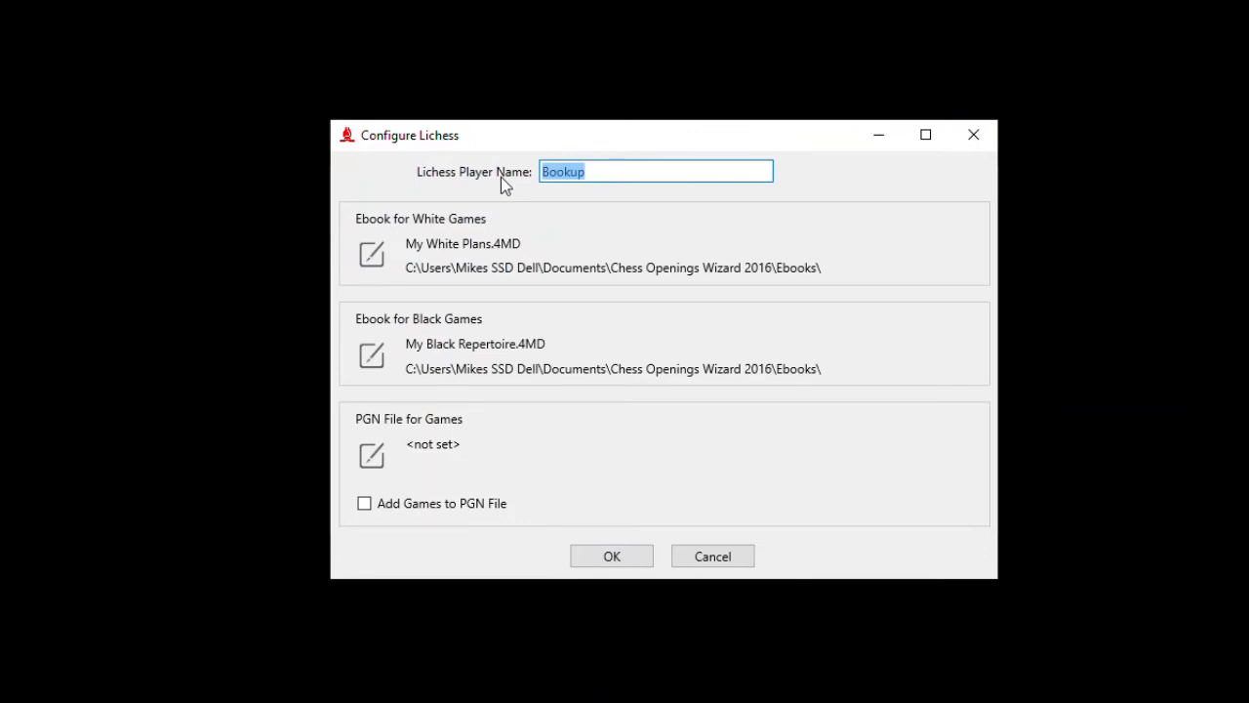
pyautogui.write('Dr')
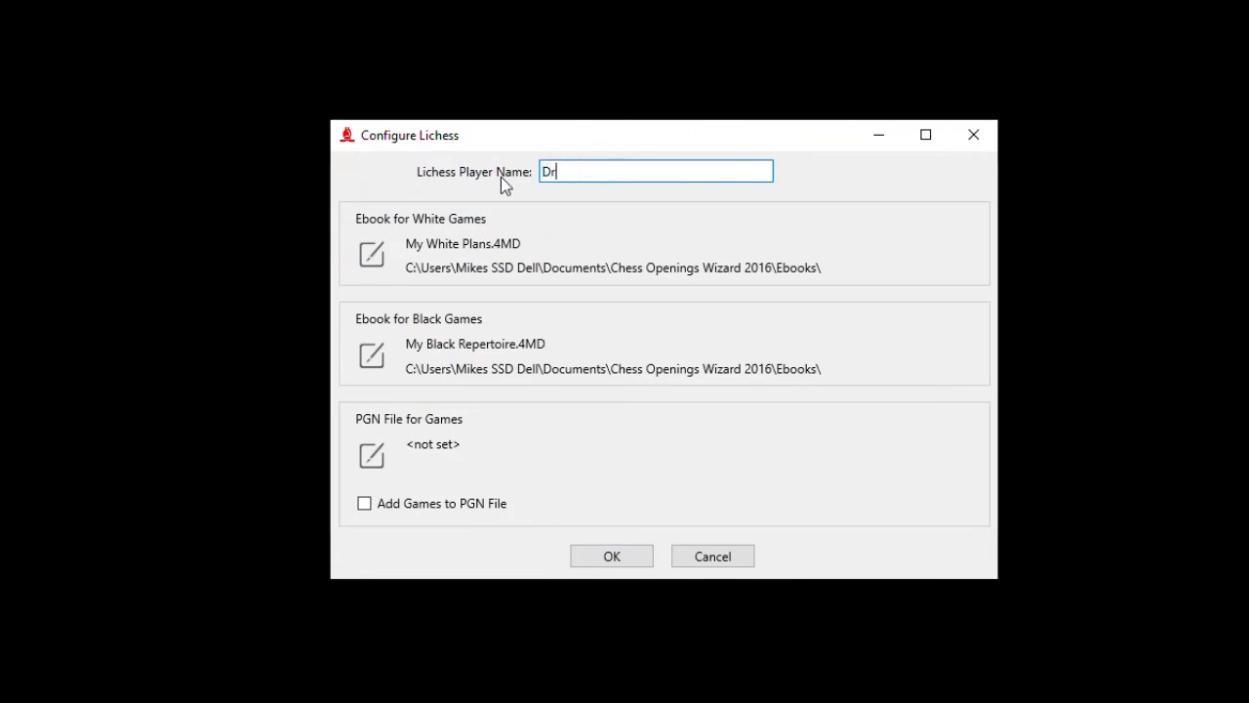
pyautogui.write('Nykter')
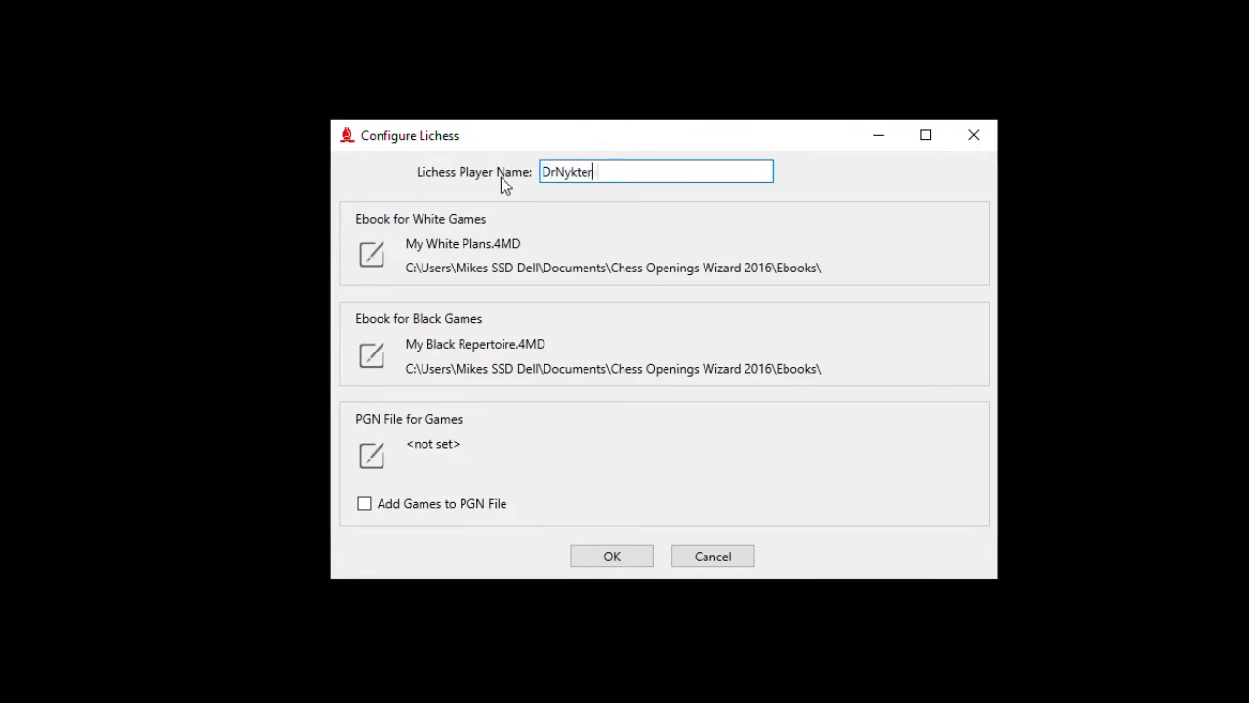
pyautogui.write('stein')
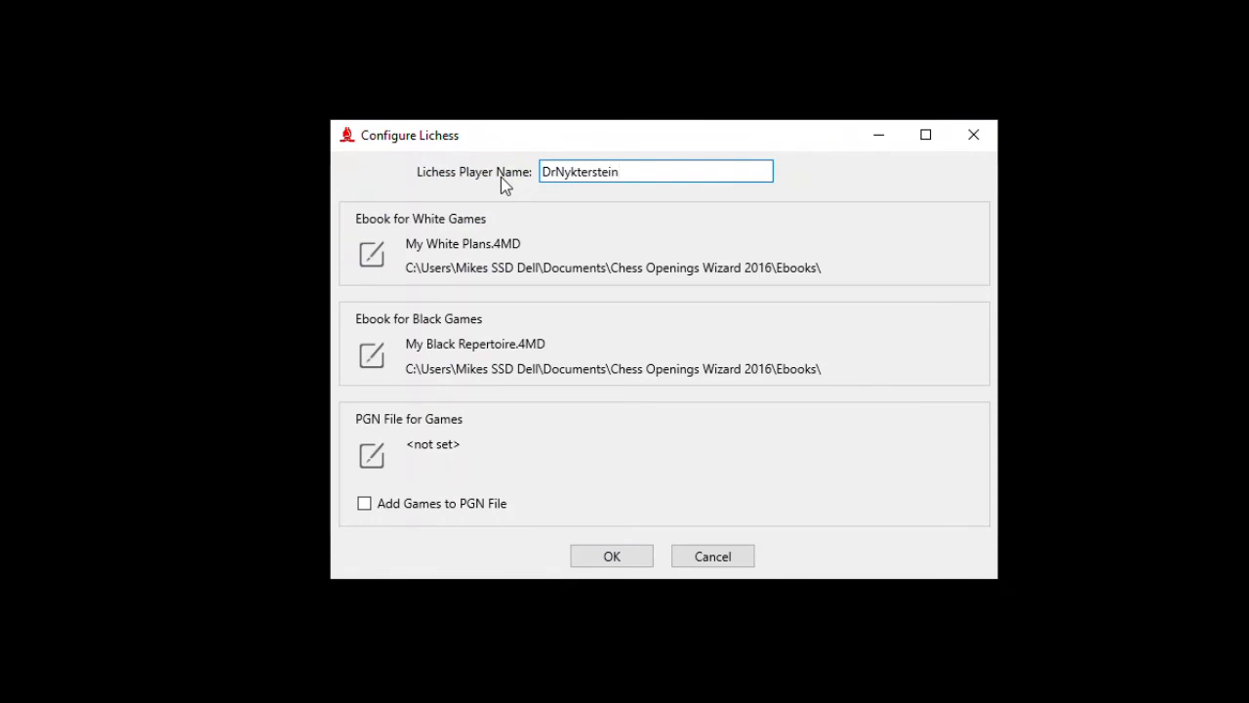
pyautogui.moveTo(598, 234)
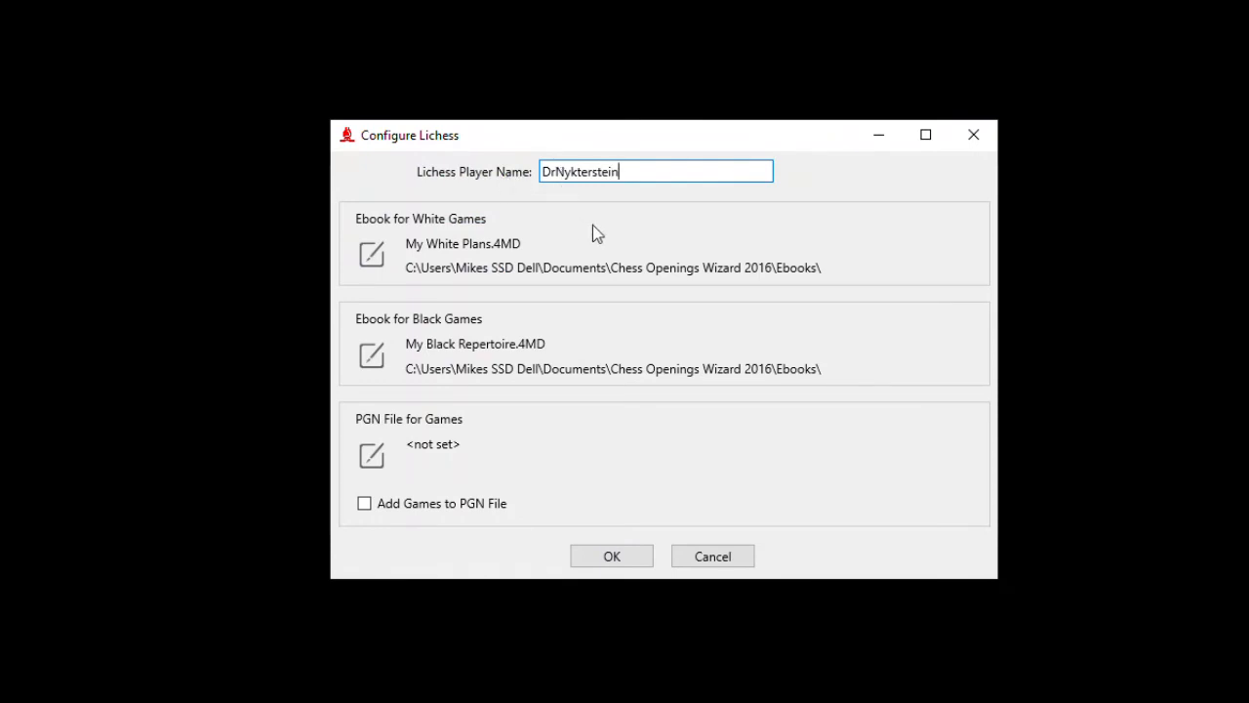
pyautogui.moveTo(524, 234)
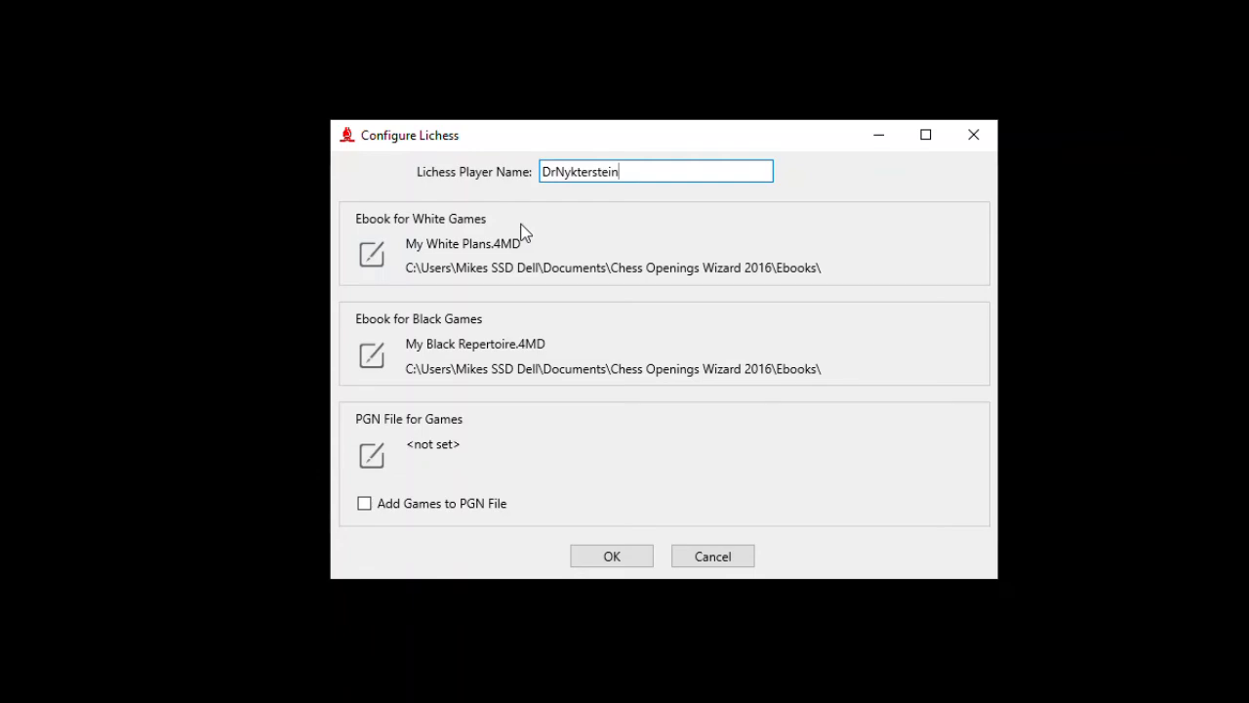
pyautogui.moveTo(436, 244)
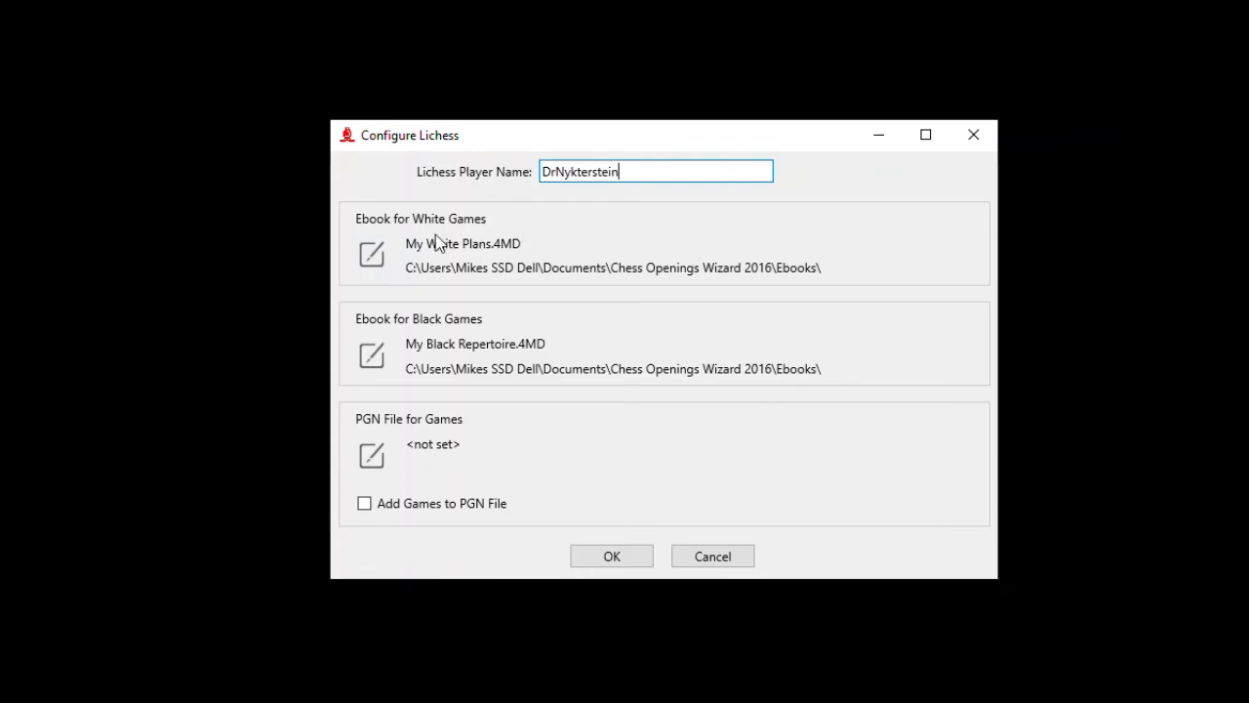
# - Set the White games ebook to Carlsen as White and Black games to Carlsen as Black
pyautogui.click(371, 354)
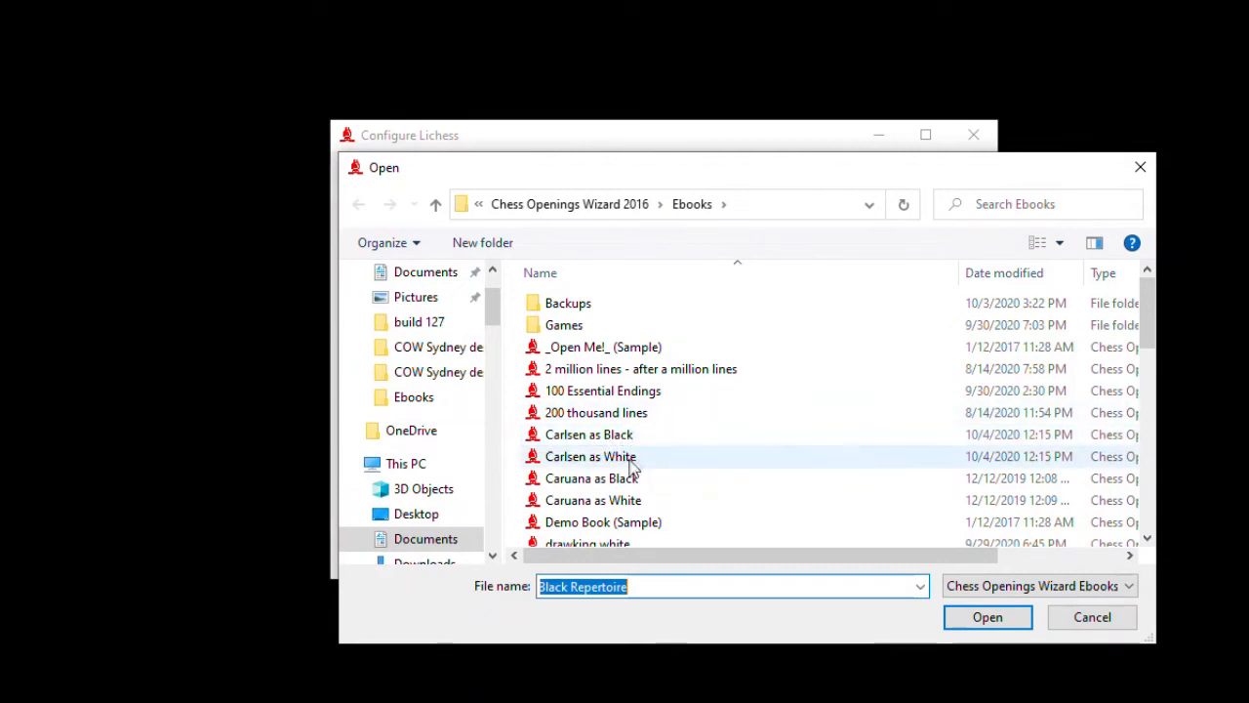
pyautogui.moveTo(605, 348)
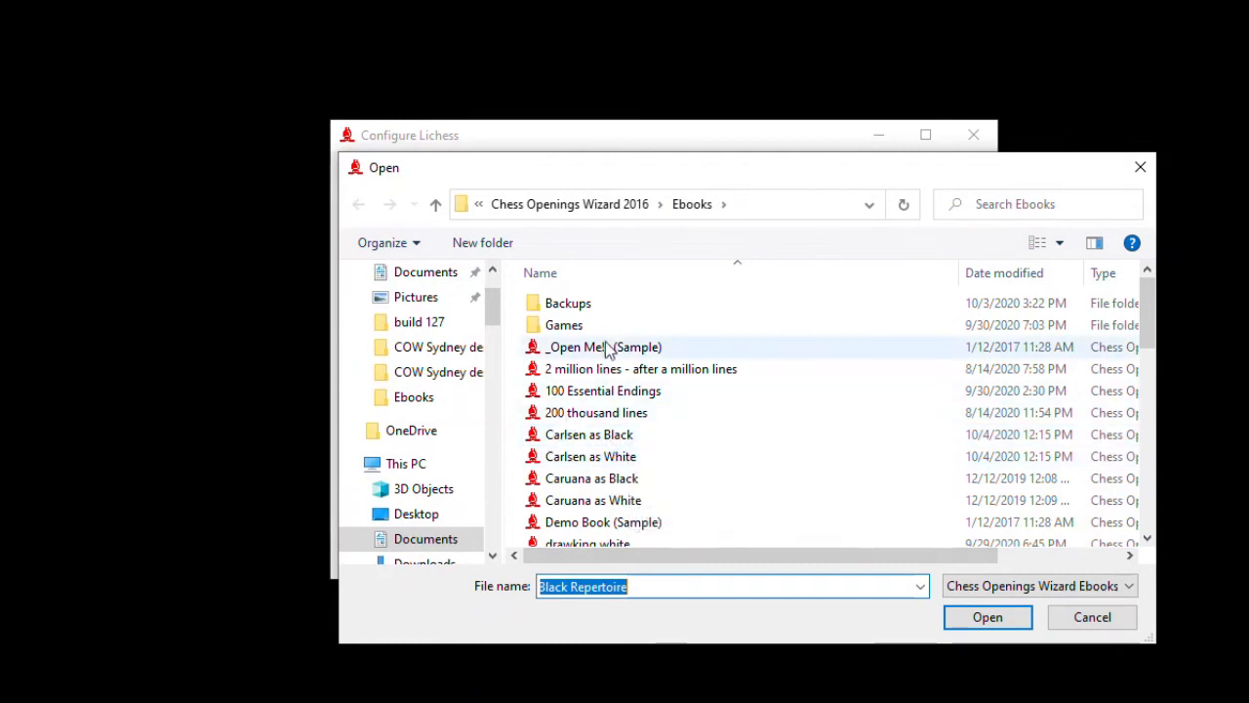
pyautogui.click(590, 455)
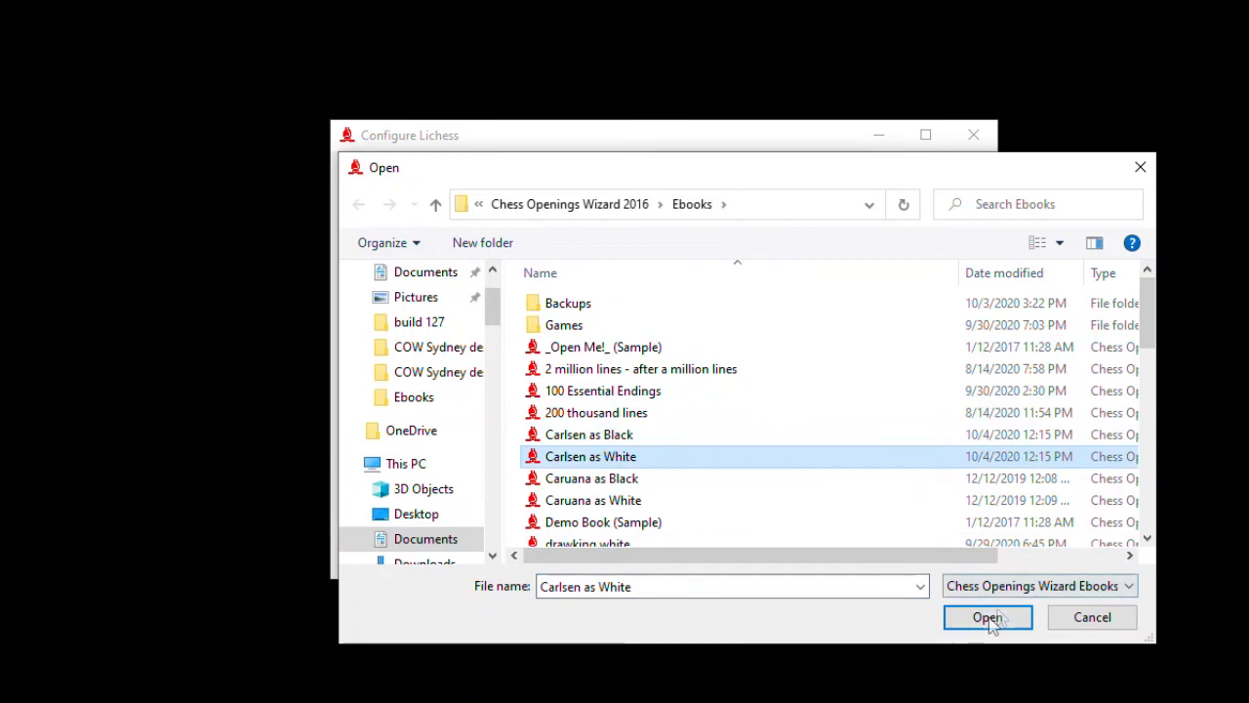
pyautogui.click(988, 616)
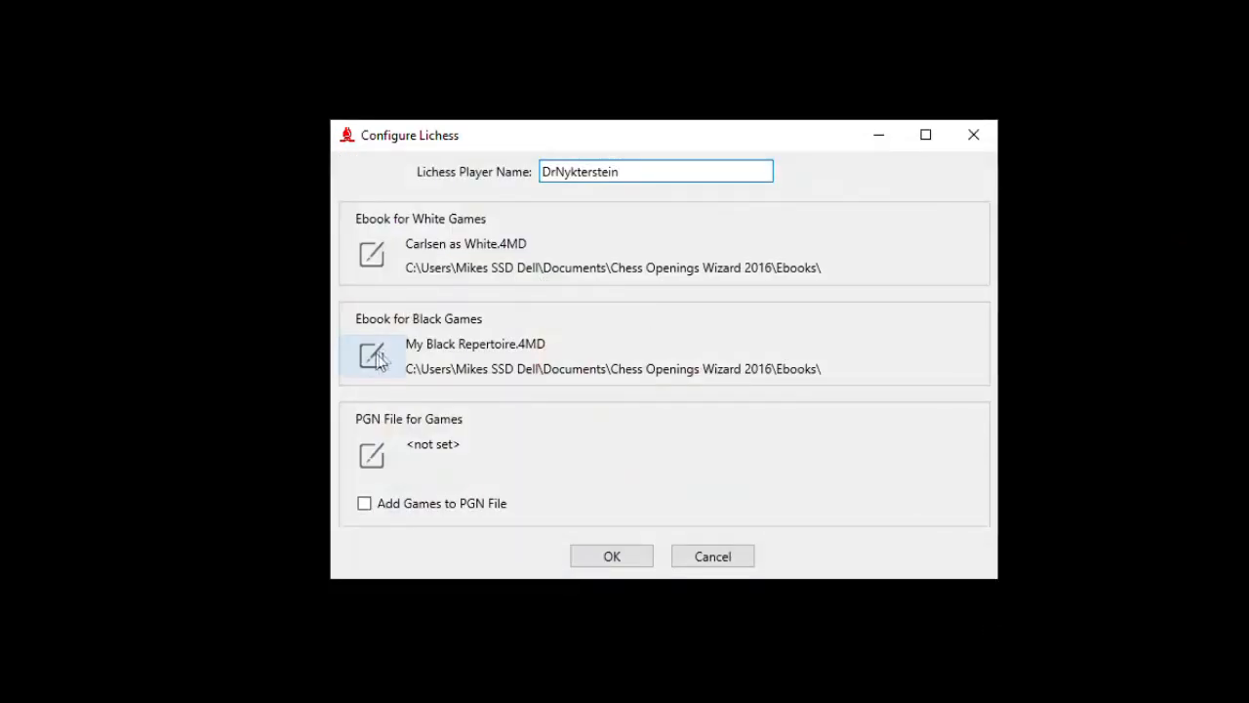
pyautogui.click(371, 354)
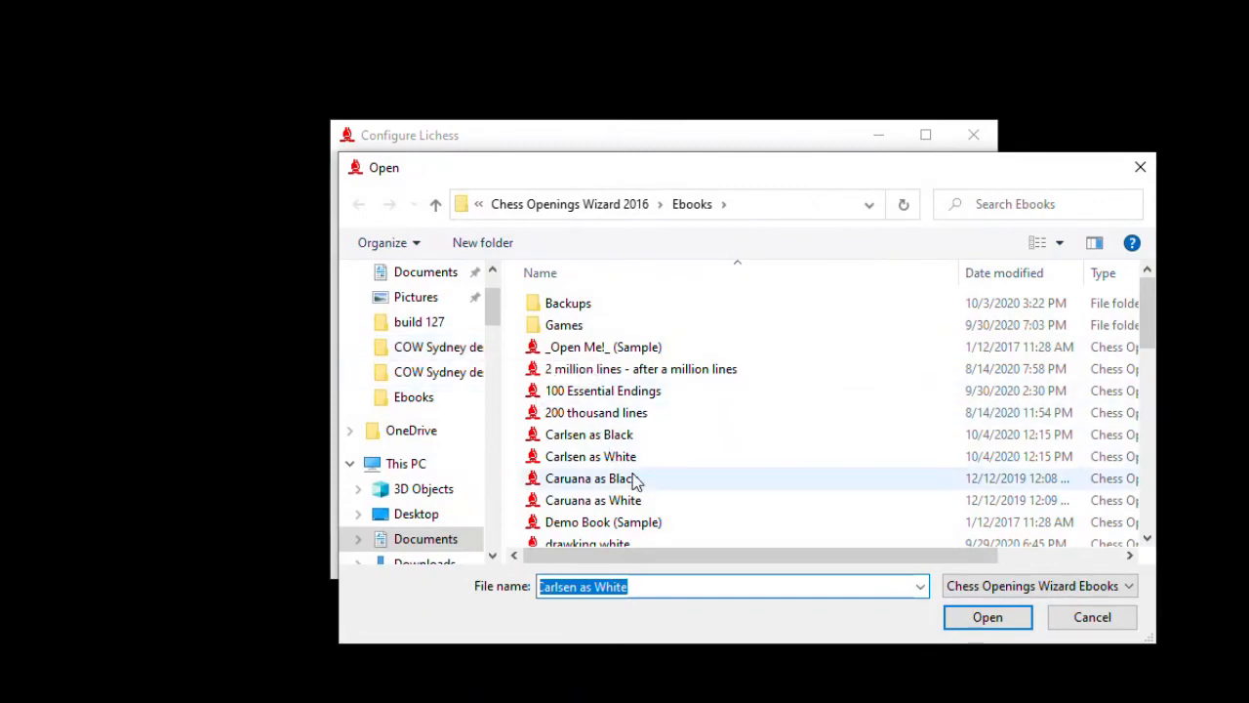
pyautogui.click(590, 434)
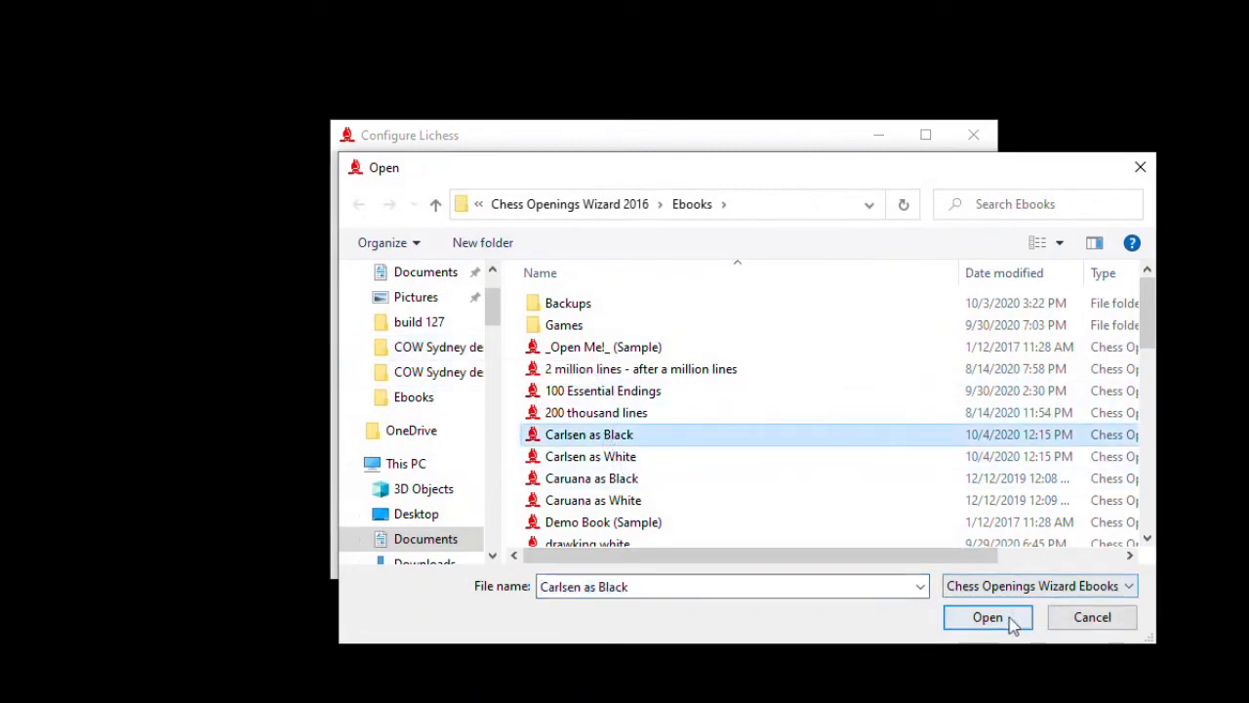
pyautogui.click(986, 617)
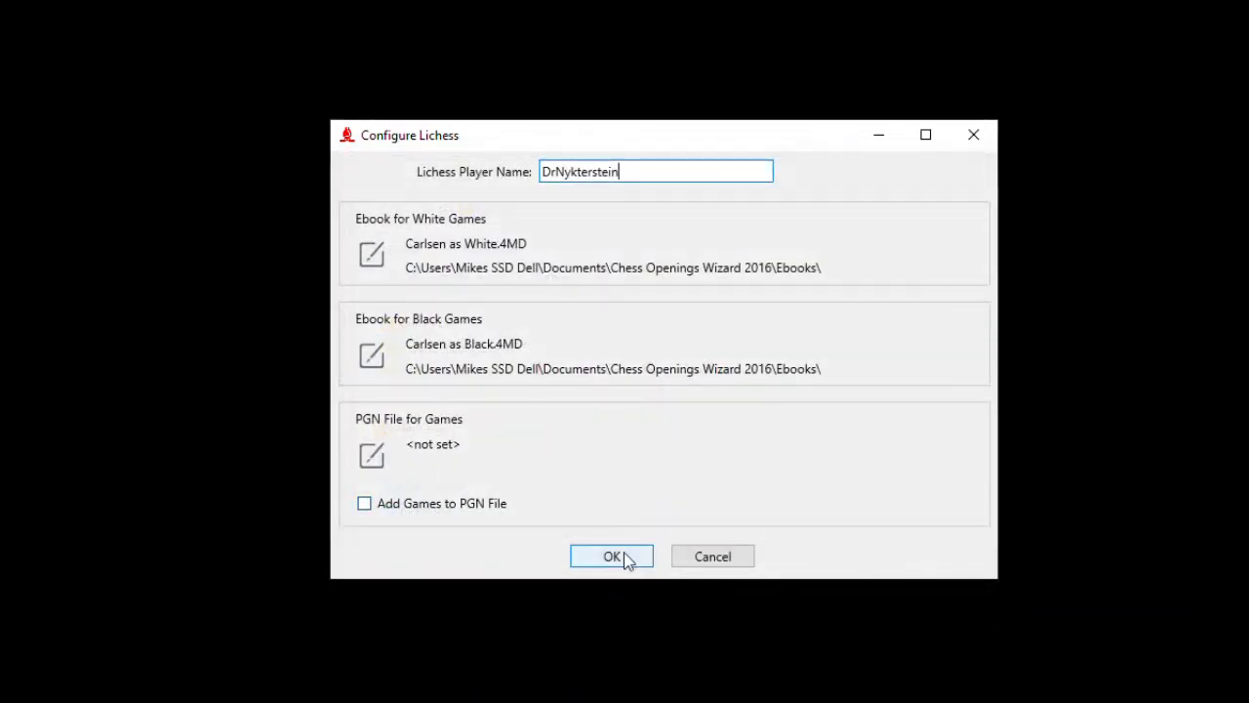
# - Save the Lichess settings and import the latest game with red novelty highlighting
pyautogui.click(611, 557)
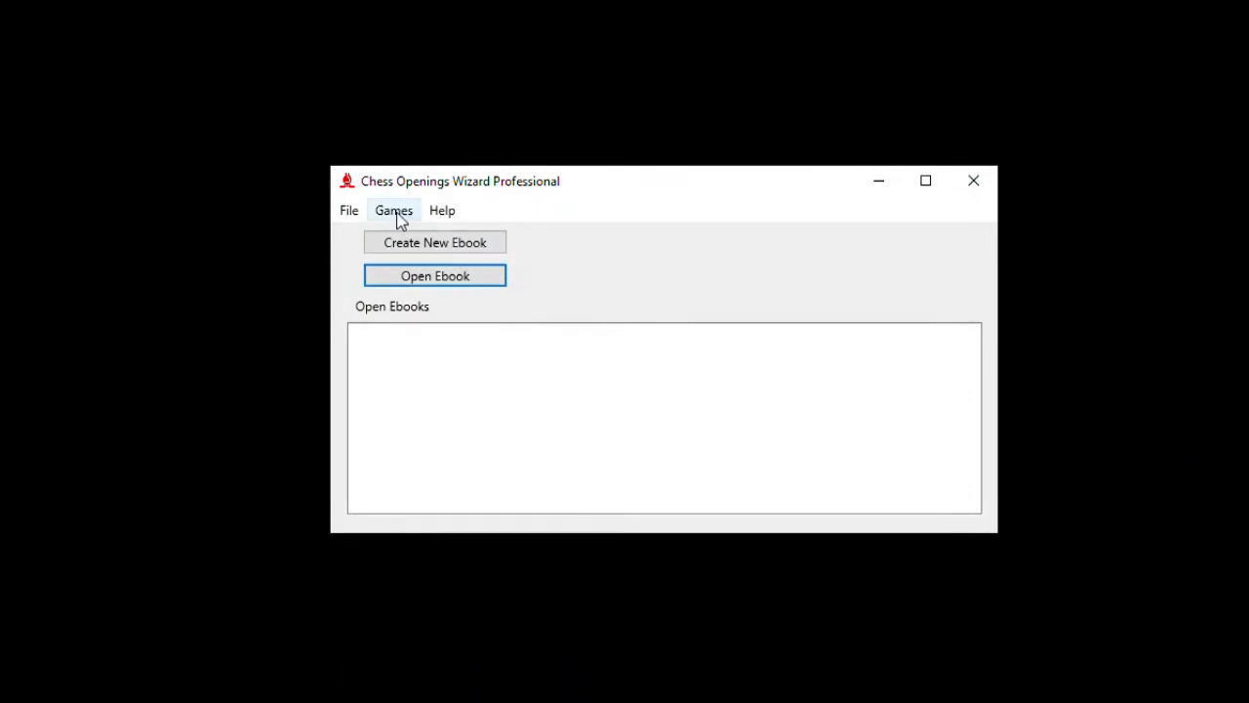
pyautogui.moveTo(538, 404)
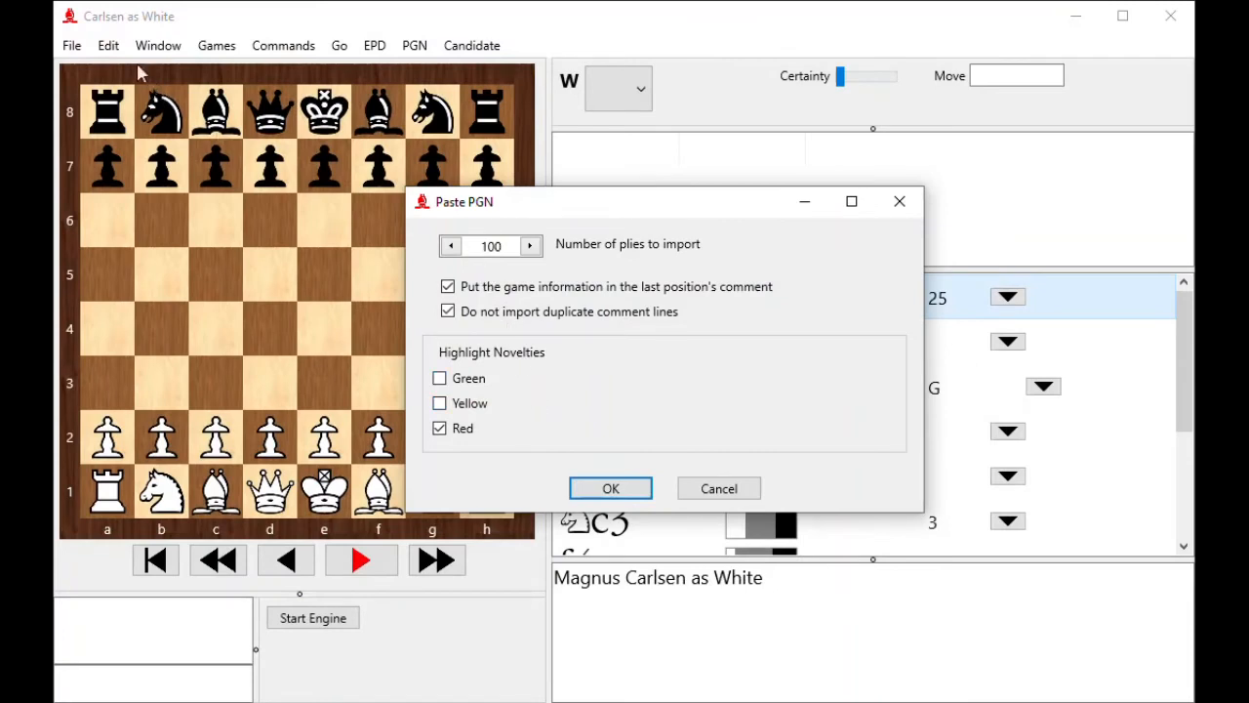
pyautogui.moveTo(147, 29)
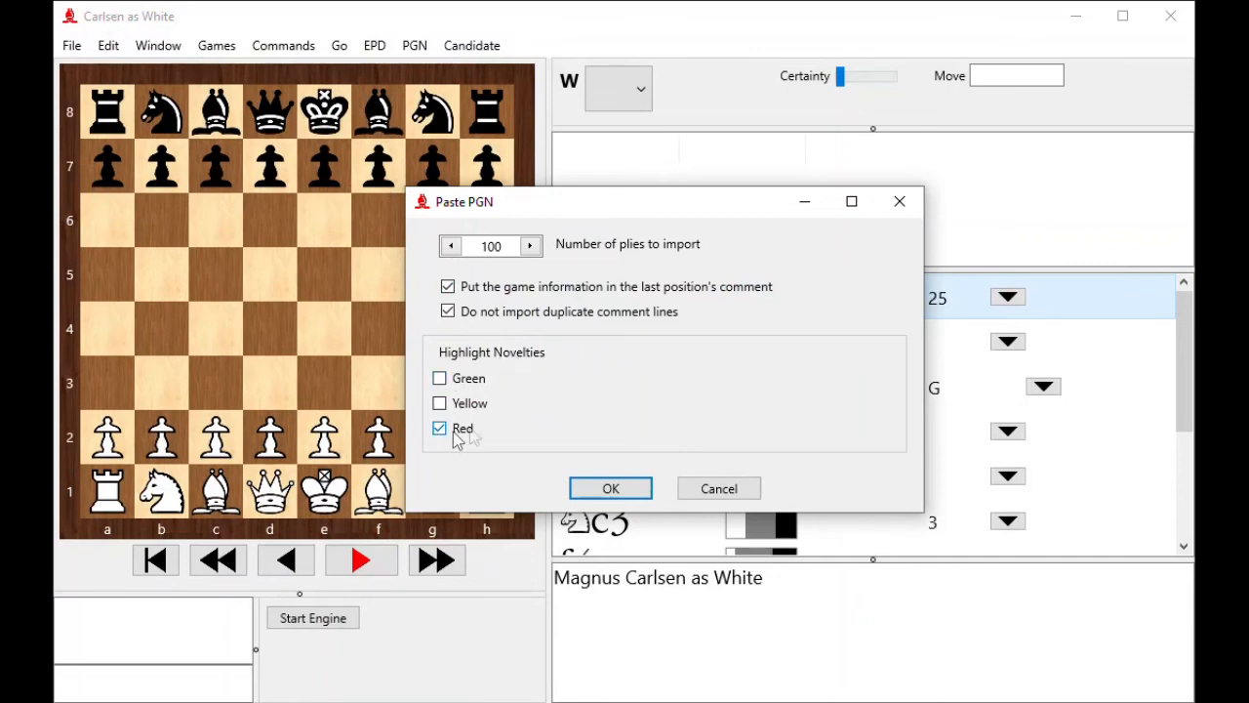
pyautogui.click(610, 488)
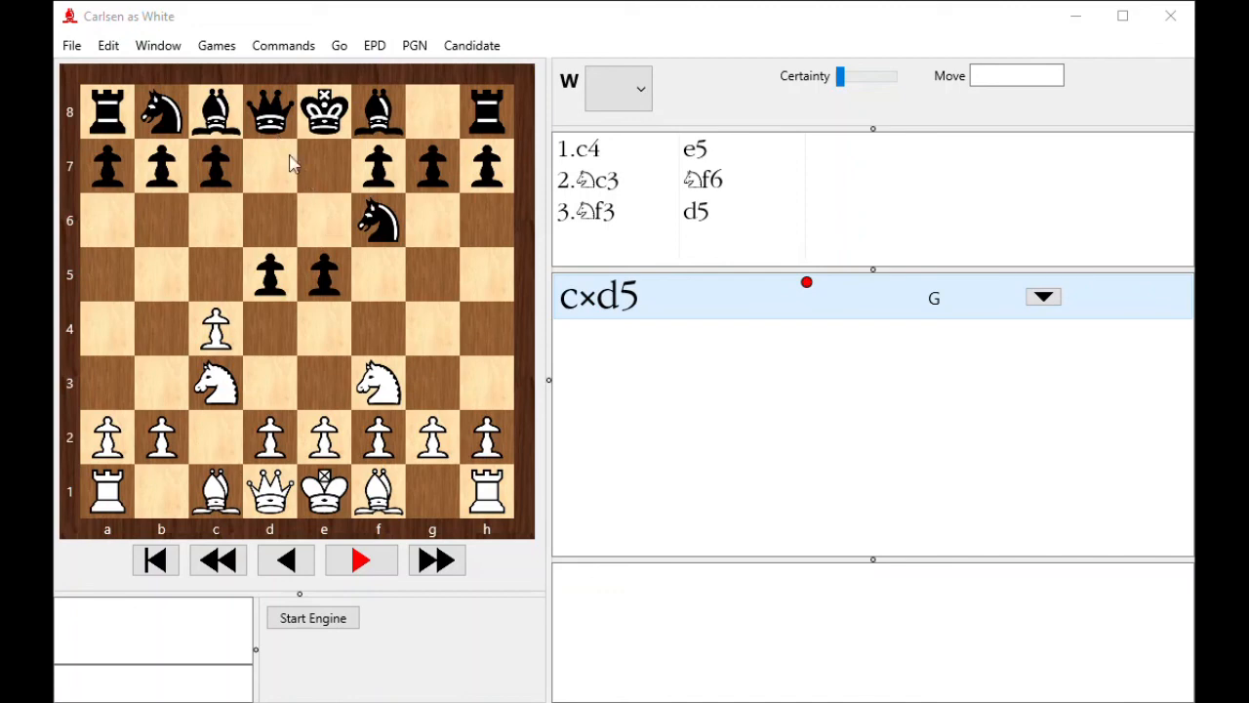
pyautogui.moveTo(273, 232)
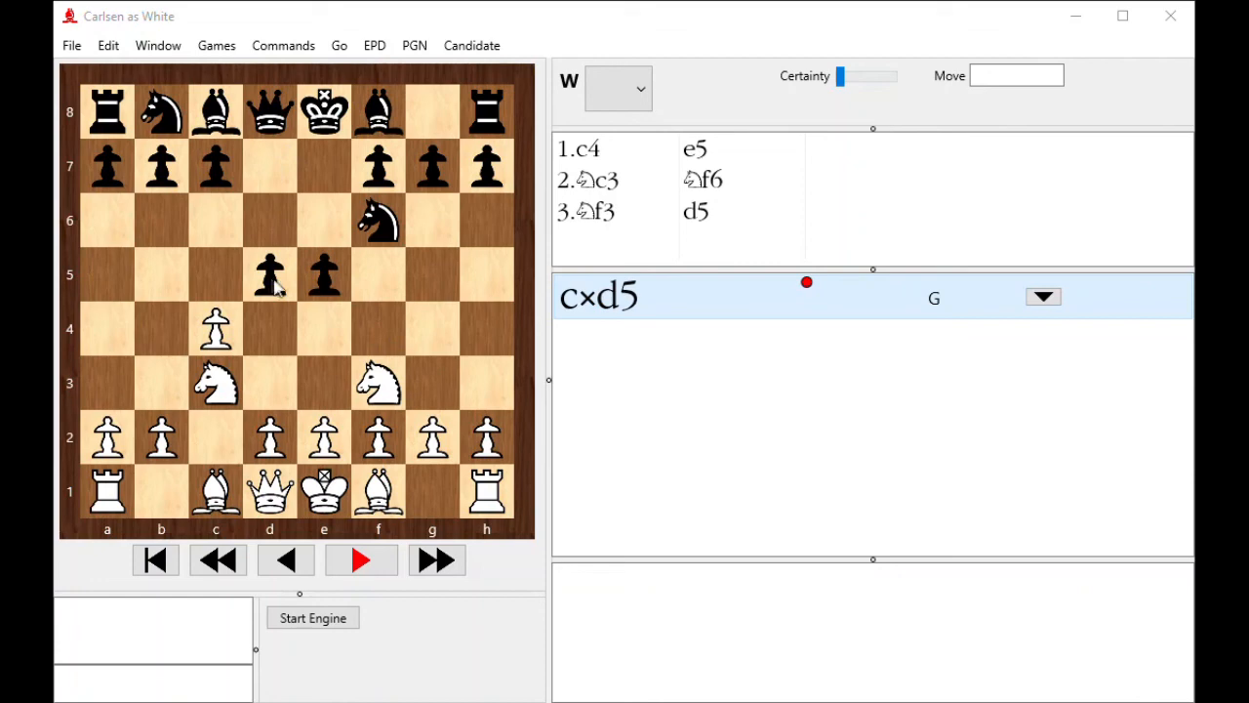
# - Jump to the final position after 45.Qa8+, showing the DrNykterstein-Assios bullet comment and 1-0
pyautogui.click(436, 559)
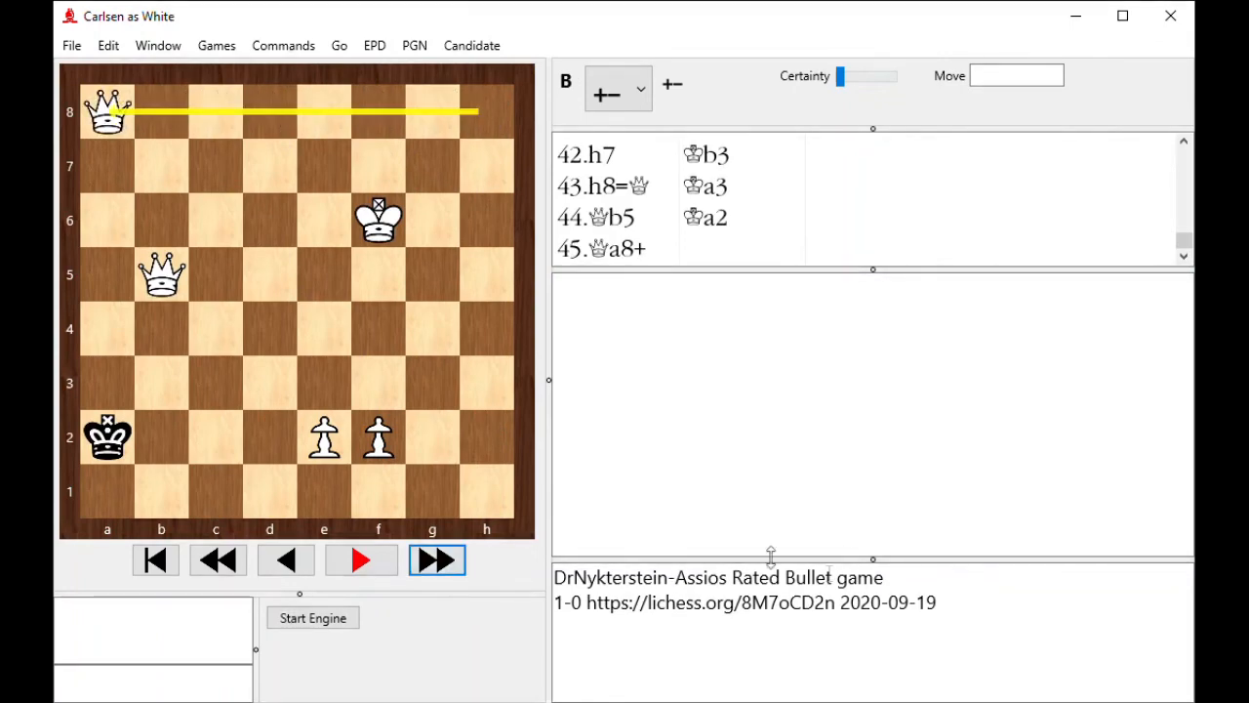
pyautogui.moveTo(624, 264)
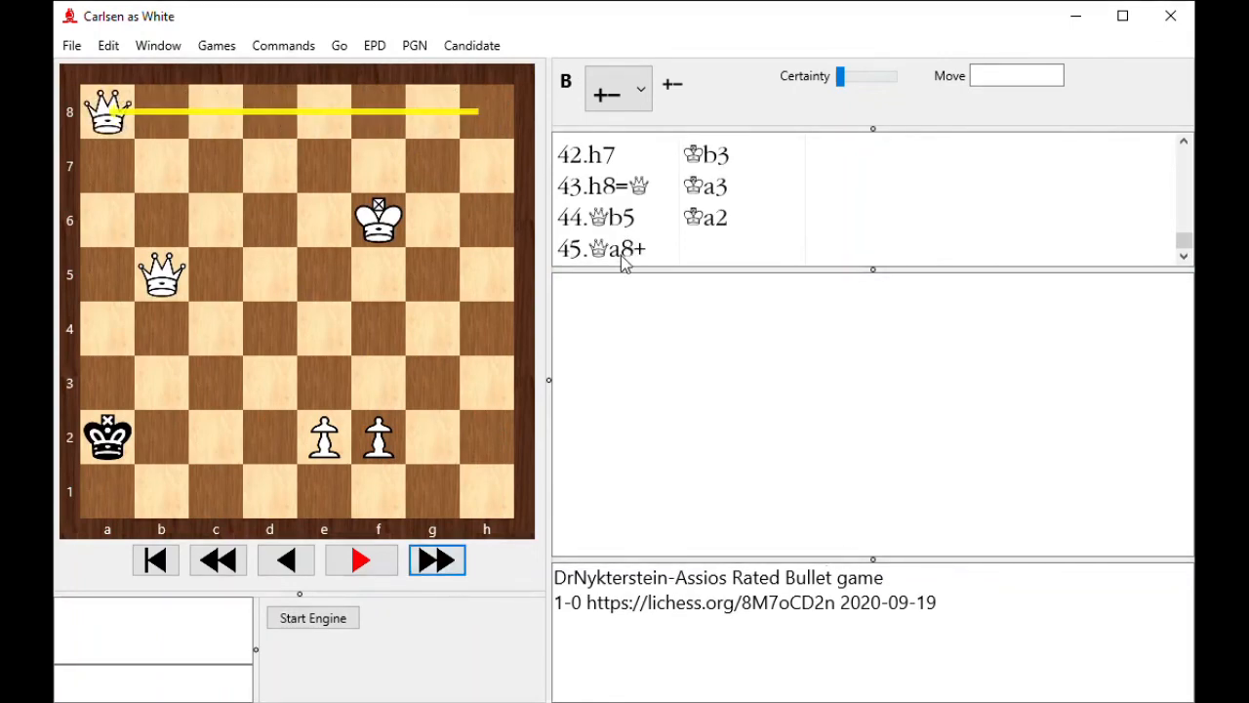